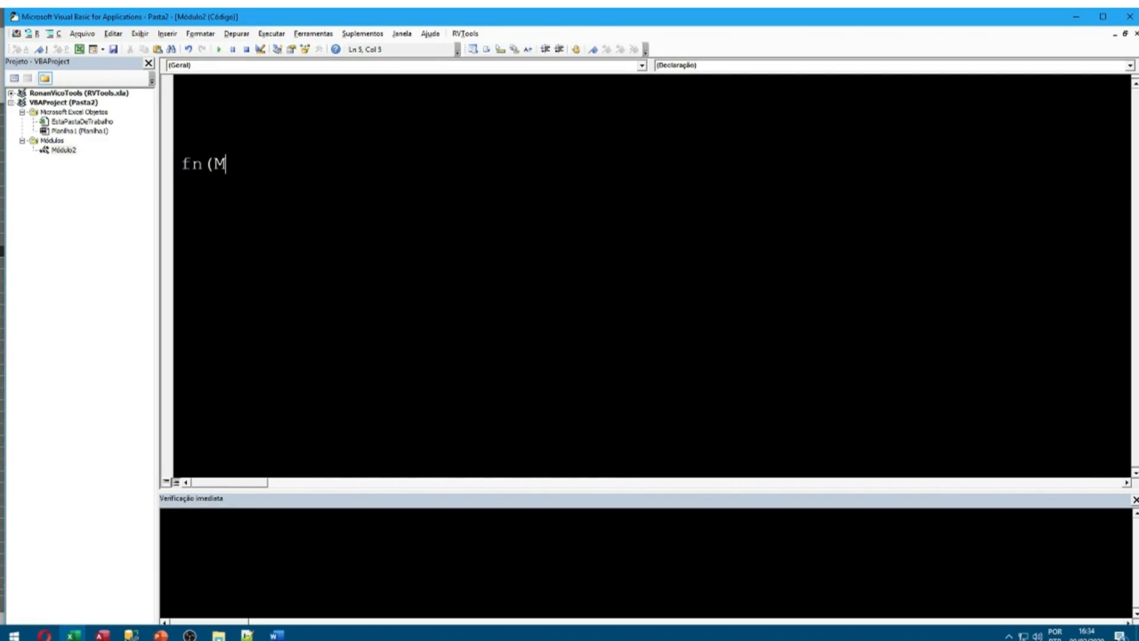
# - Complete the MyFunction snippet and add an author comment header above it
pyautogui.write('yFunction')
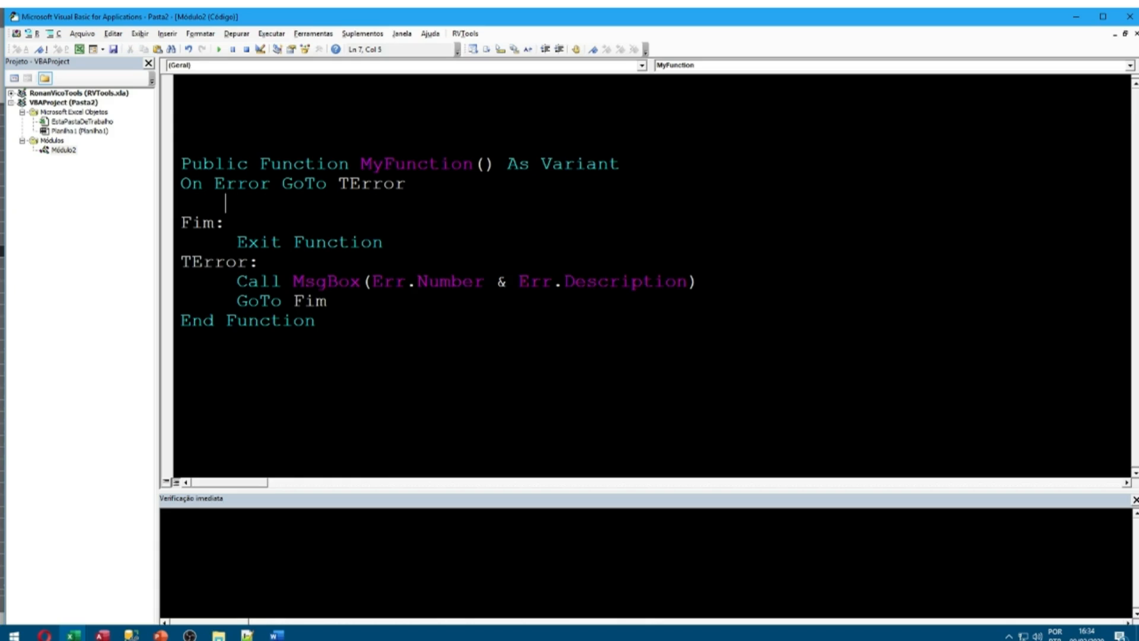
pyautogui.click(467, 33)
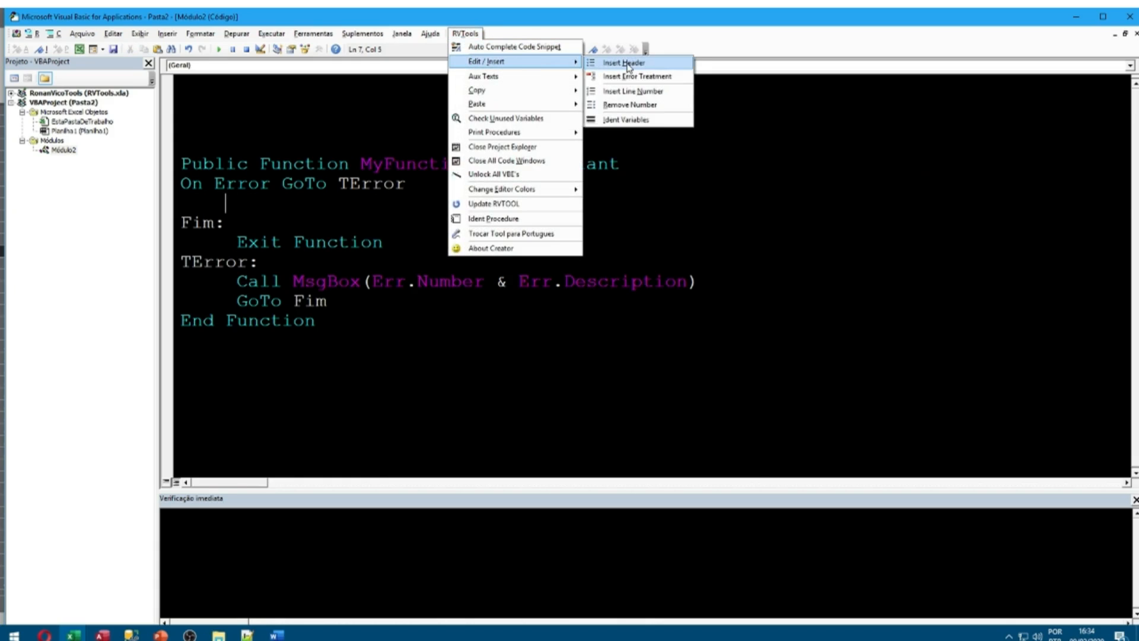
pyautogui.click(623, 61)
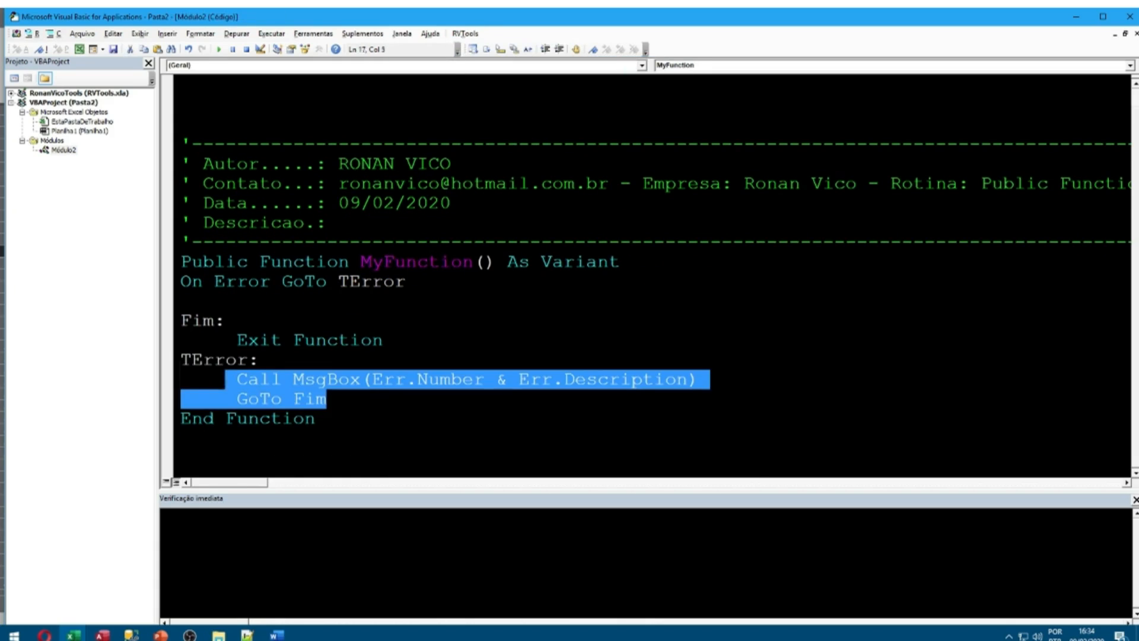
# - Number the function's lines, then remove the line numbers again
pyautogui.click(467, 32)
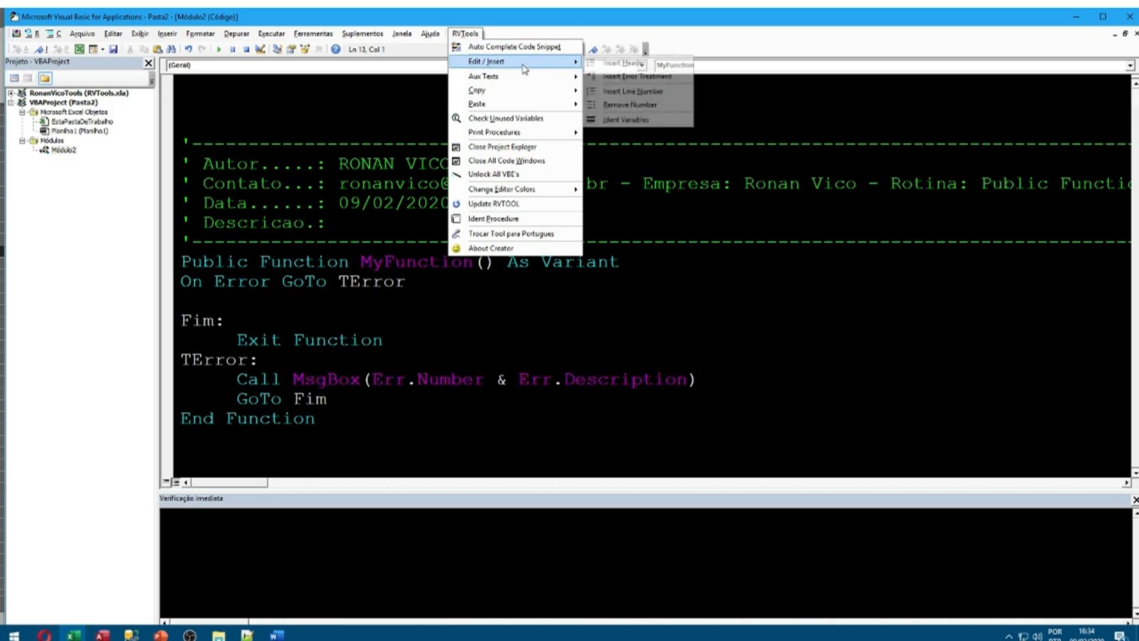
pyautogui.click(632, 91)
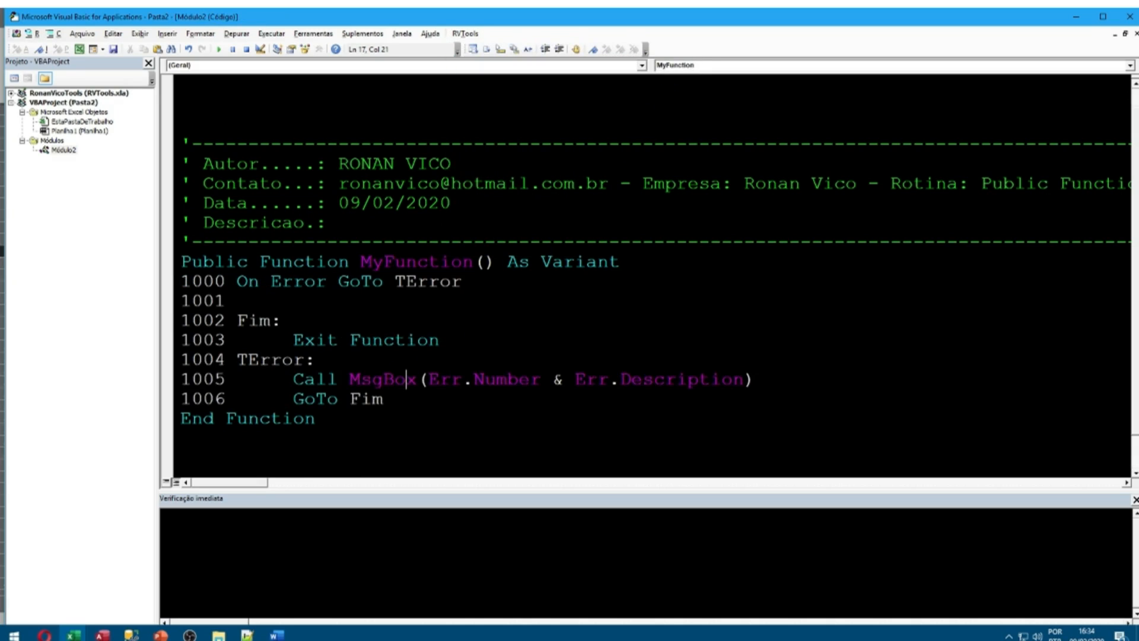
pyautogui.click(465, 32)
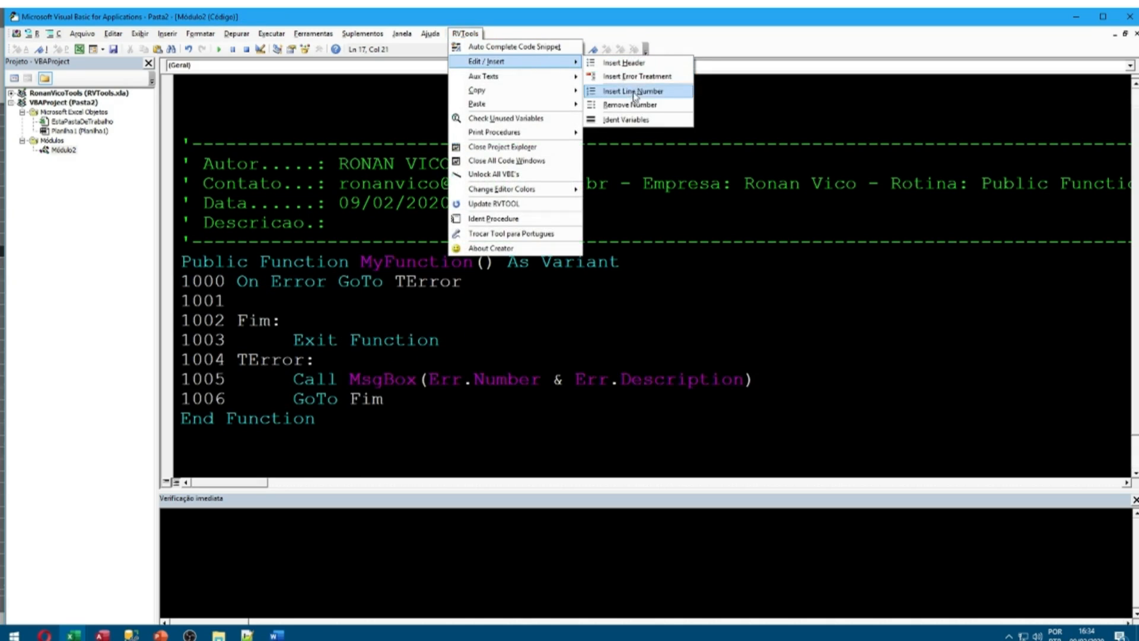
pyautogui.click(630, 104)
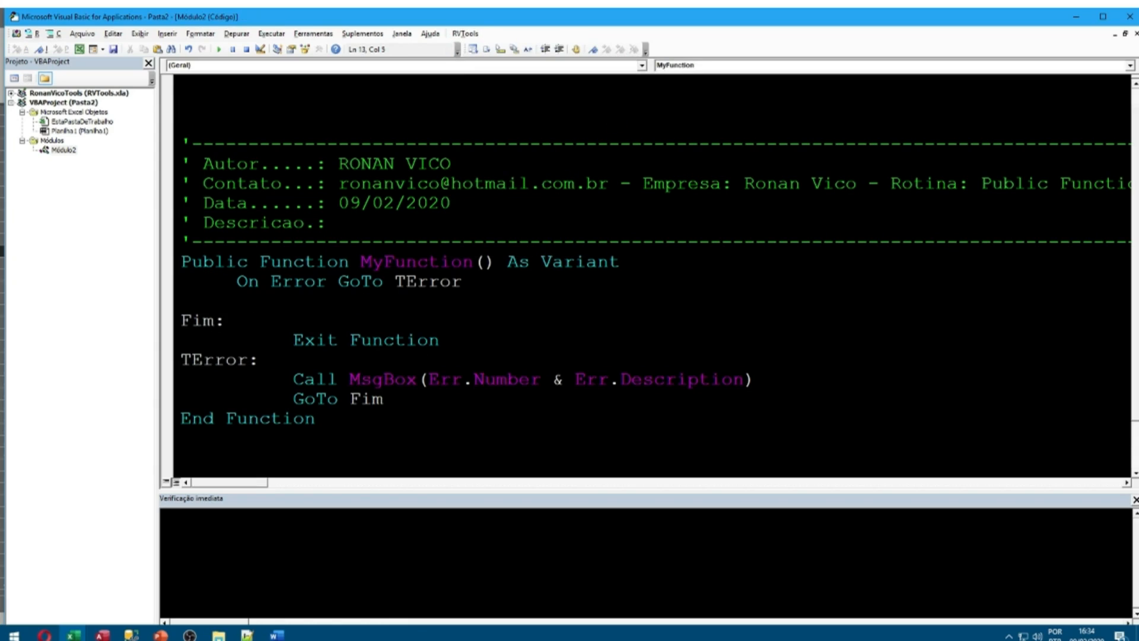
# - Type a combined Dim declaration with a Long type for the variables to be aligned
pyautogui.write('dim a,b,c')
pyautogui.write('dim l')
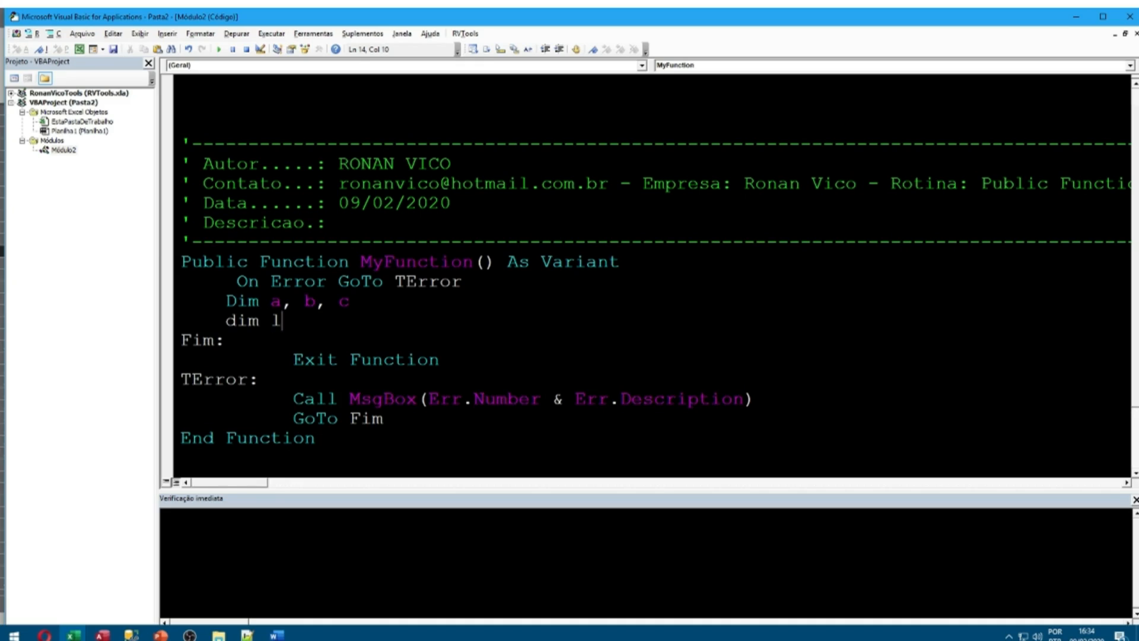
pyautogui.write('s as lo')
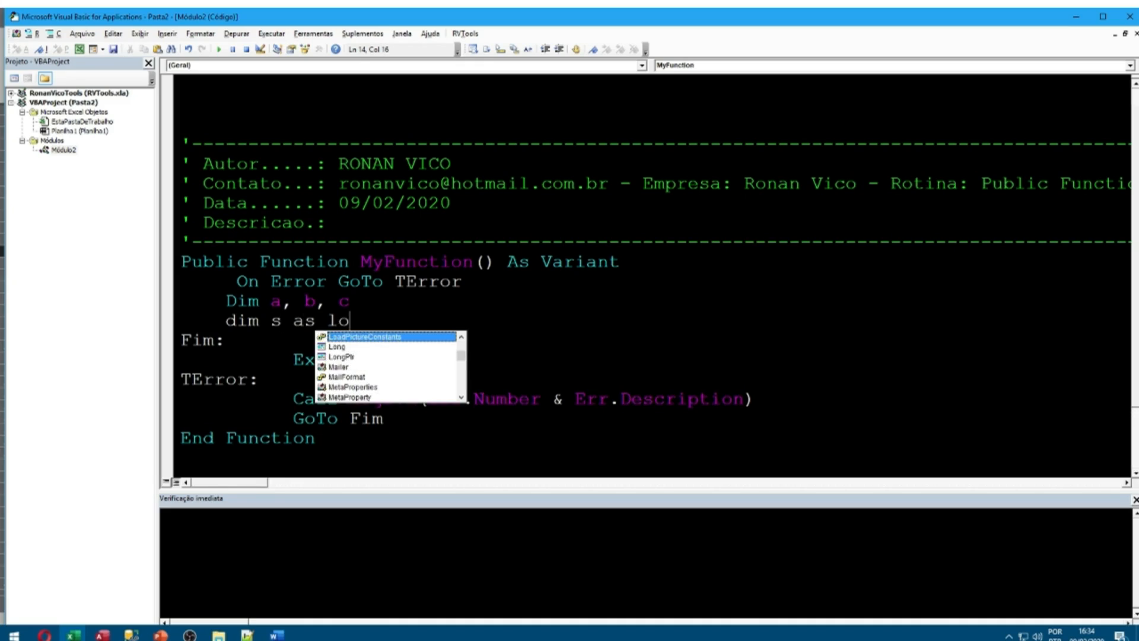
pyautogui.write('ng,d')
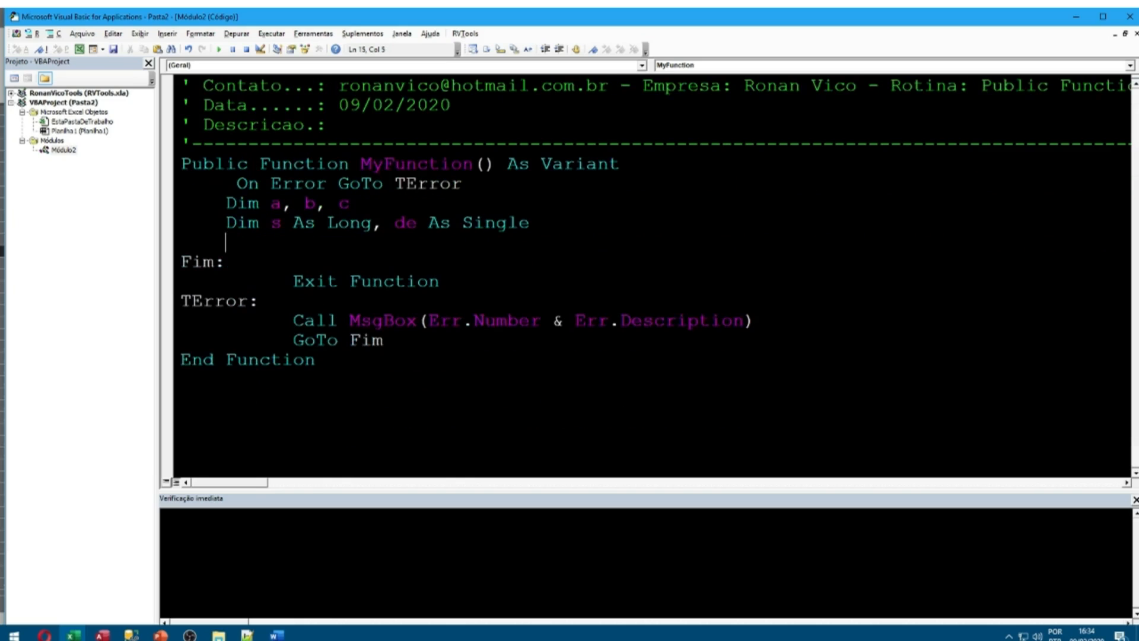
pyautogui.click(465, 33)
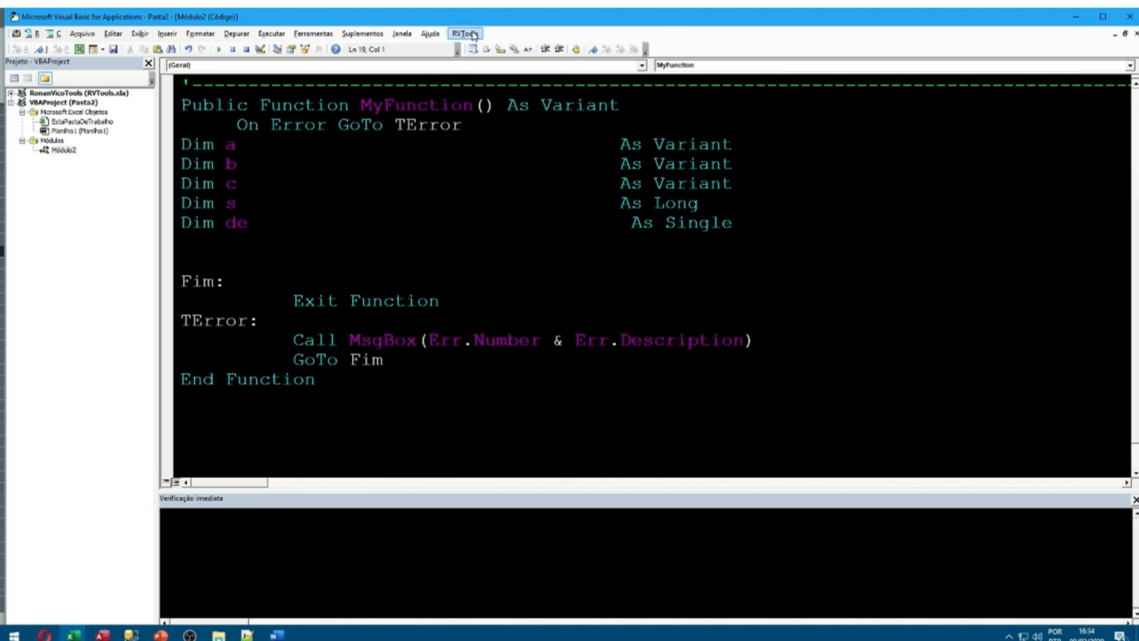
pyautogui.moveTo(179, 183); pyautogui.dragTo(879, 222)
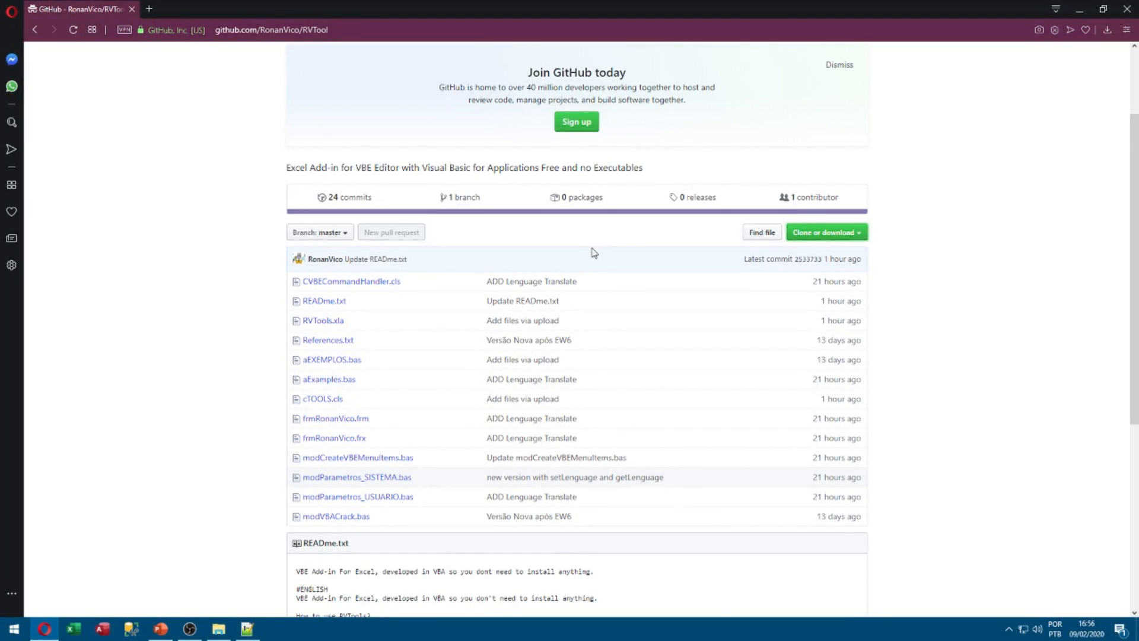
pyautogui.moveTo(445, 104)
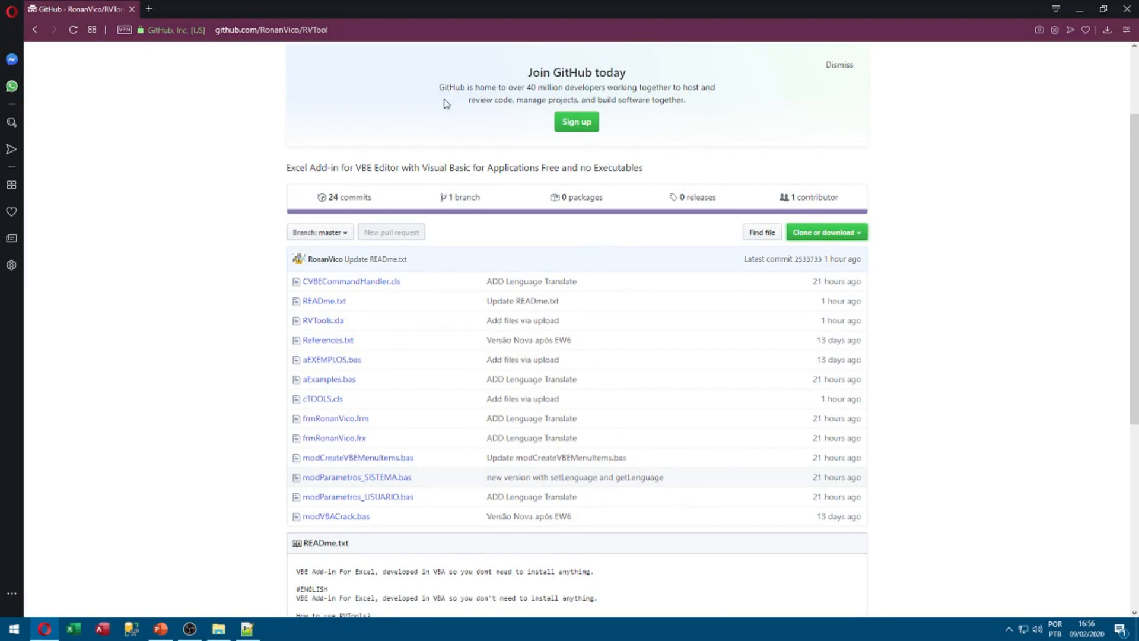
pyautogui.moveTo(338, 291)
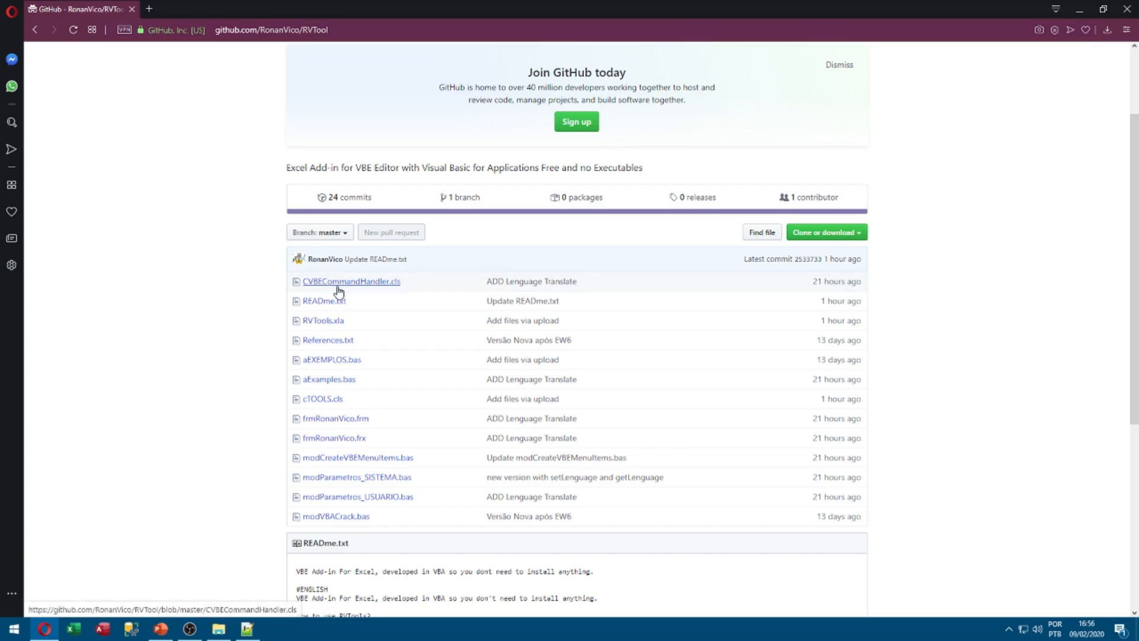
pyautogui.moveTo(852, 186)
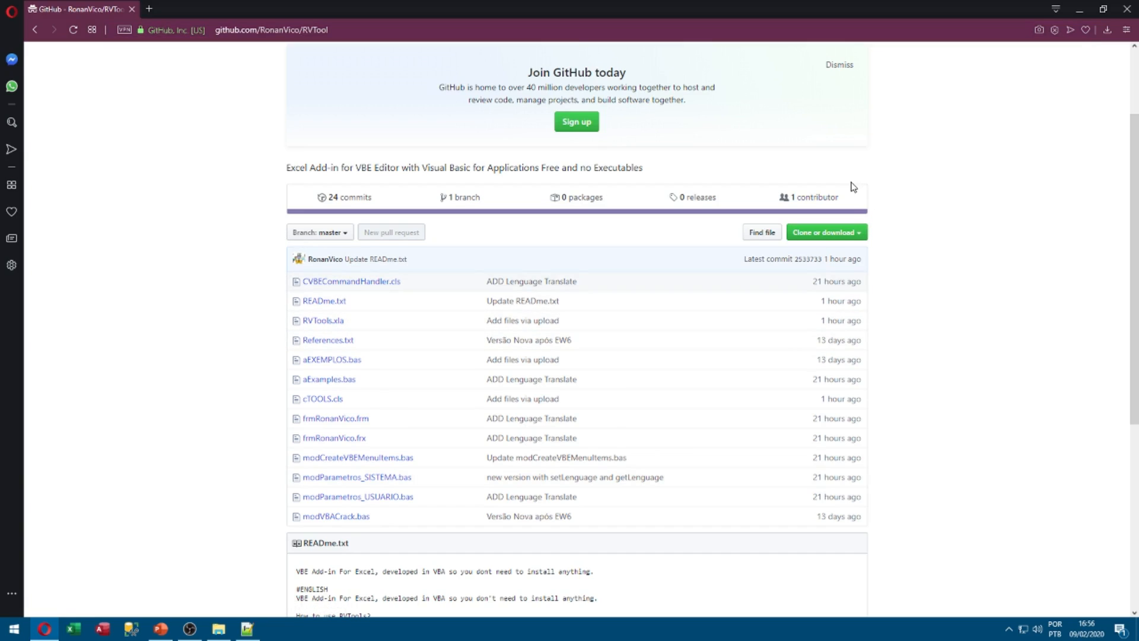
pyautogui.moveTo(766, 254)
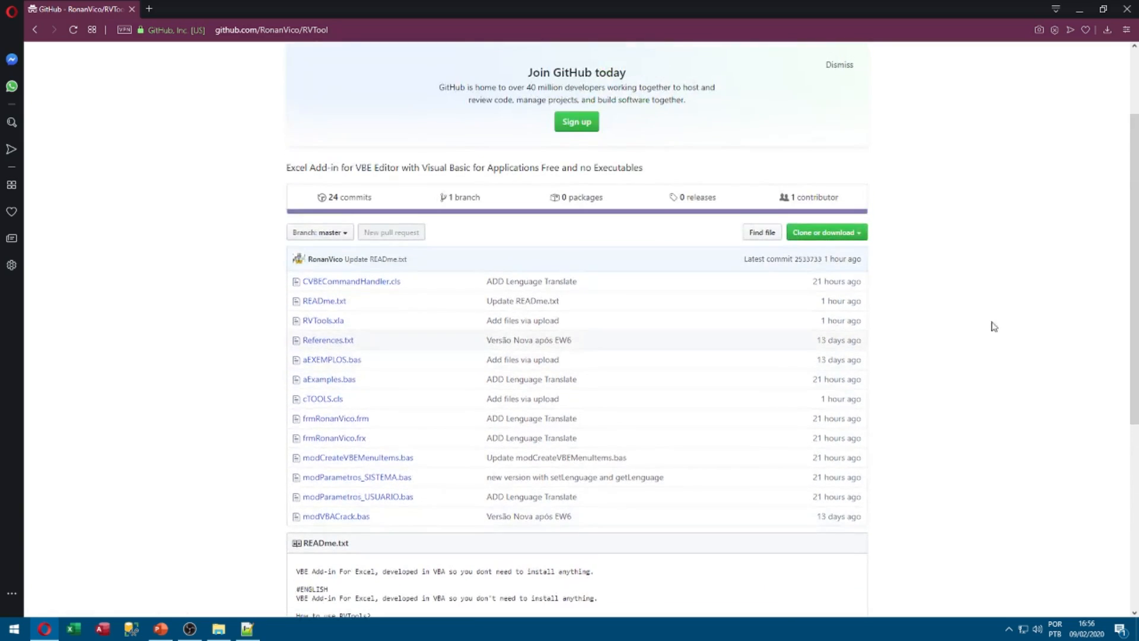
# - Download the RVTool repository from GitHub as a ZIP file
pyautogui.click(827, 232)
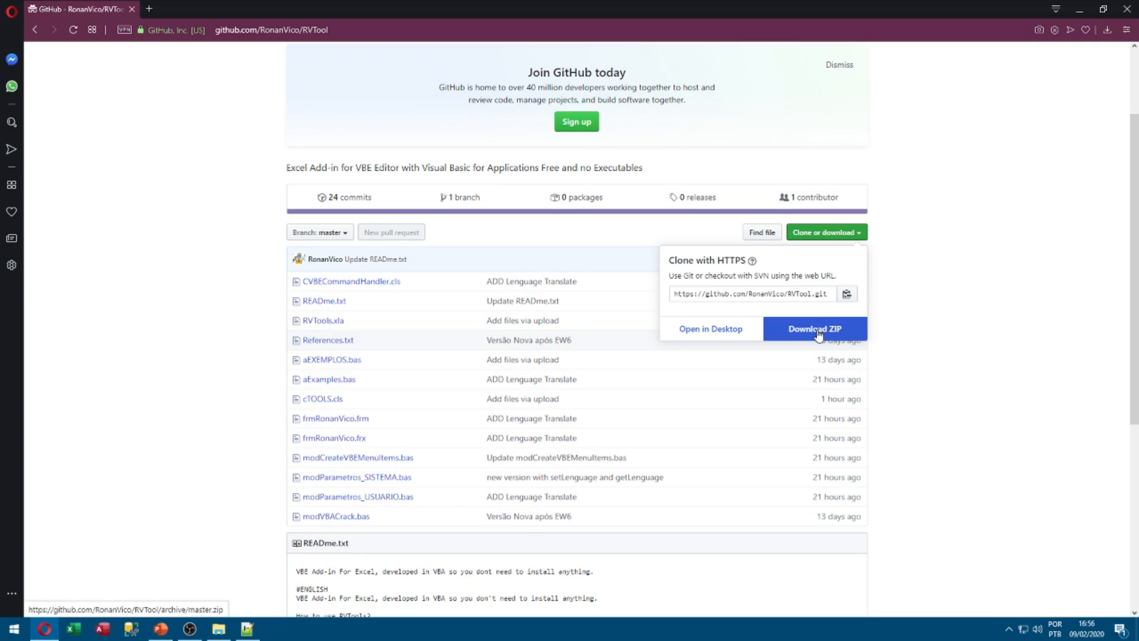
pyautogui.click(816, 329)
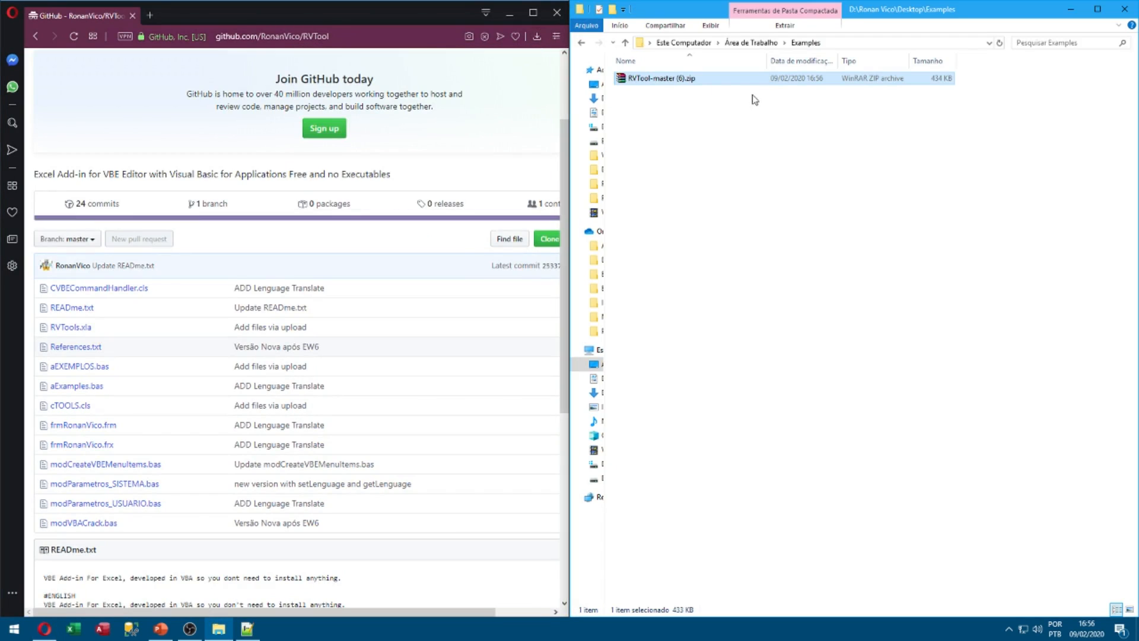
pyautogui.moveTo(860, 90)
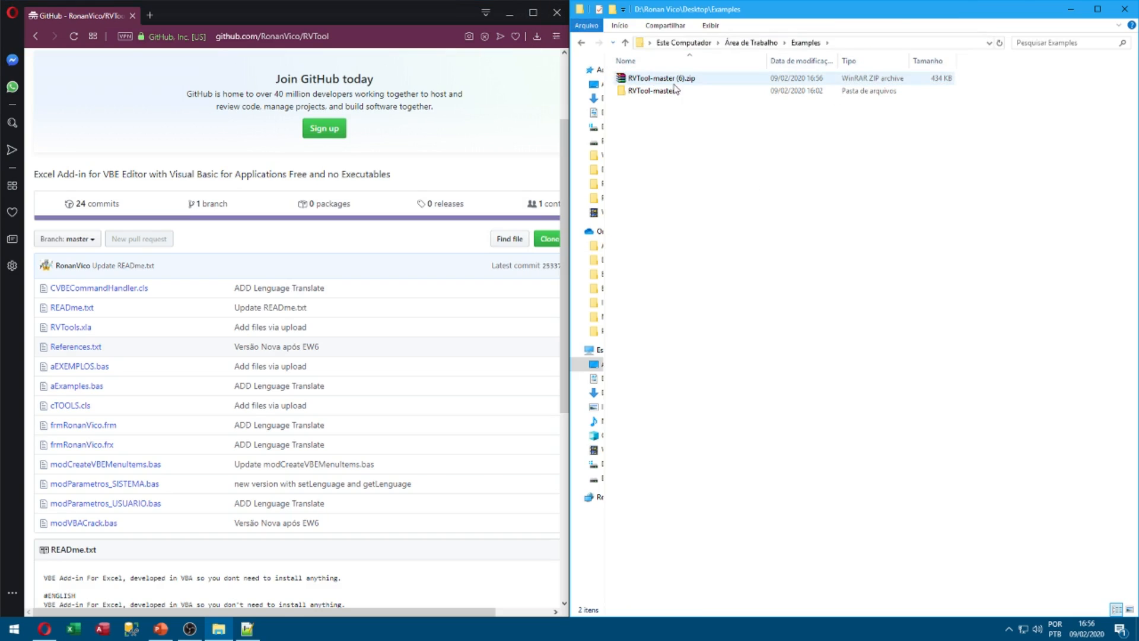
# - Open the extracted RVTool-master folder and pick RVTools.xla to copy into Examples
pyautogui.doubleClick(651, 90)
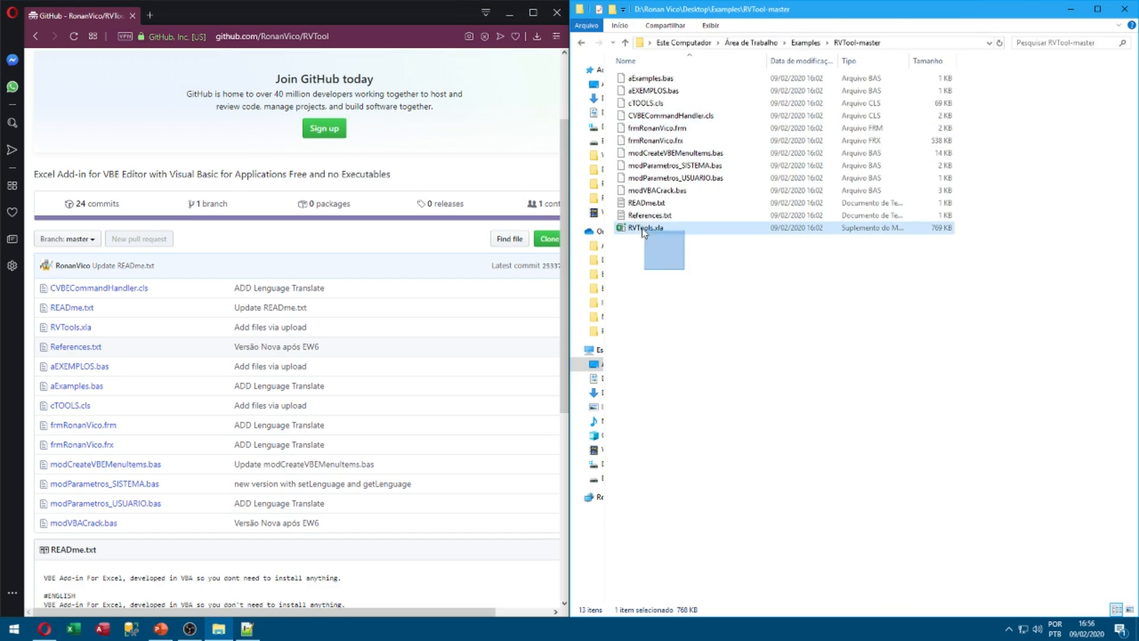
pyautogui.click(696, 257)
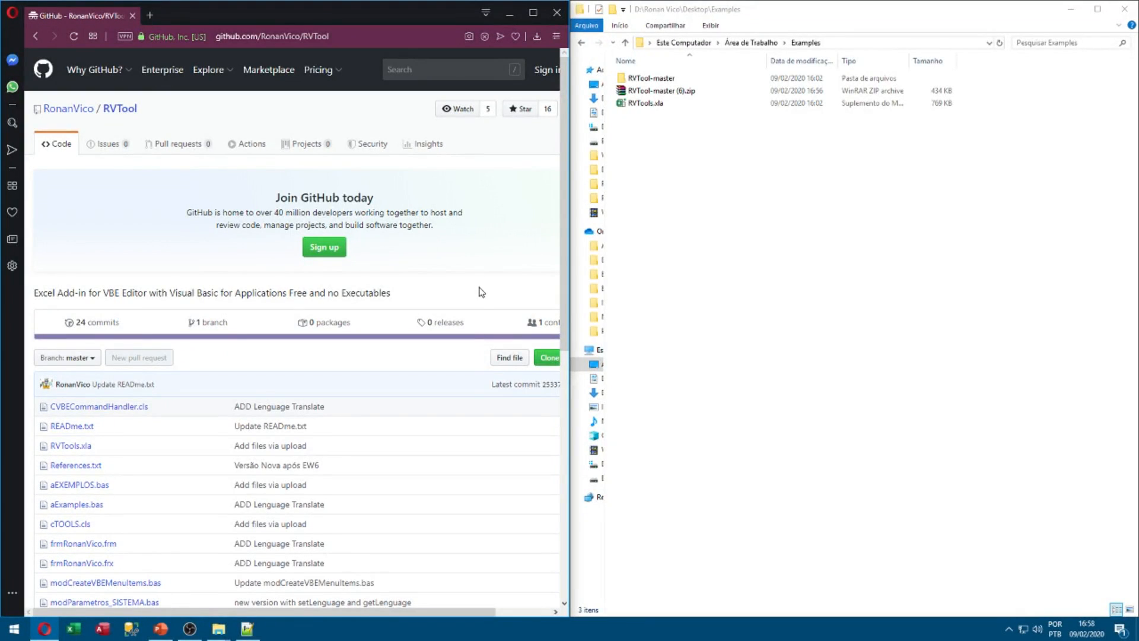
pyautogui.moveTo(501, 164)
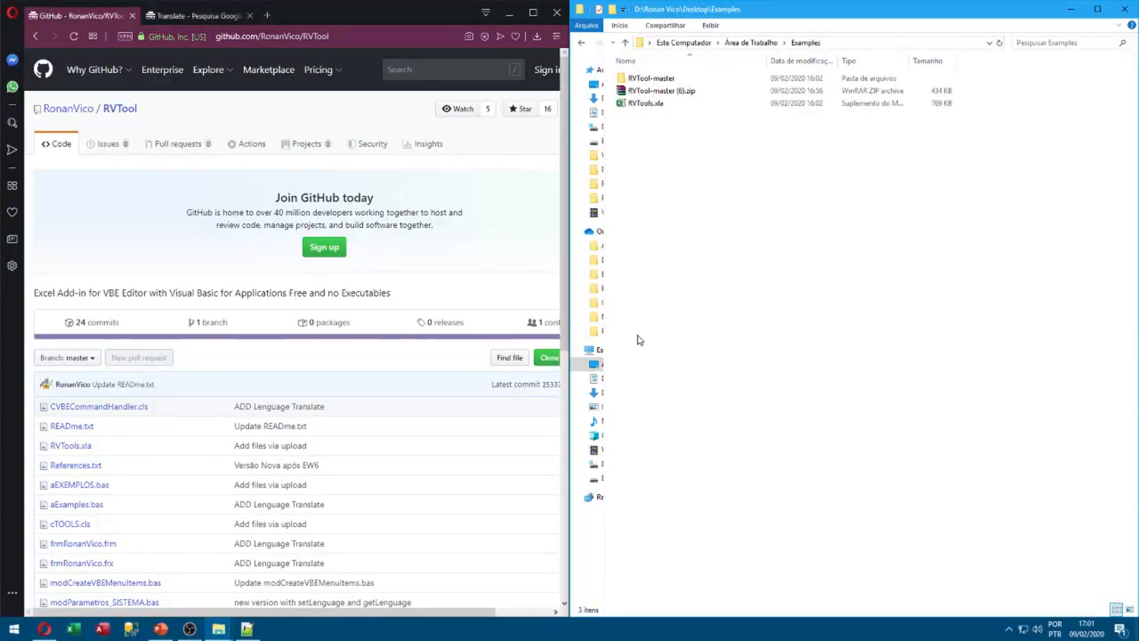
# - Launch Excel with a new blank workbook and begin opening Excel Options
pyautogui.click(75, 628)
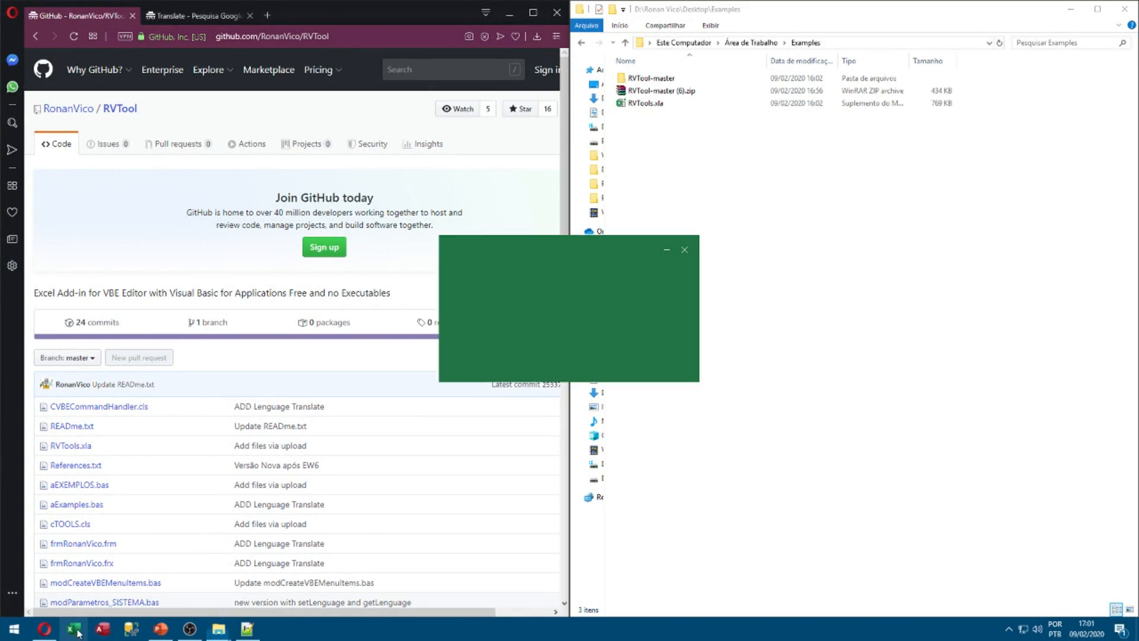
pyautogui.click(76, 629)
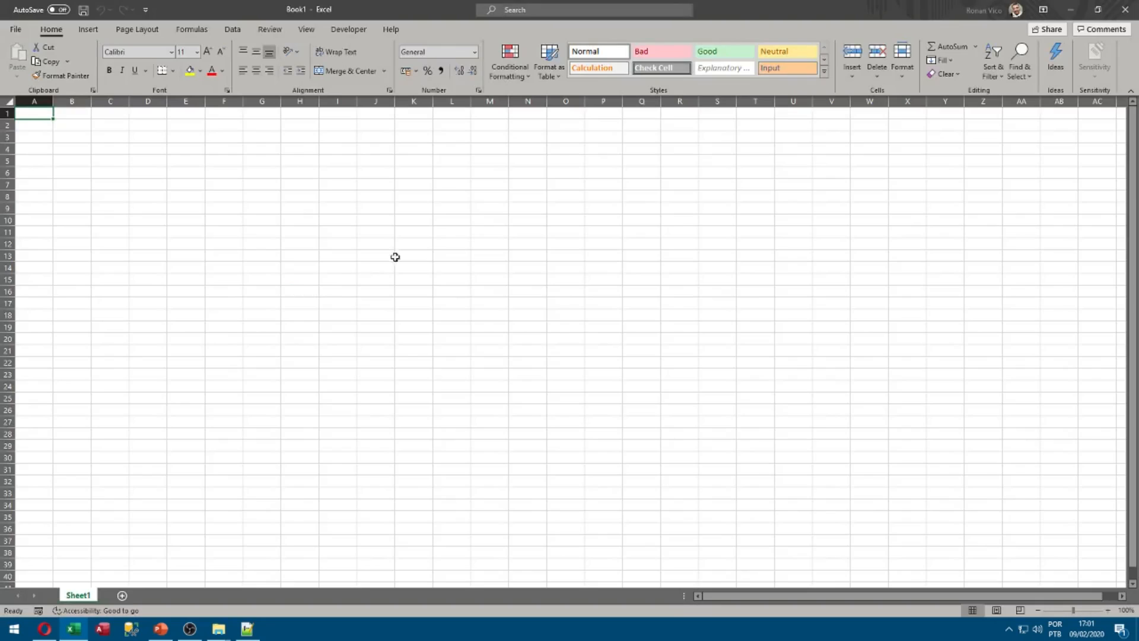
pyautogui.moveTo(187, 276)
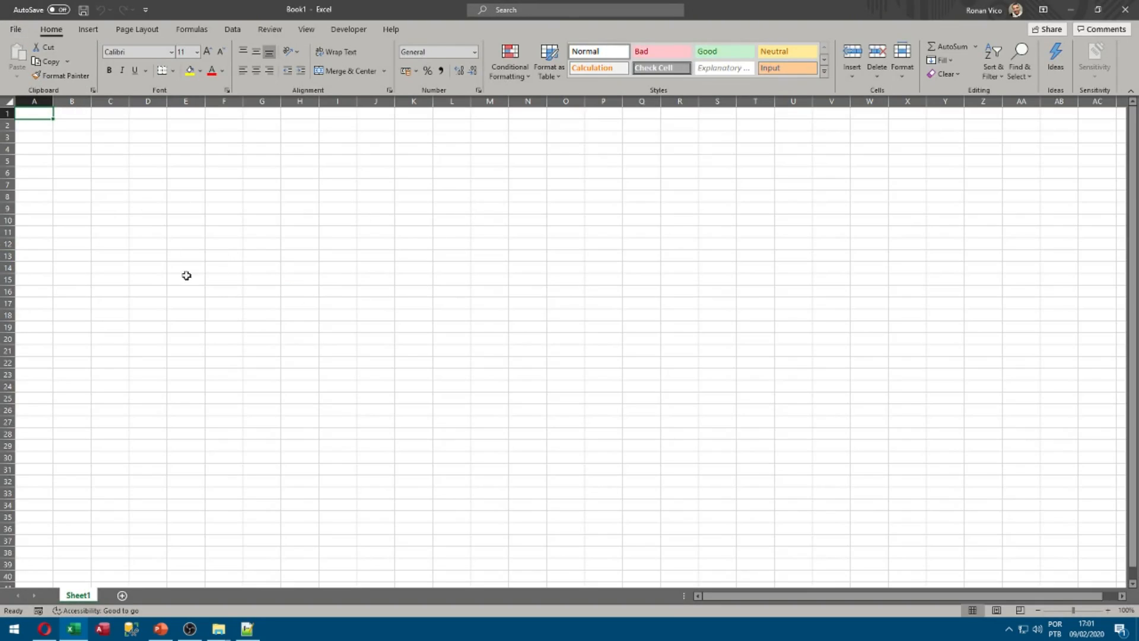
pyautogui.click(16, 30)
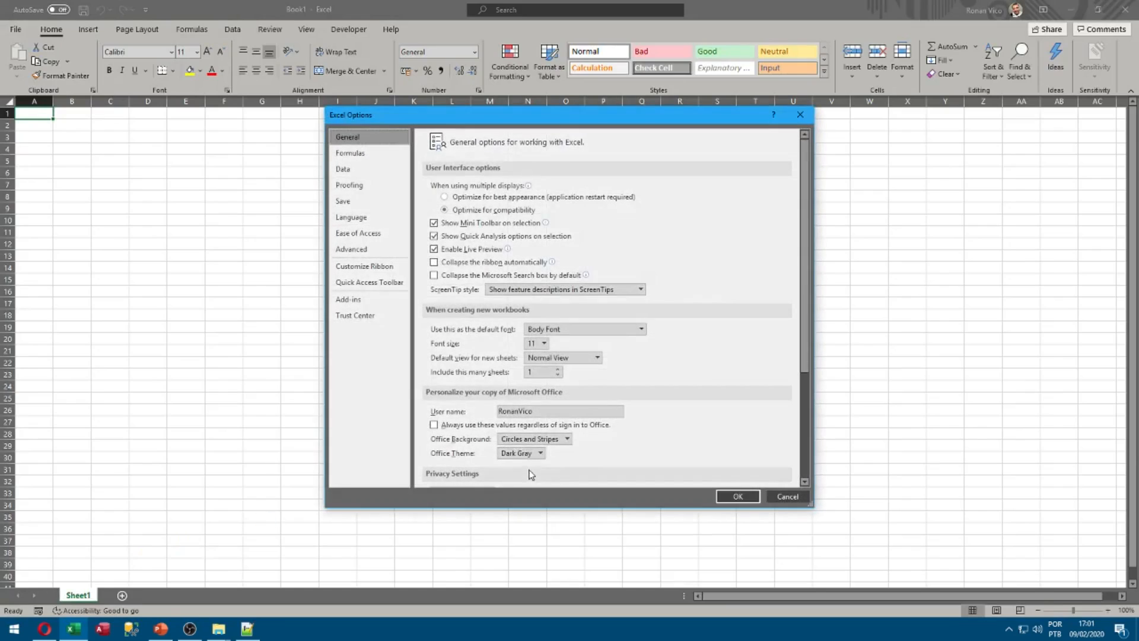
# - In Trust Center, enable all macros and trust VBA project object model access
pyautogui.click(355, 315)
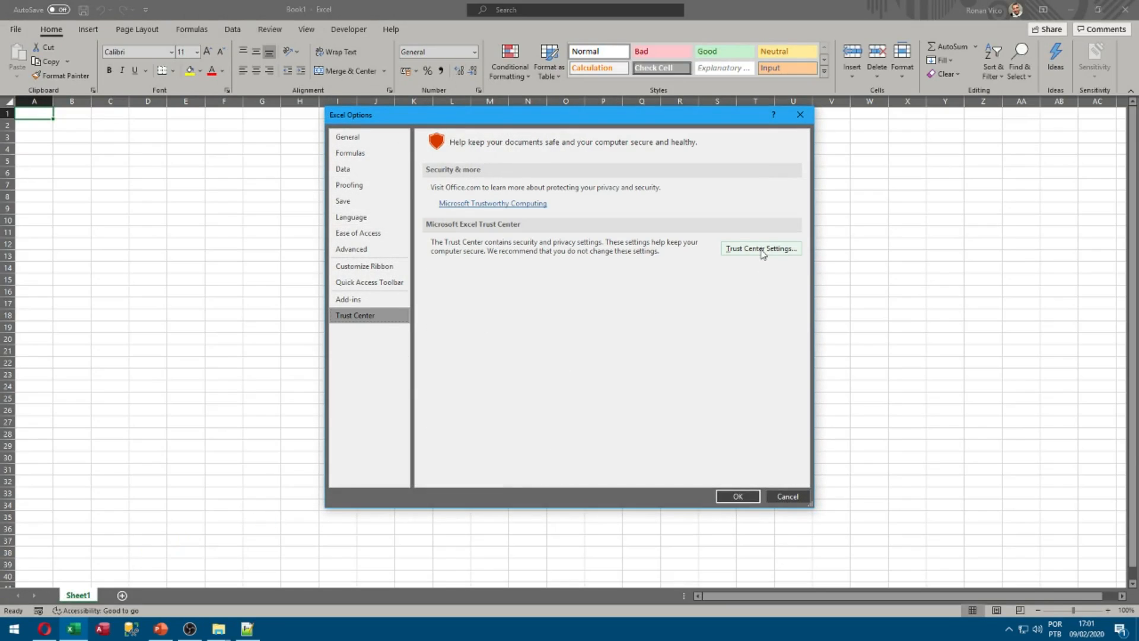
pyautogui.click(761, 249)
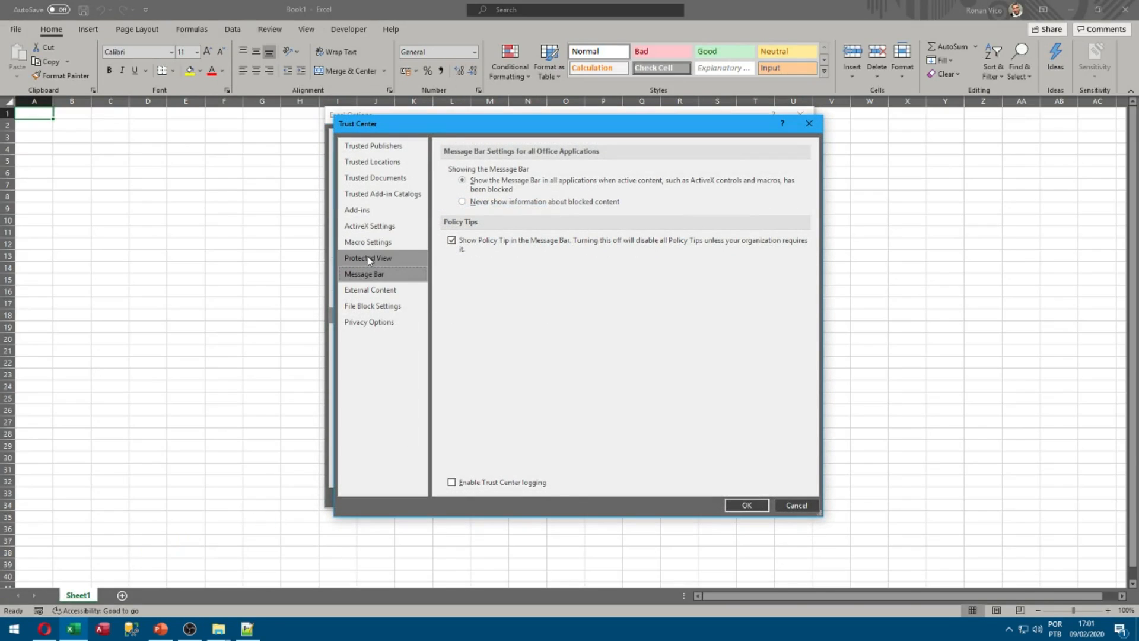
pyautogui.click(367, 242)
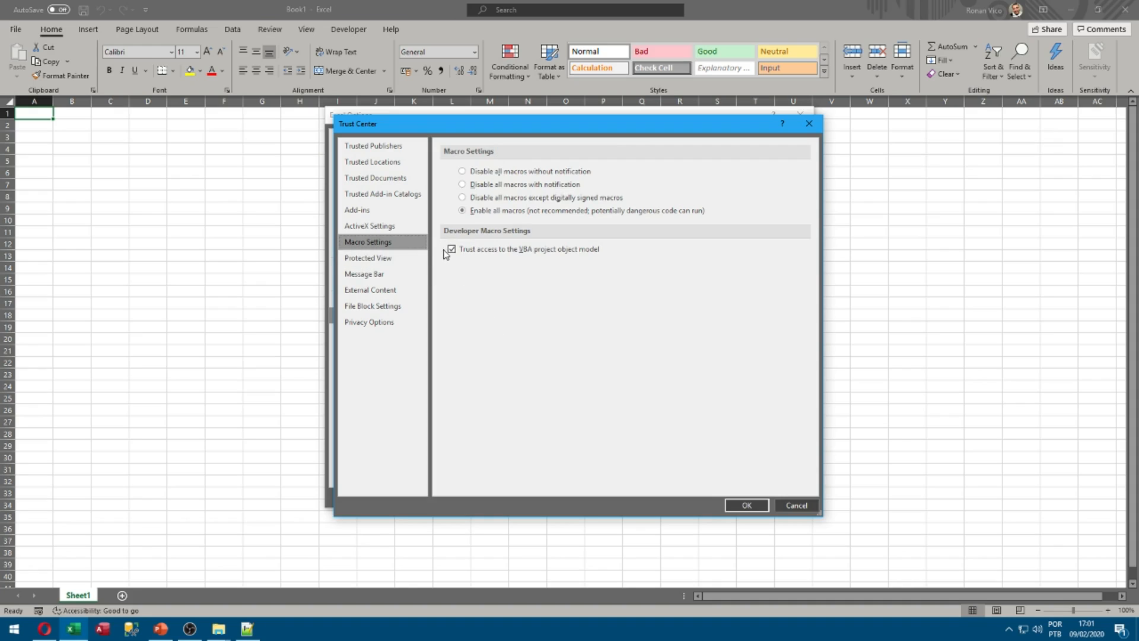
pyautogui.moveTo(498, 270)
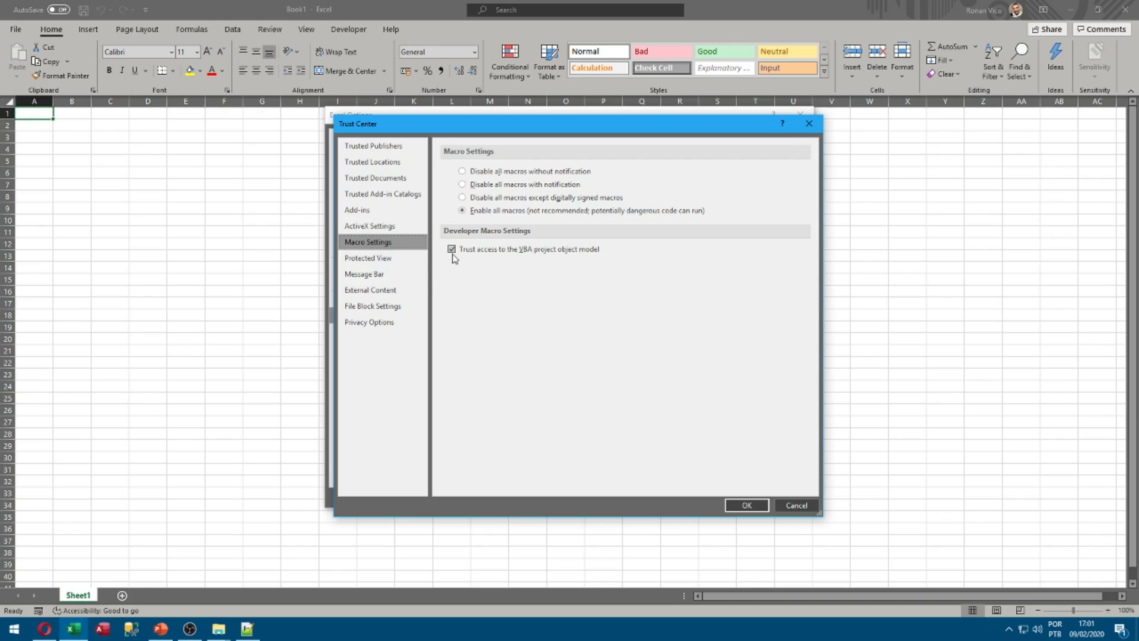
pyautogui.moveTo(586, 398)
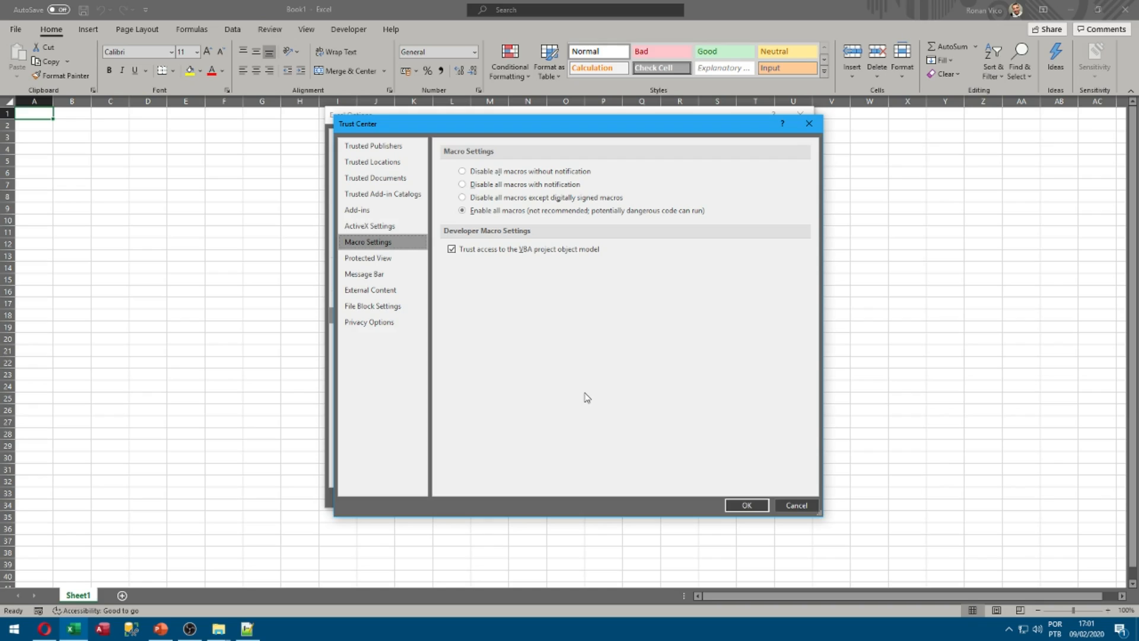
pyautogui.moveTo(517, 309)
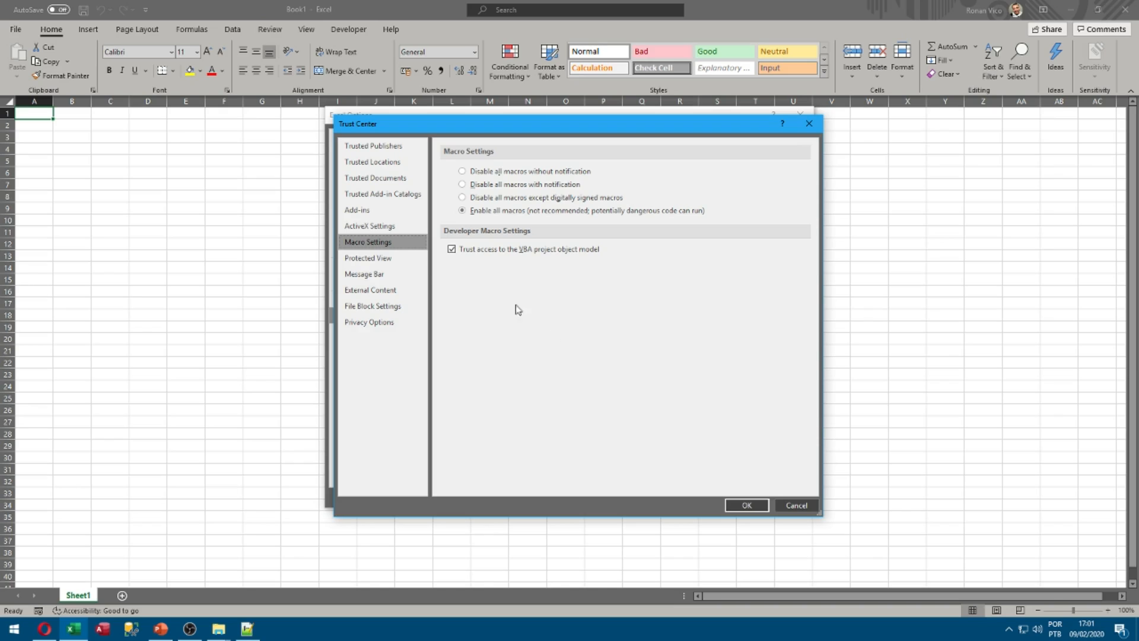
pyautogui.moveTo(851, 501)
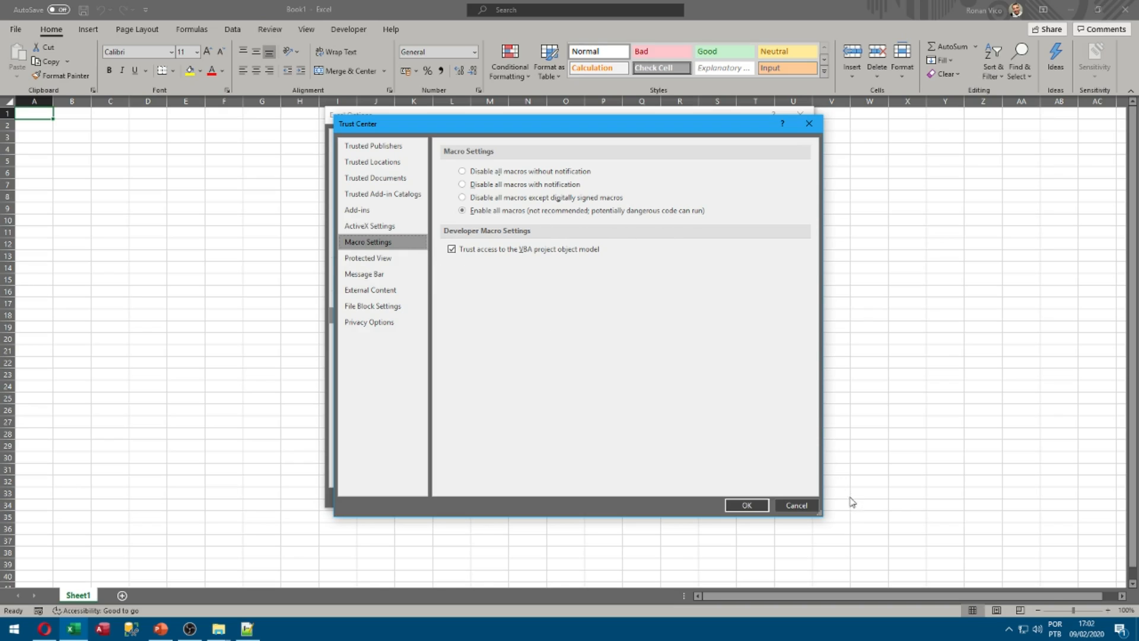
pyautogui.click(746, 505)
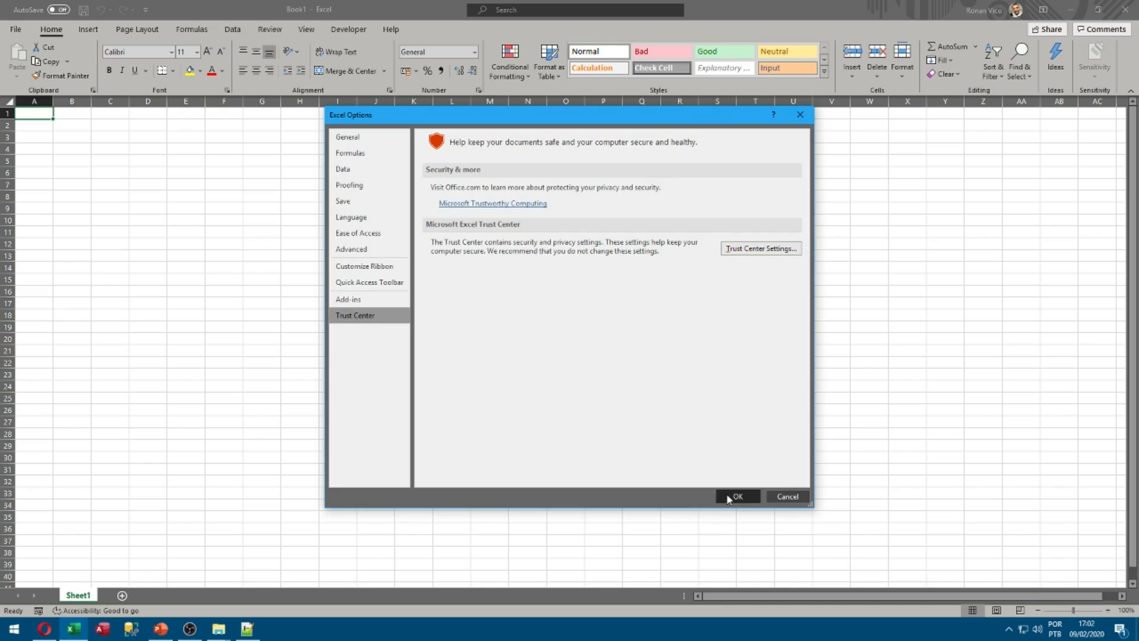
# - Close Excel Options and show the Developer tab for Book1
pyautogui.click(738, 497)
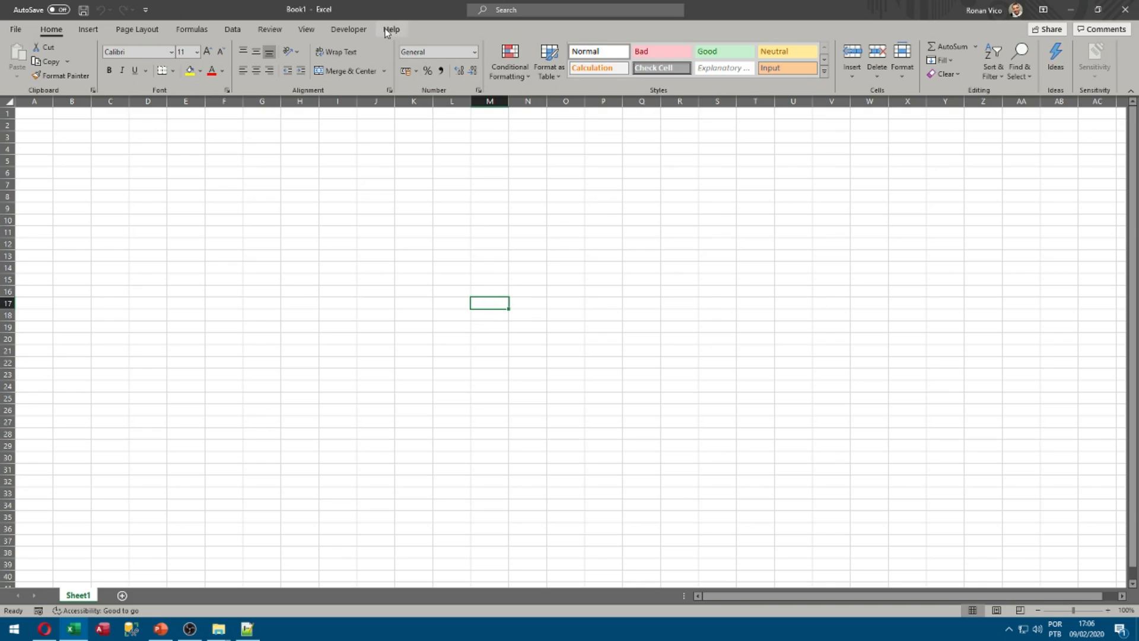
pyautogui.click(349, 28)
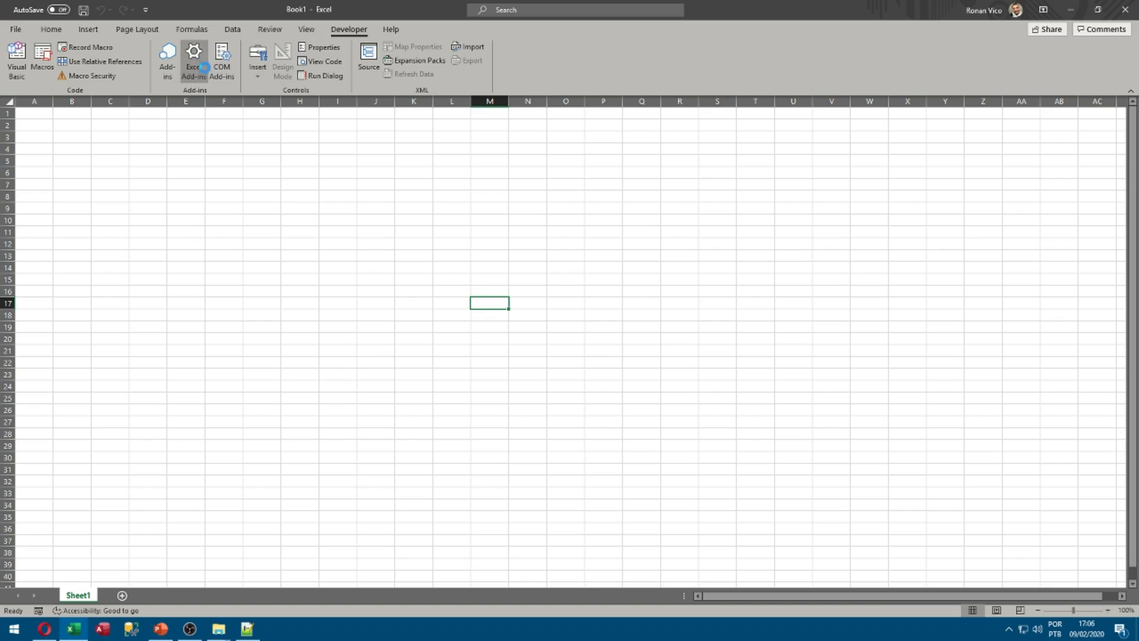
# - Load RVTools.xla from Desktop > Examples as an add-in, without replacing the existing file
pyautogui.click(192, 58)
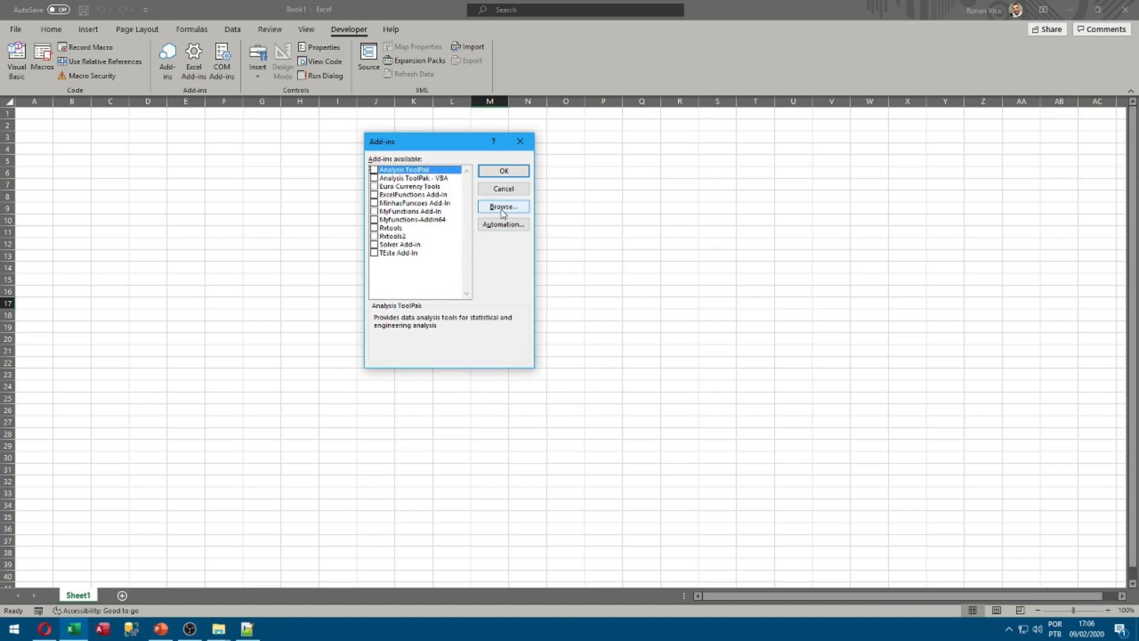
pyautogui.click(503, 206)
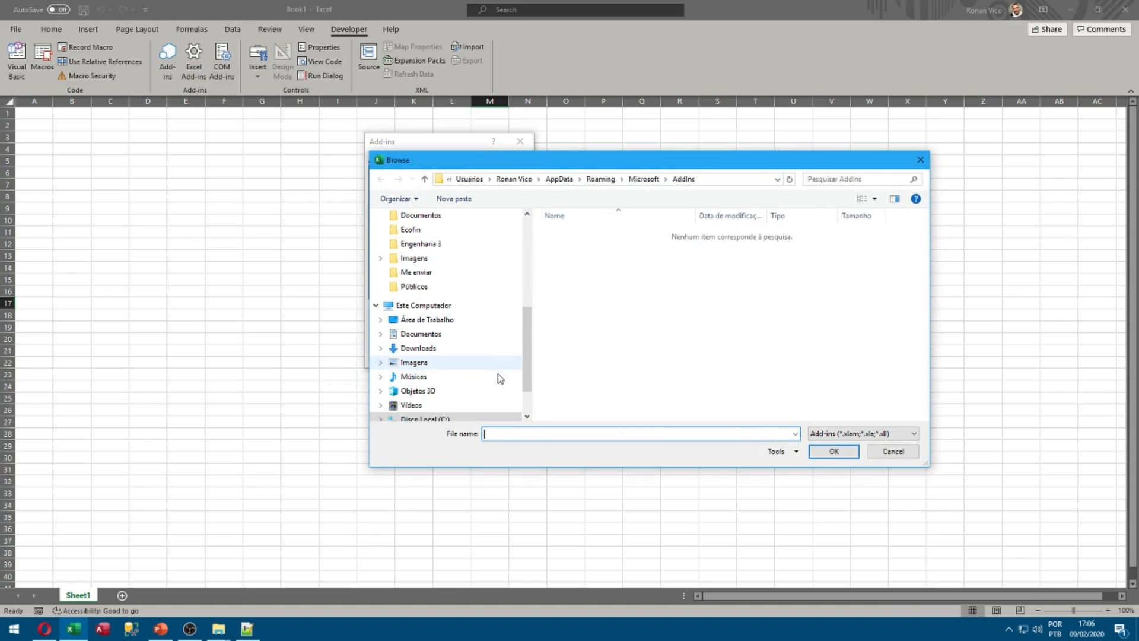
pyautogui.scroll(-3)
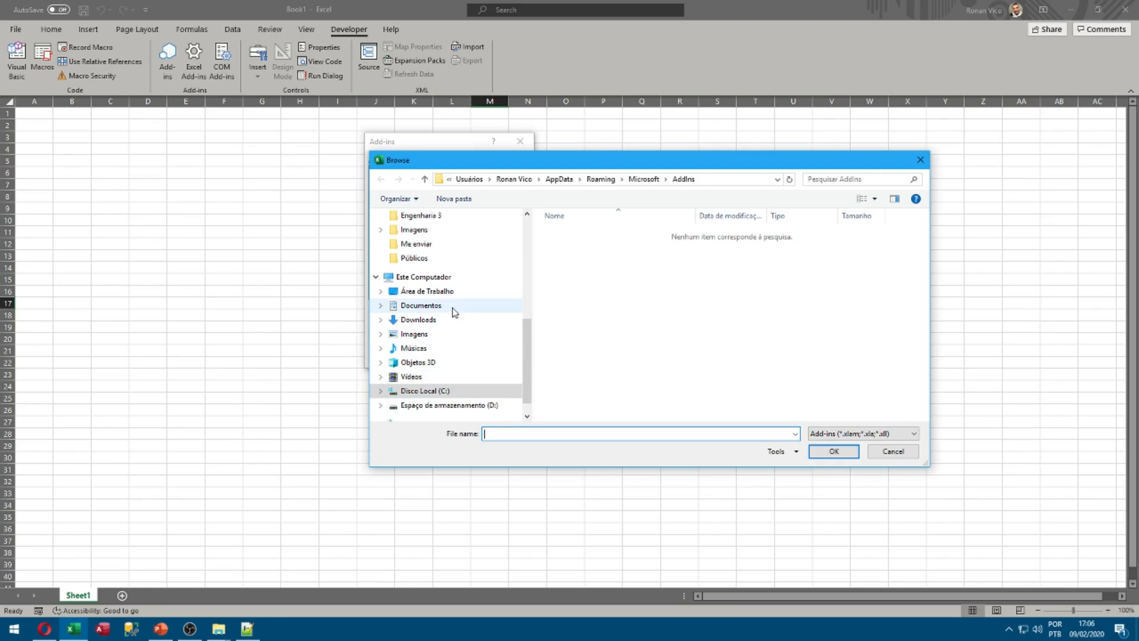
pyautogui.click(427, 291)
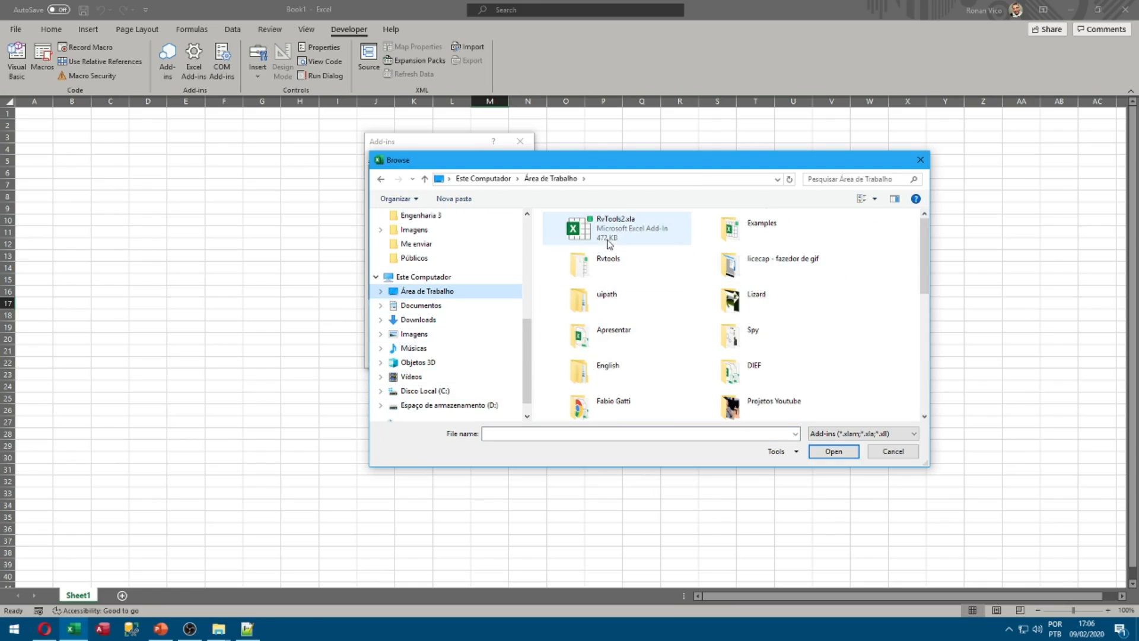
pyautogui.doubleClick(760, 227)
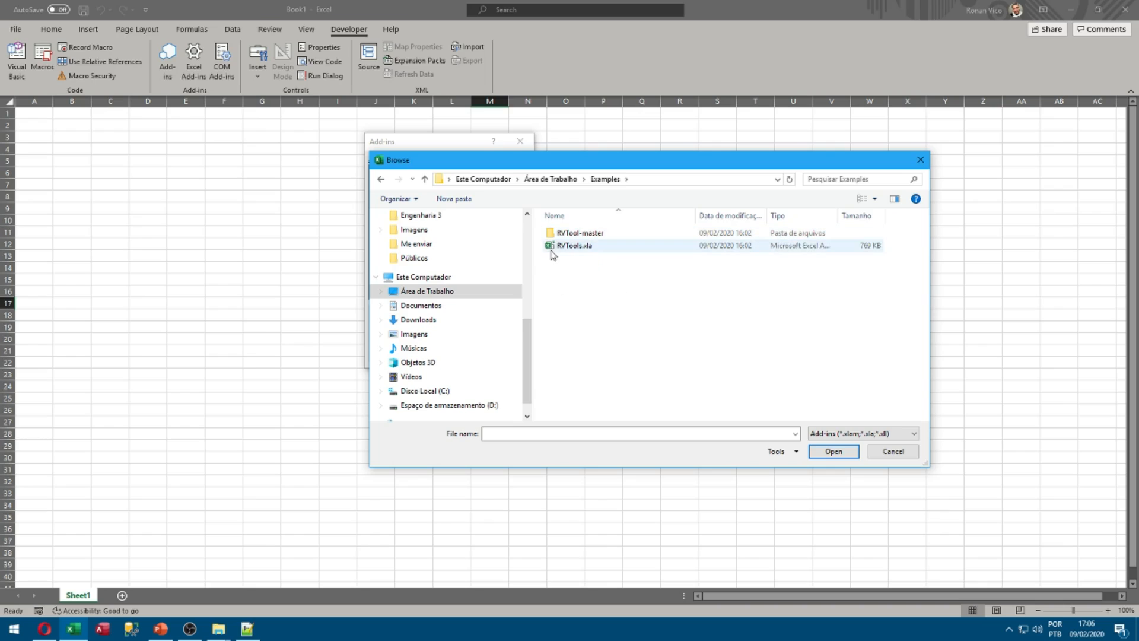
pyautogui.click(572, 245)
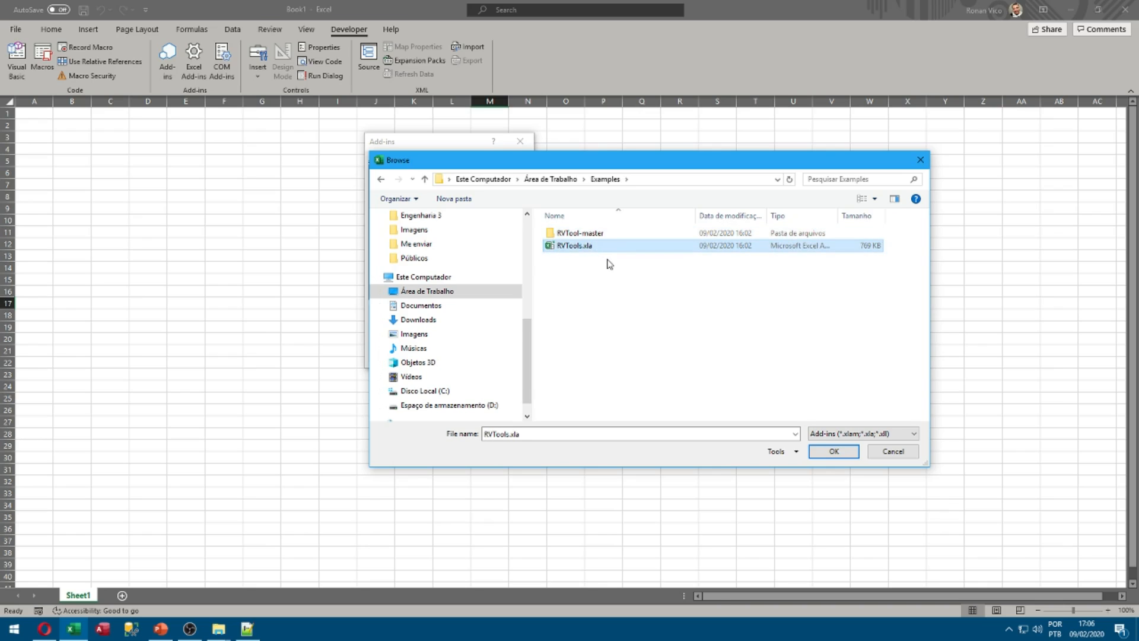
pyautogui.click(834, 451)
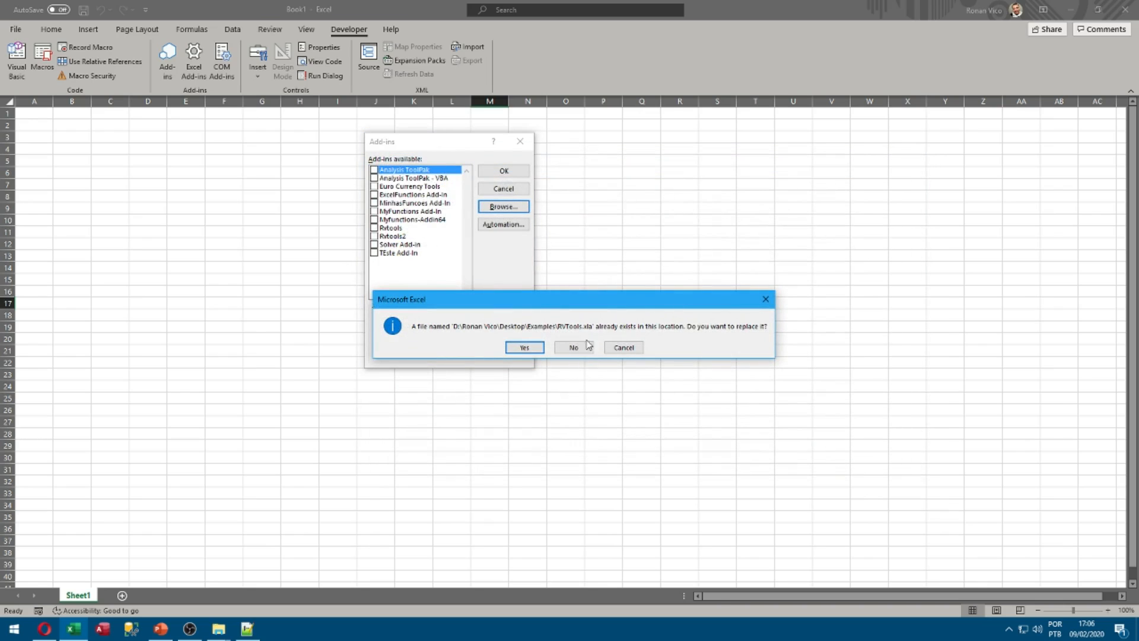
pyautogui.click(524, 347)
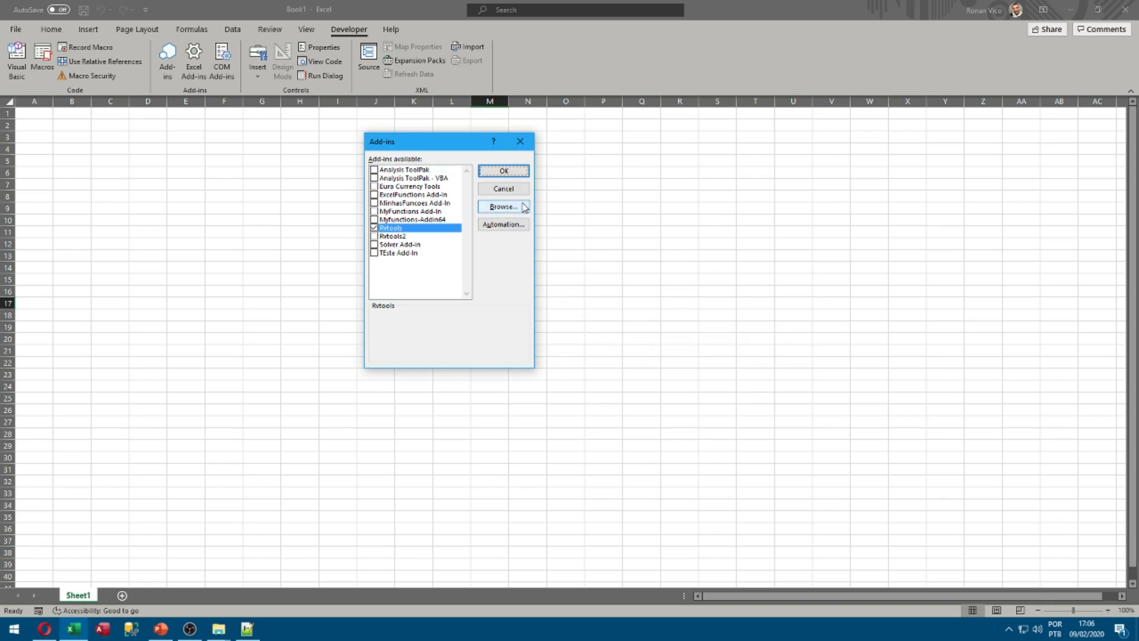
pyautogui.click(503, 171)
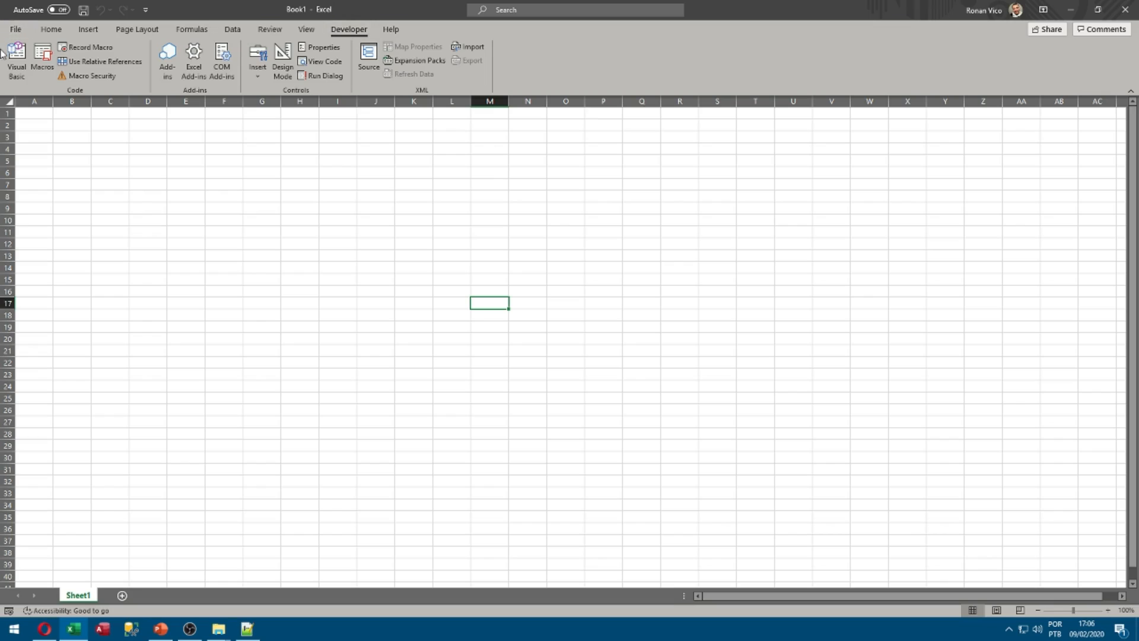
# - Open the VBA editor and view RVTools' modParametros_USUARIO module constants
pyautogui.click(14, 52)
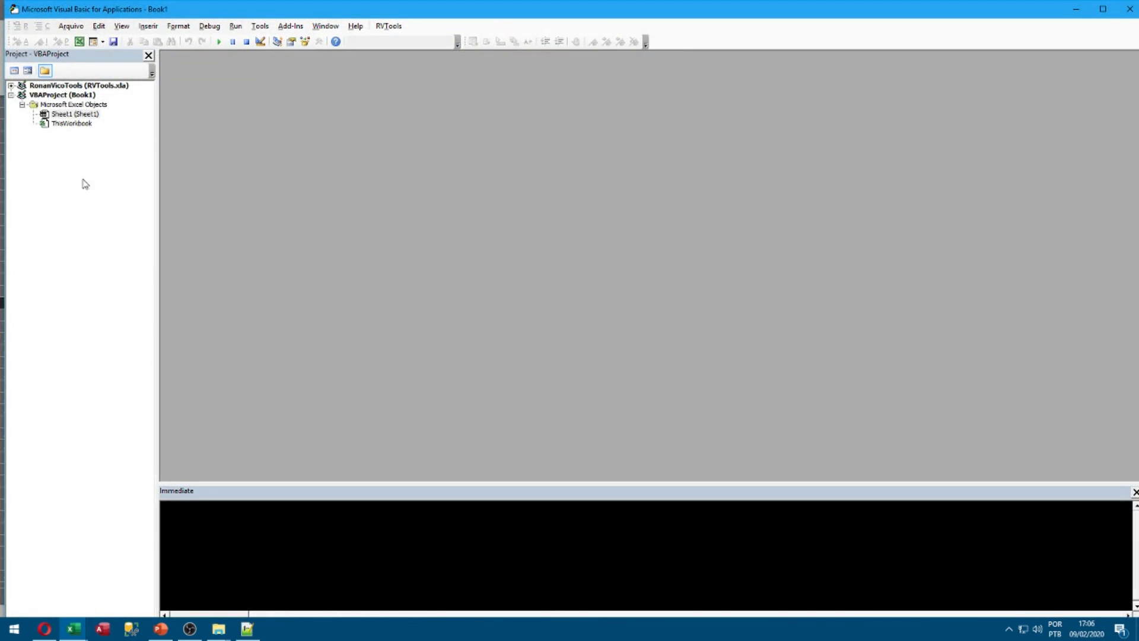
pyautogui.moveTo(373, 40)
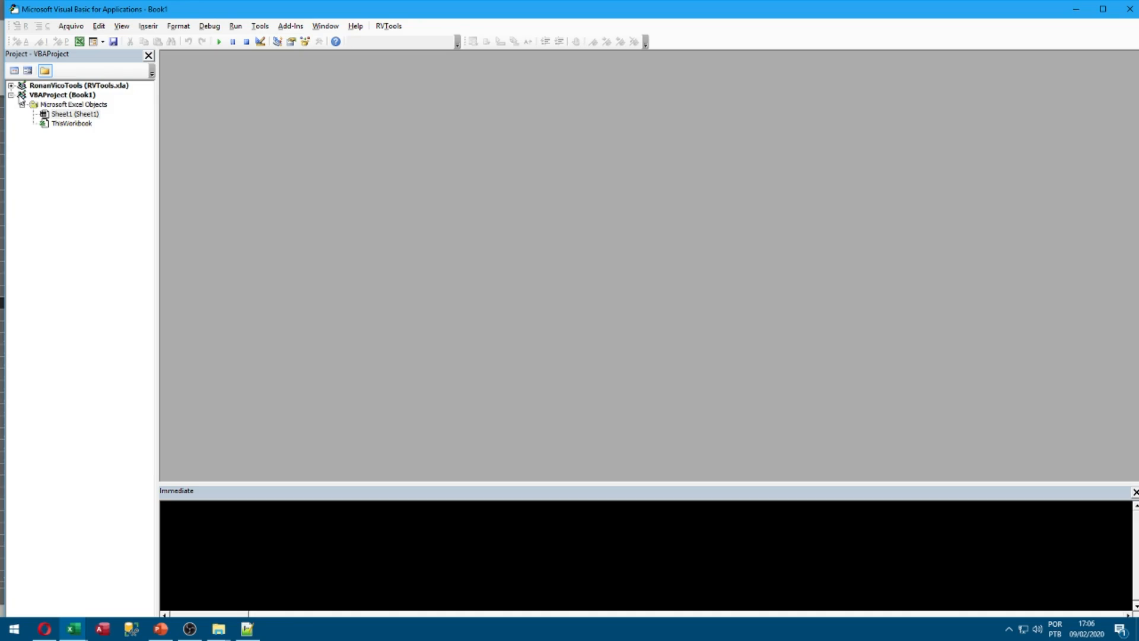
pyautogui.click(9, 86)
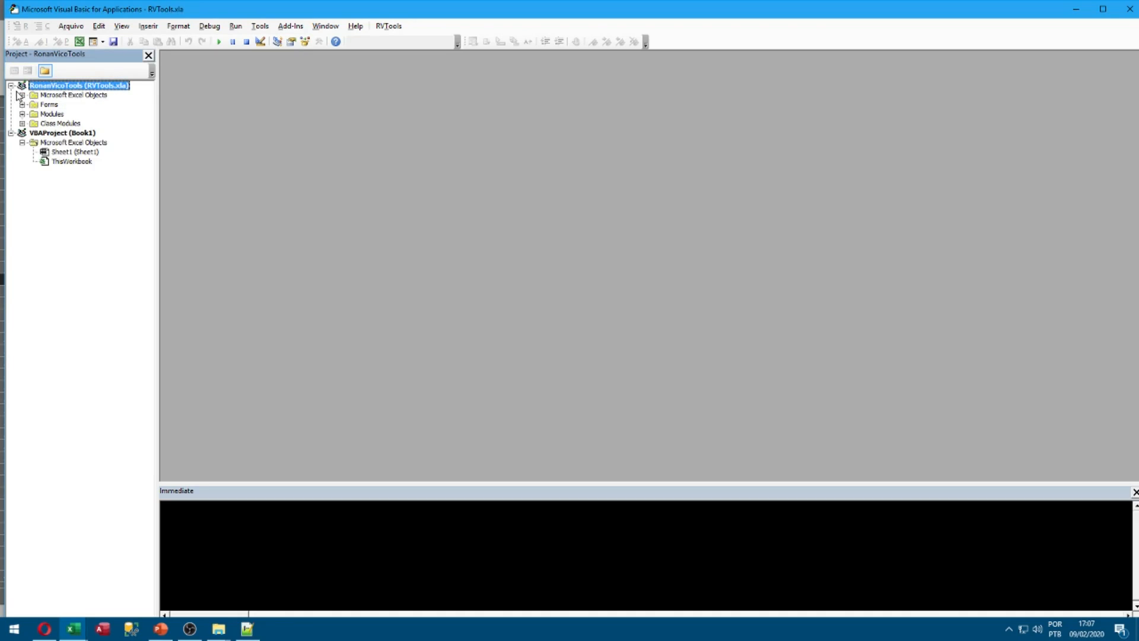
pyautogui.click(22, 113)
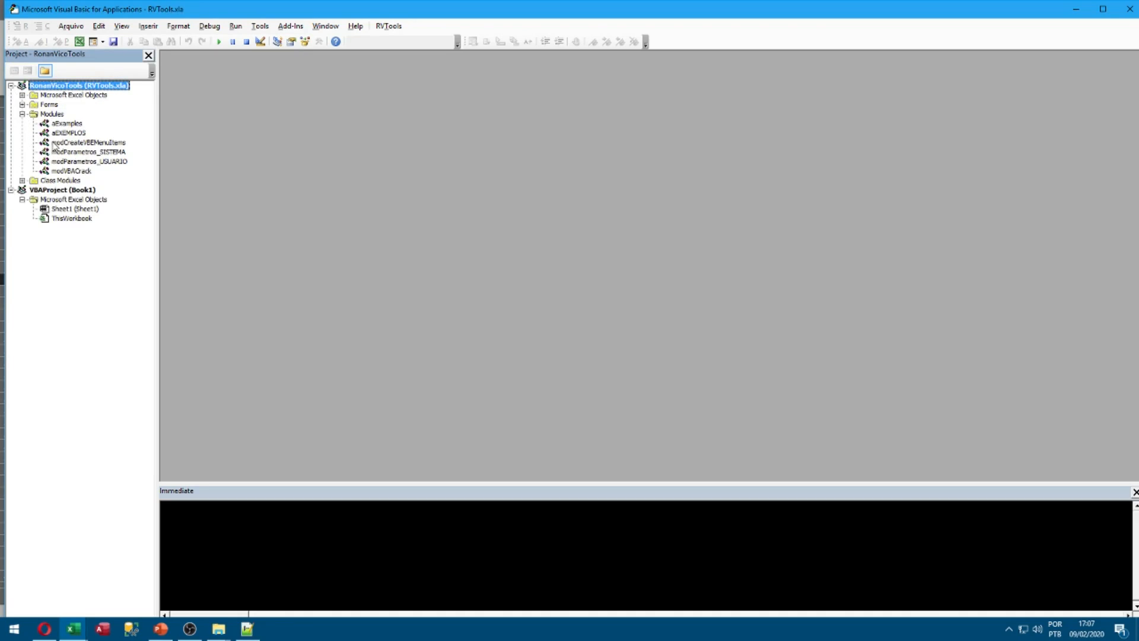
pyautogui.click(83, 160)
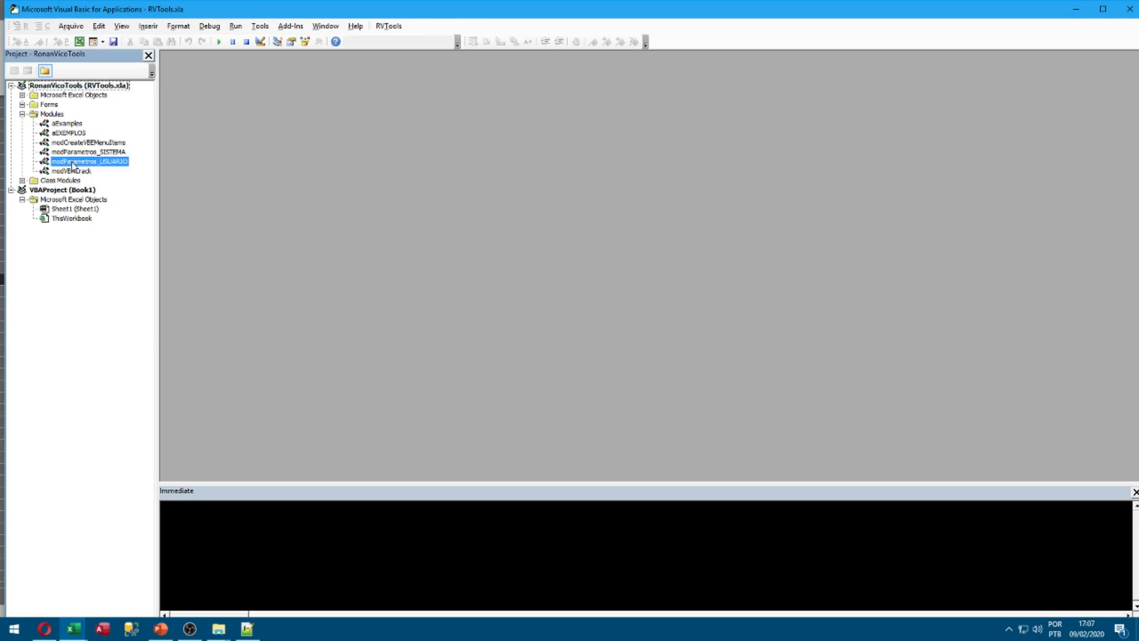
pyautogui.doubleClick(86, 162)
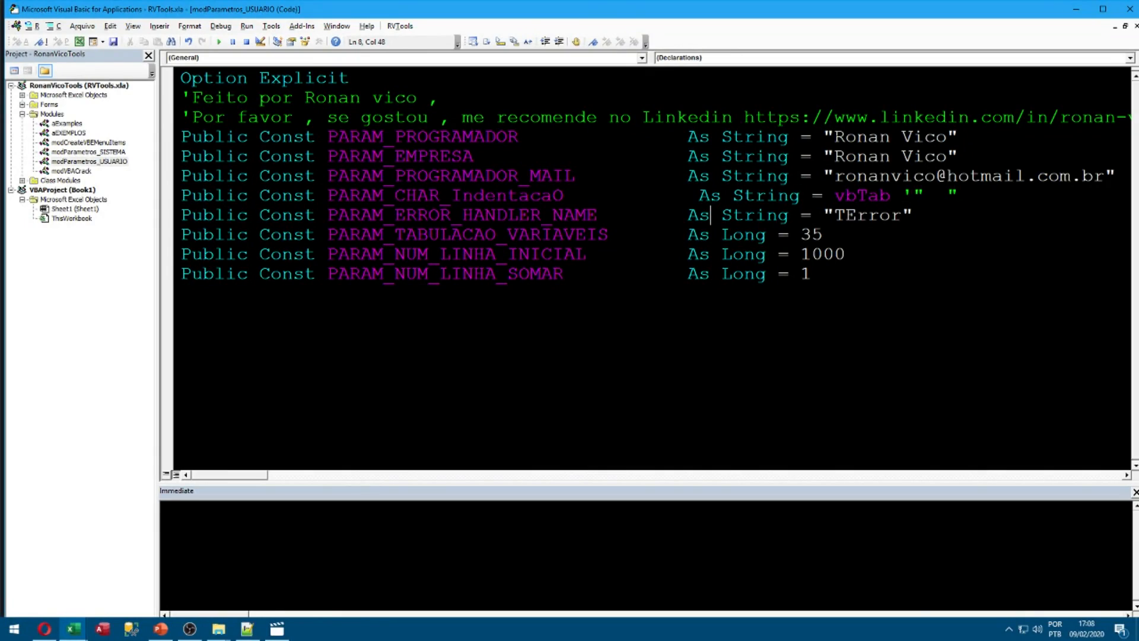
pyautogui.moveTo(847, 175); pyautogui.dragTo(999, 175)
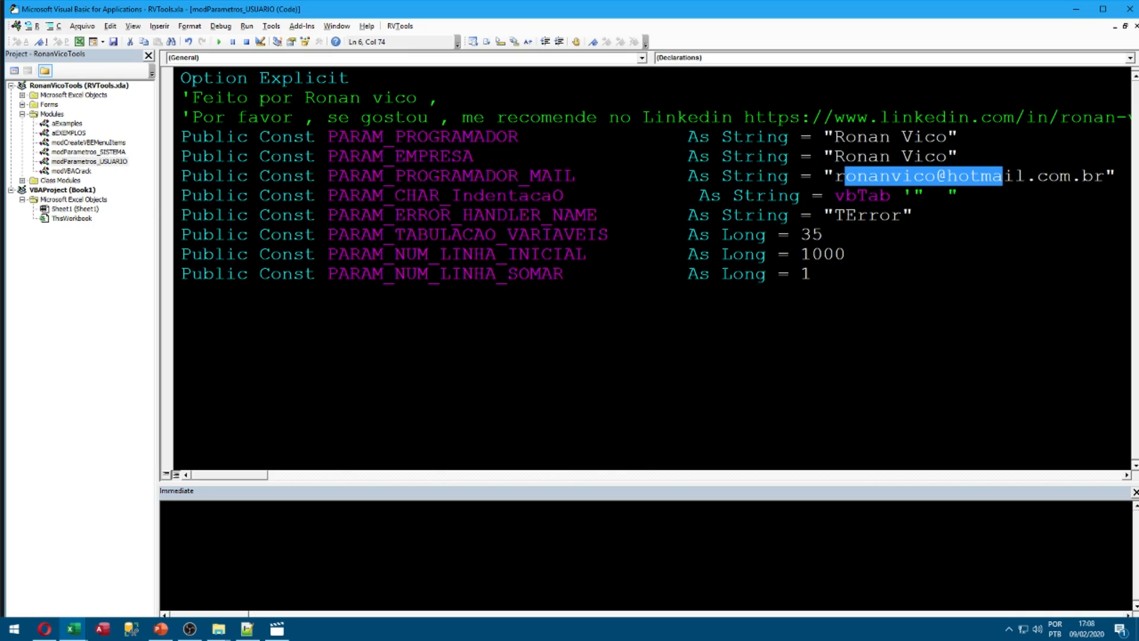
pyautogui.click(21, 110)
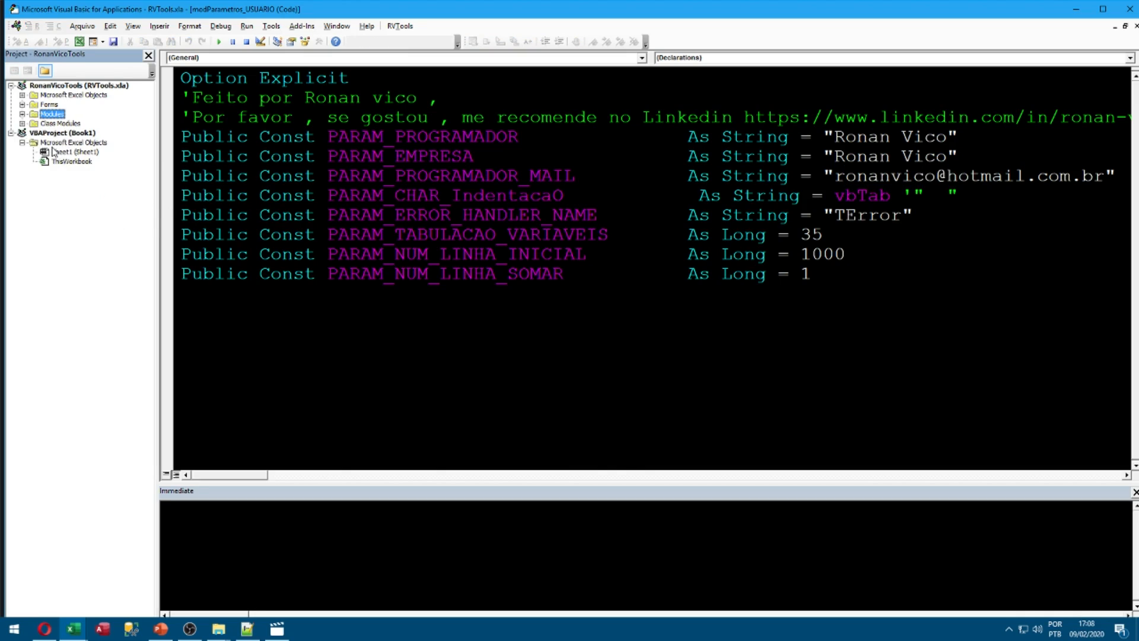
pyautogui.moveTo(100, 160)
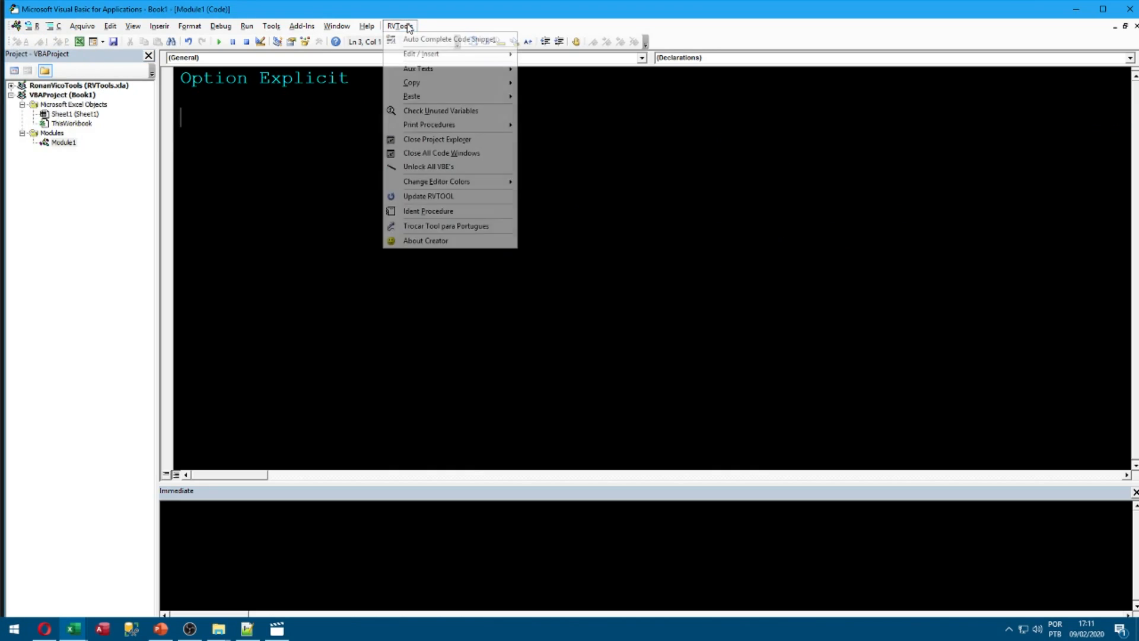
# - Try the sub, fn( and prop( snippets, then clear all code from Module1
pyautogui.click(399, 25)
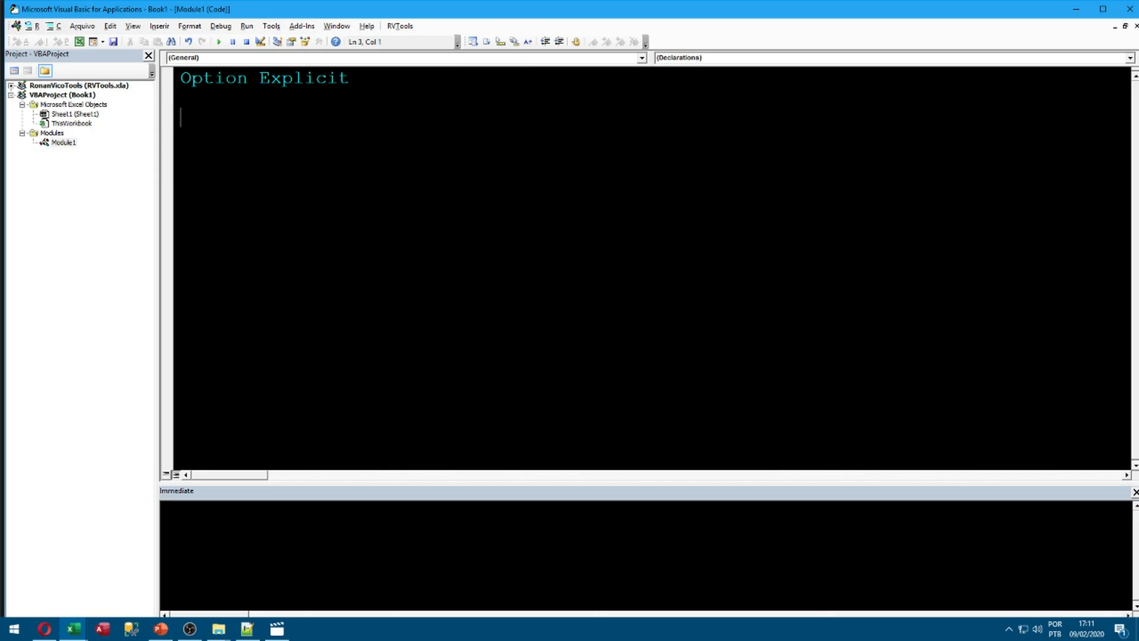
pyautogui.write('sub')
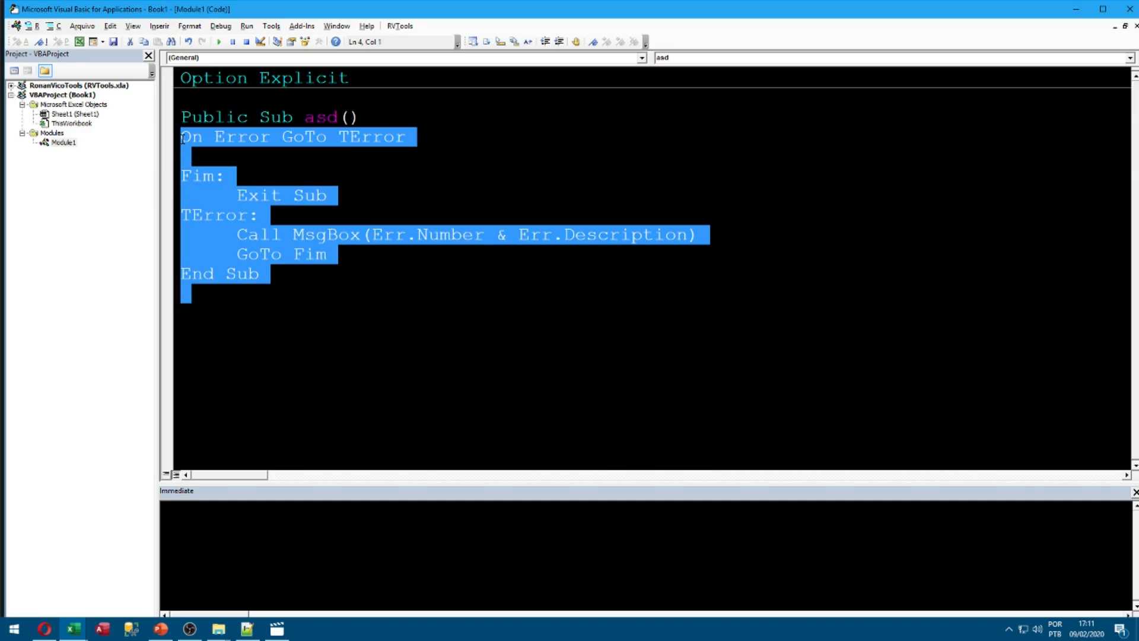
pyautogui.write('fn(')
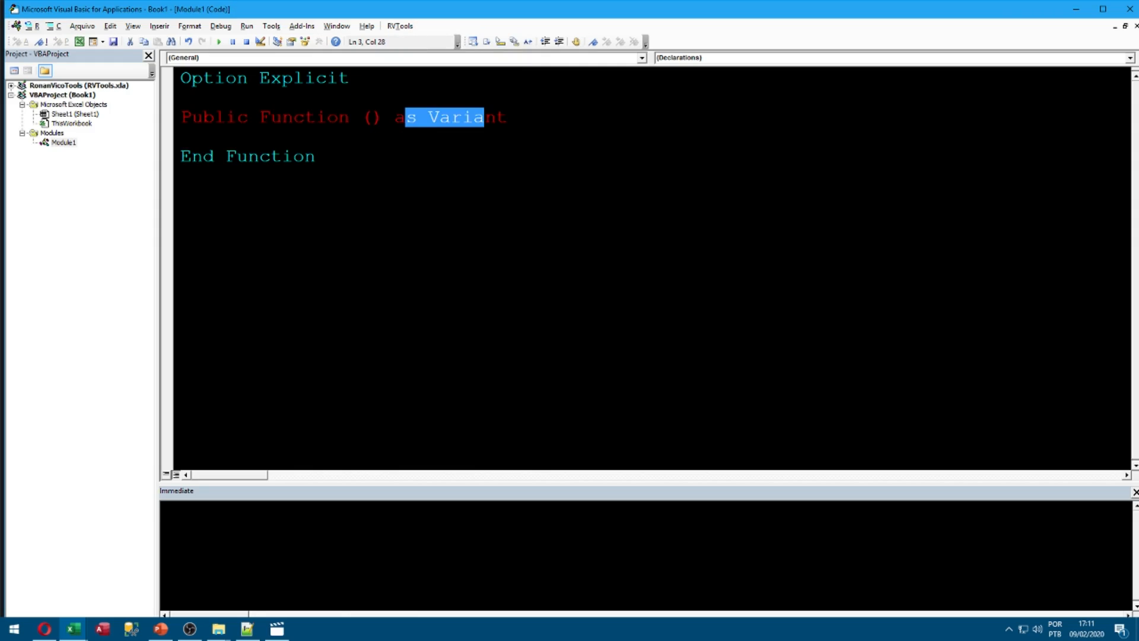
pyautogui.press('Delete')
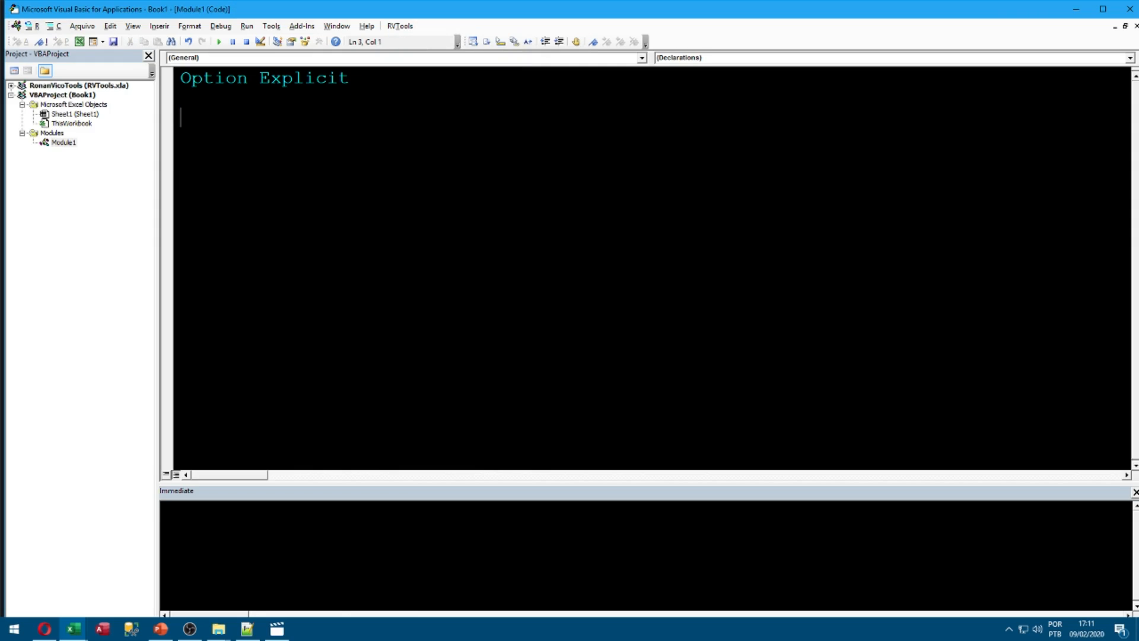
pyautogui.write('prop(')
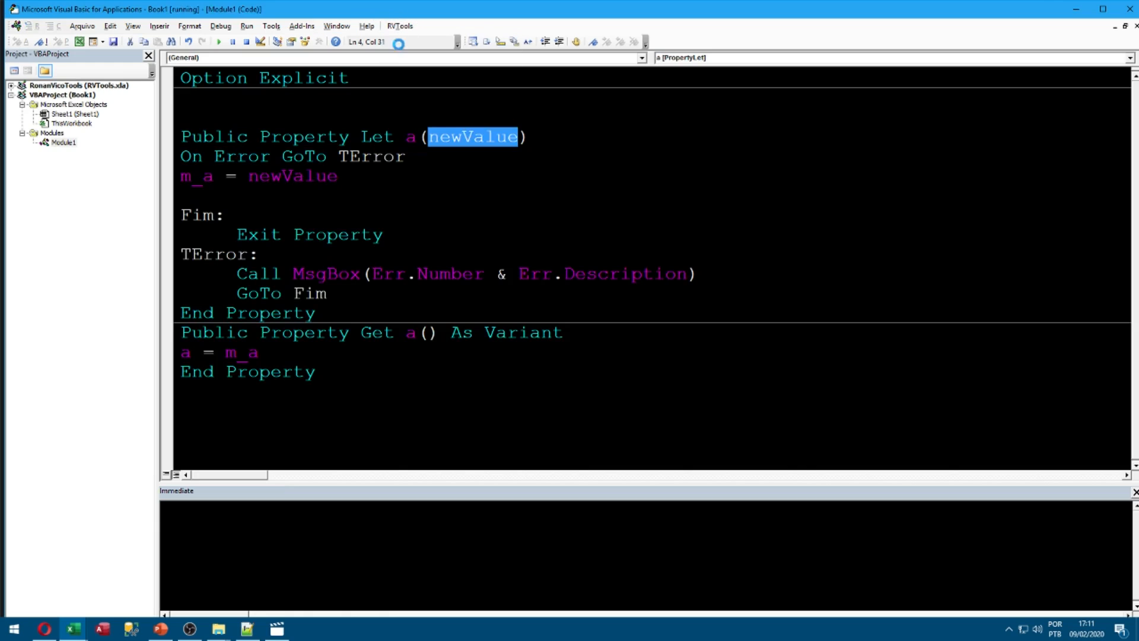
pyautogui.press('ctrl+a')
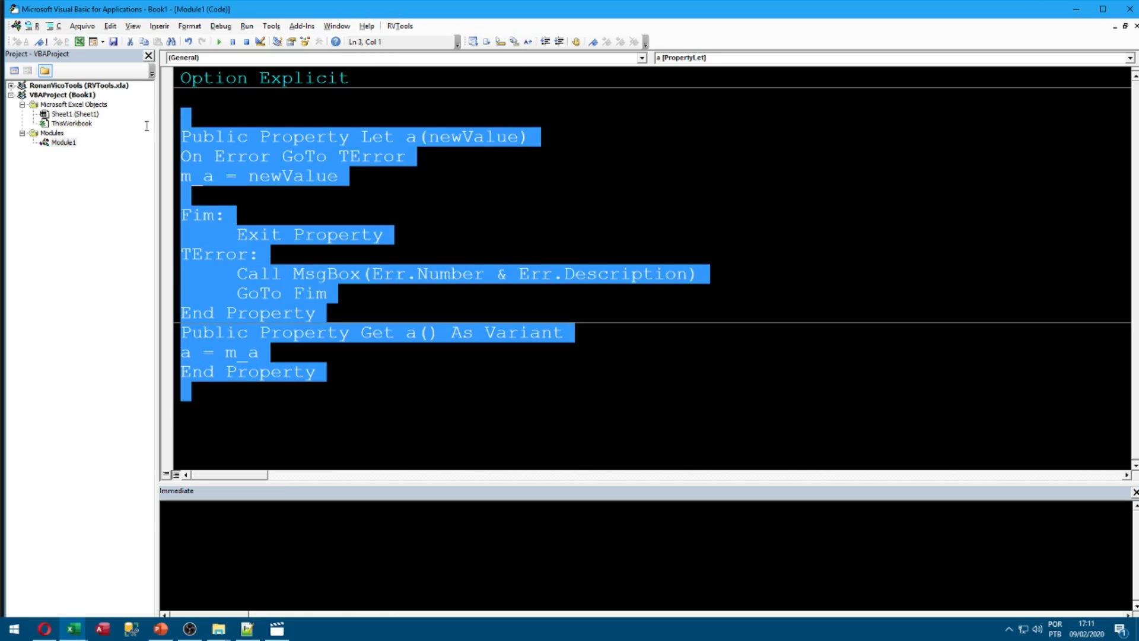
pyautogui.press('Delete')
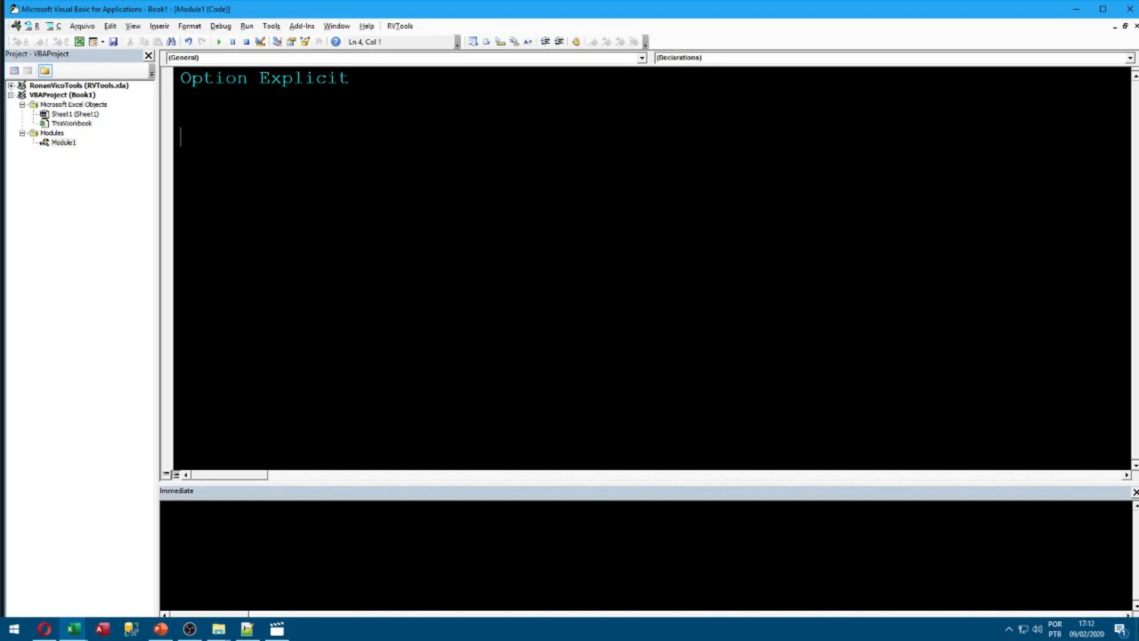
# - Expand sub into the MySUB_5 procedure and delete its error-handling lines
pyautogui.click(400, 26)
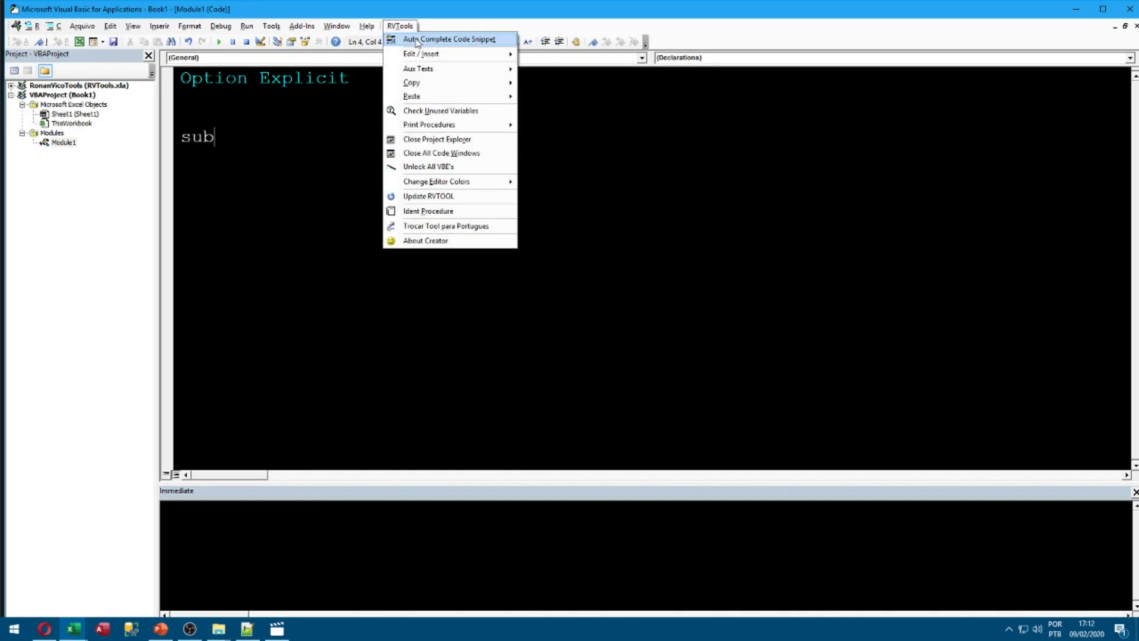
pyautogui.click(449, 40)
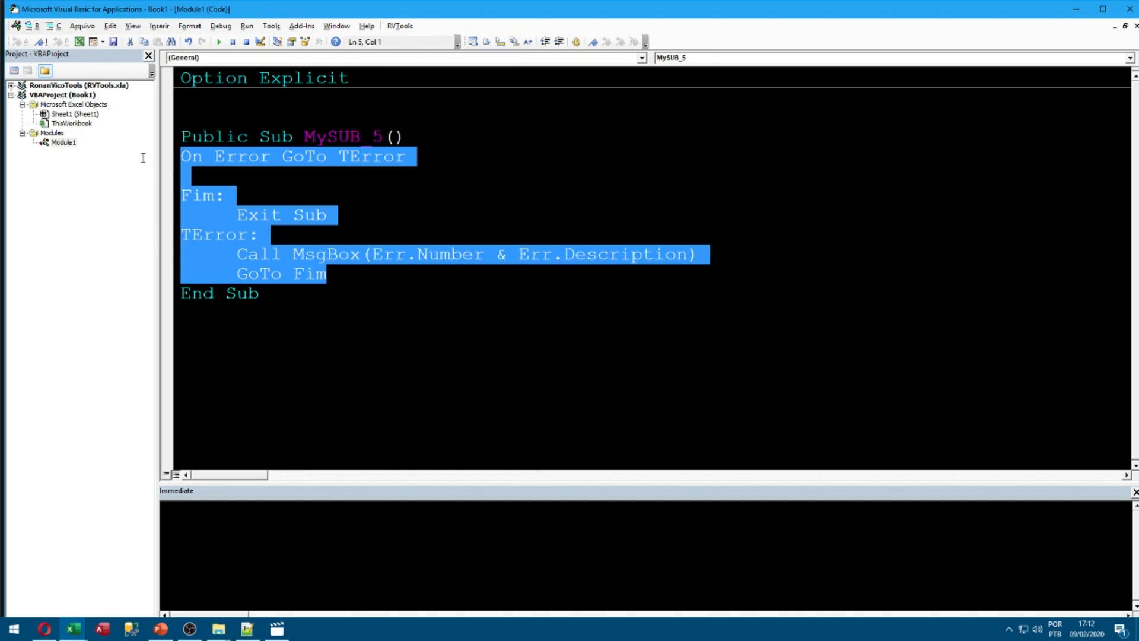
pyautogui.press('Delete')
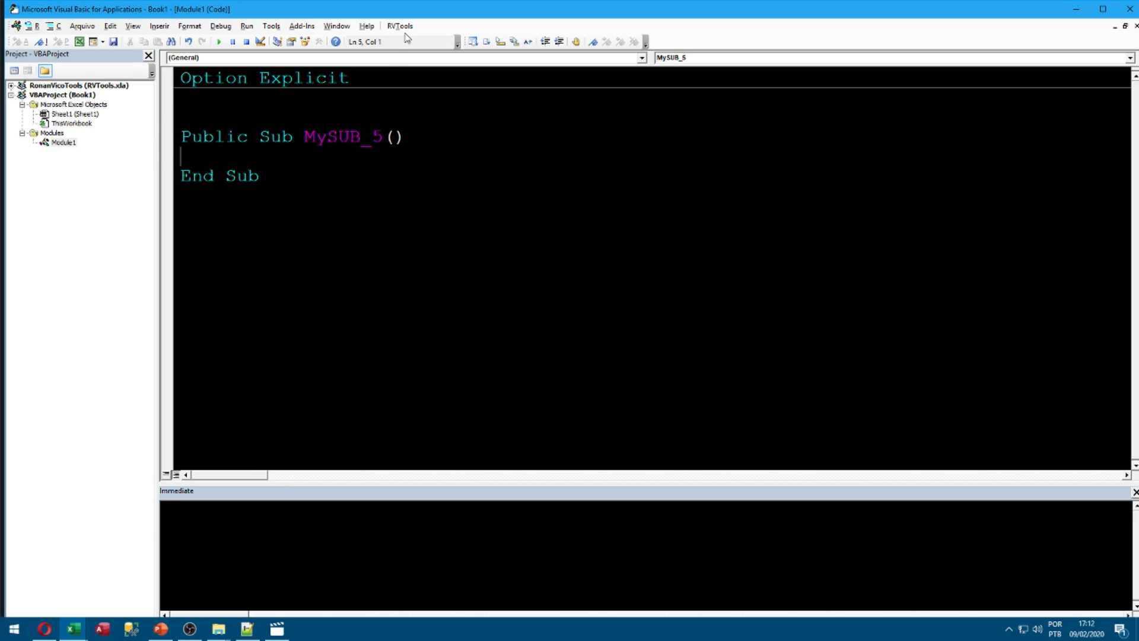
# - Insert a header comment block and error-handling code into MySUB_5
pyautogui.click(399, 25)
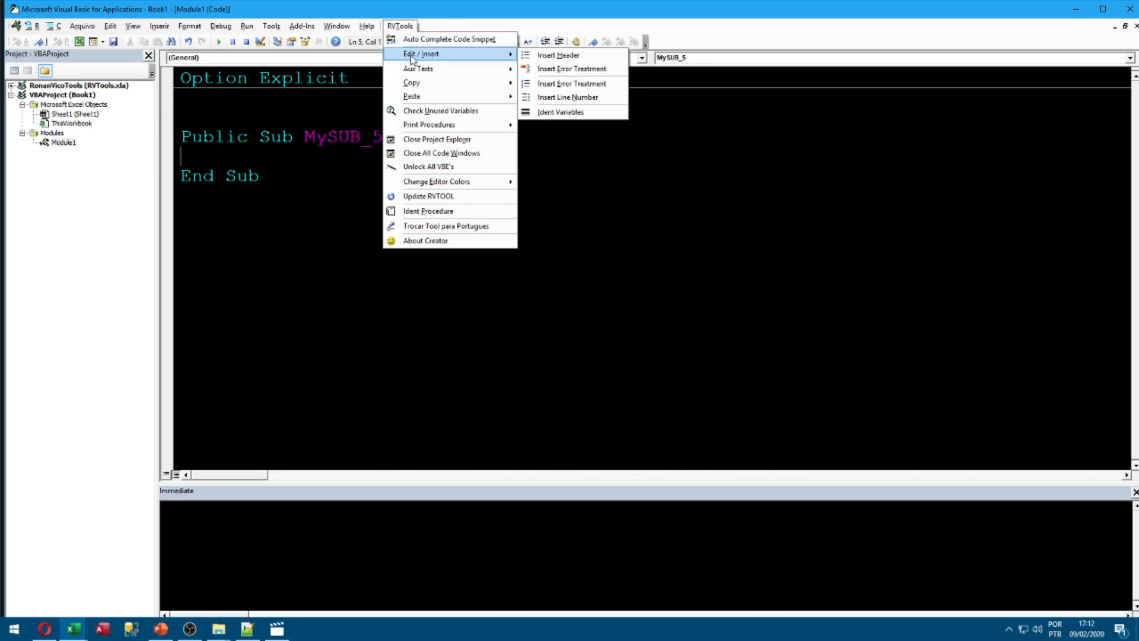
pyautogui.moveTo(551, 59)
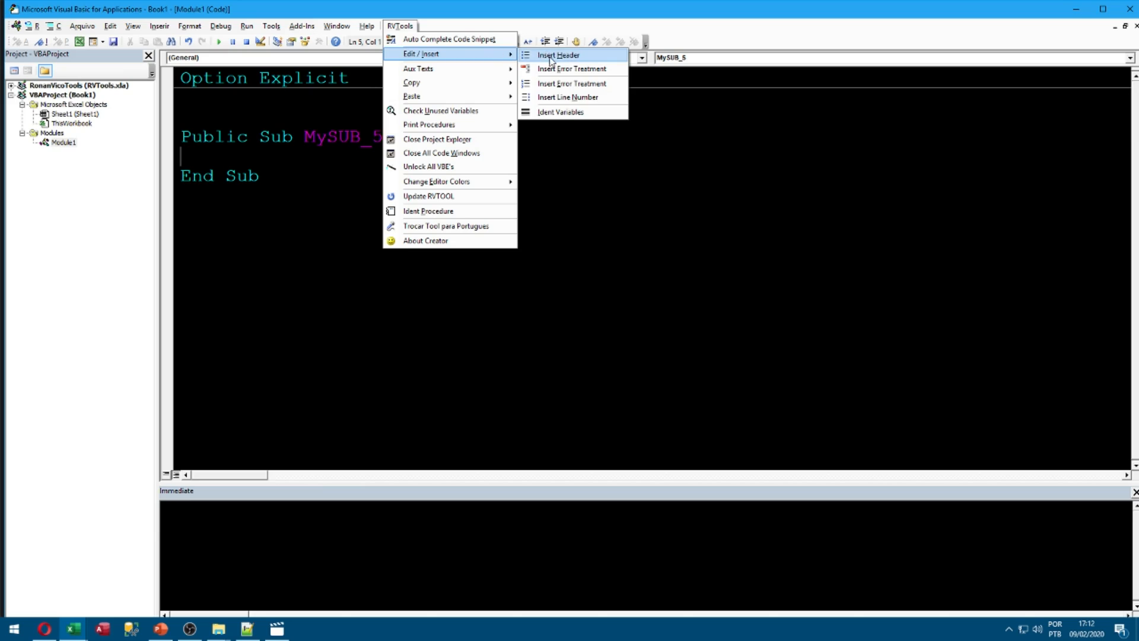
pyautogui.click(556, 55)
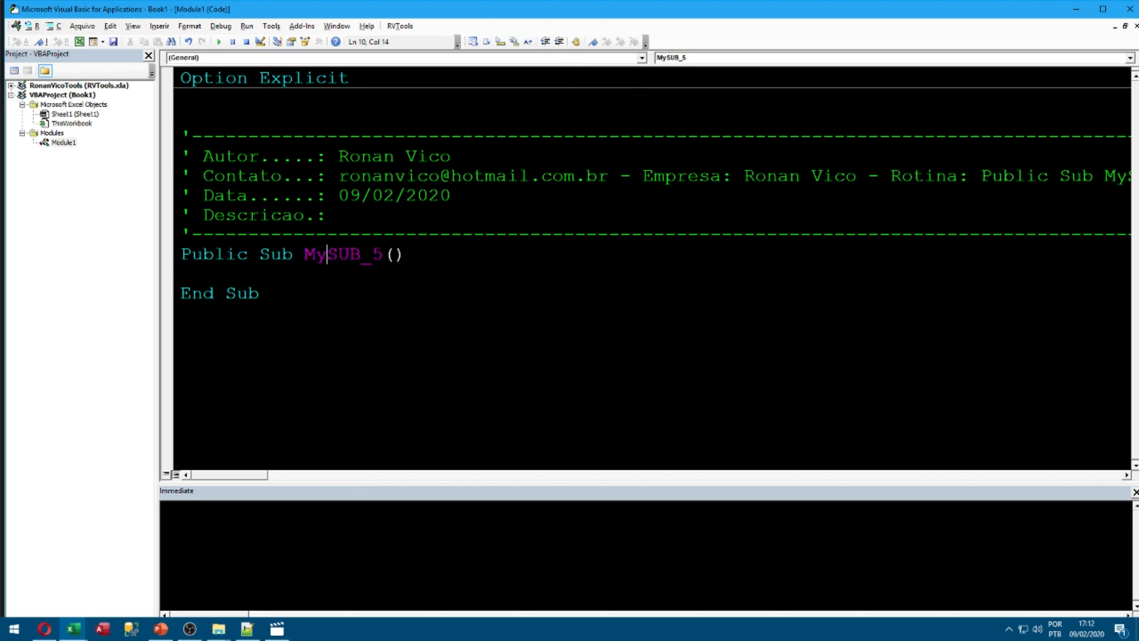
pyautogui.click(400, 26)
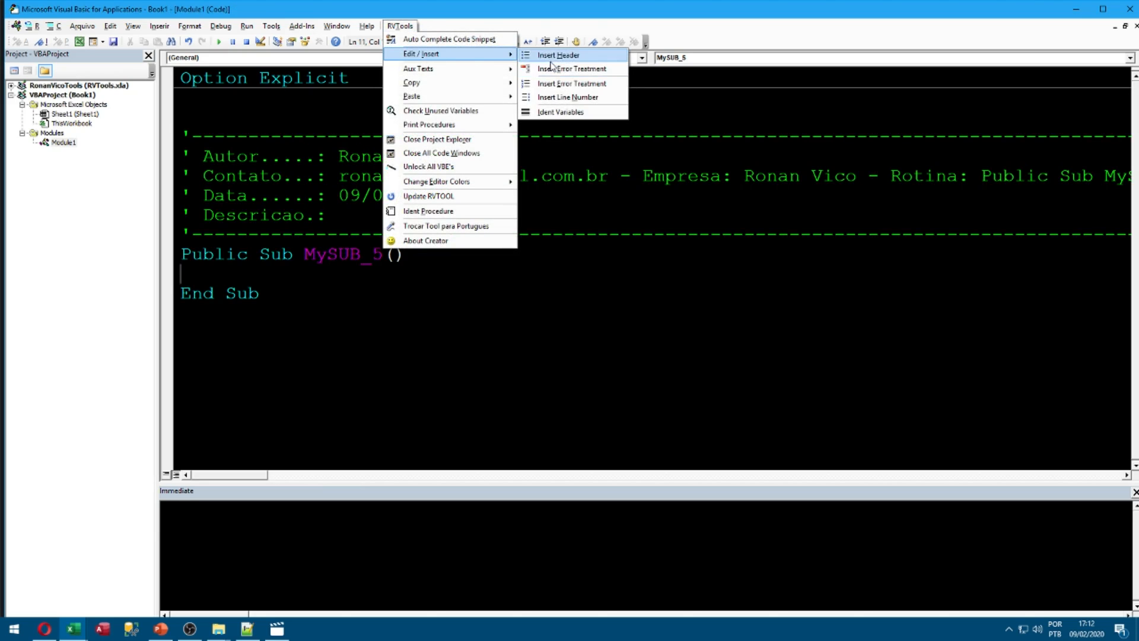
pyautogui.moveTo(576, 69)
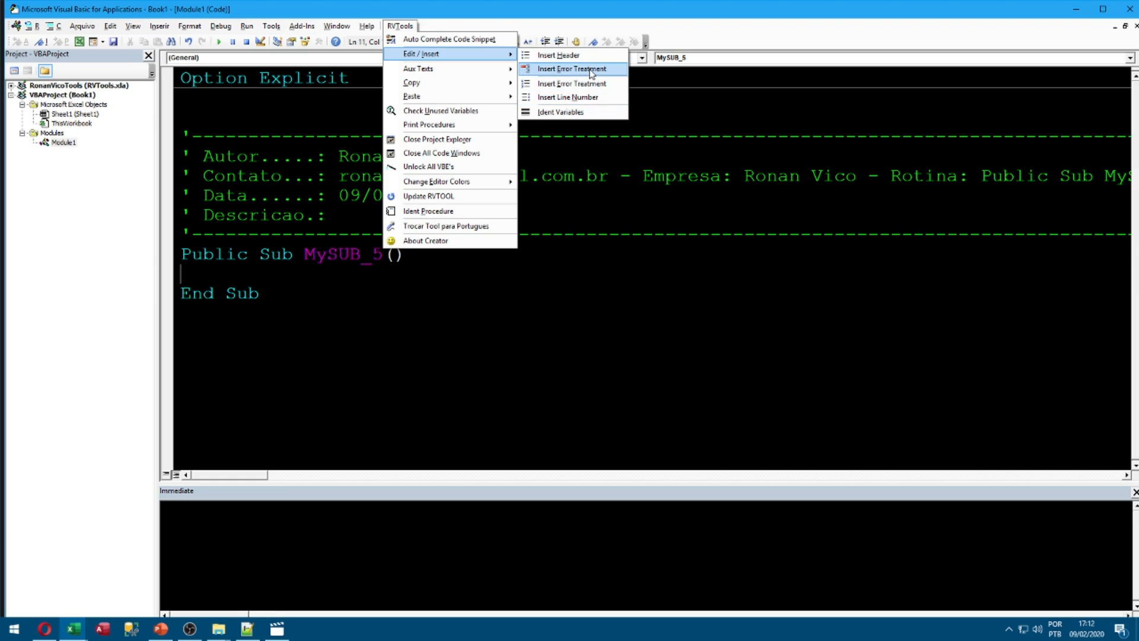
pyautogui.click(571, 69)
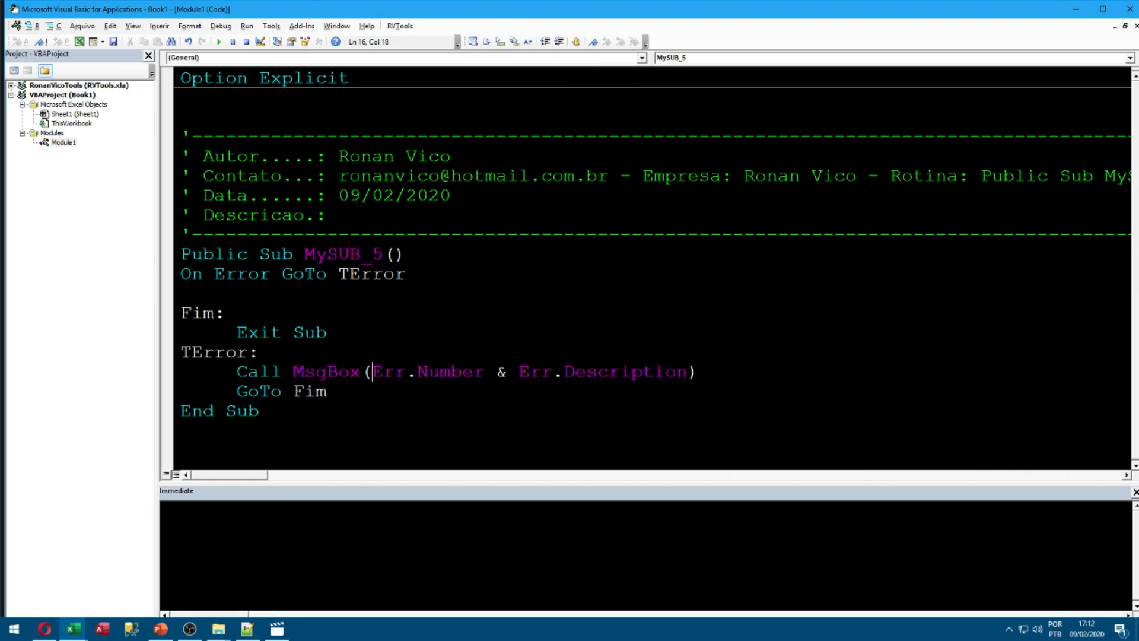
# - Add line numbers to MySUB_5, then strip them and re-indent the code
pyautogui.click(400, 25)
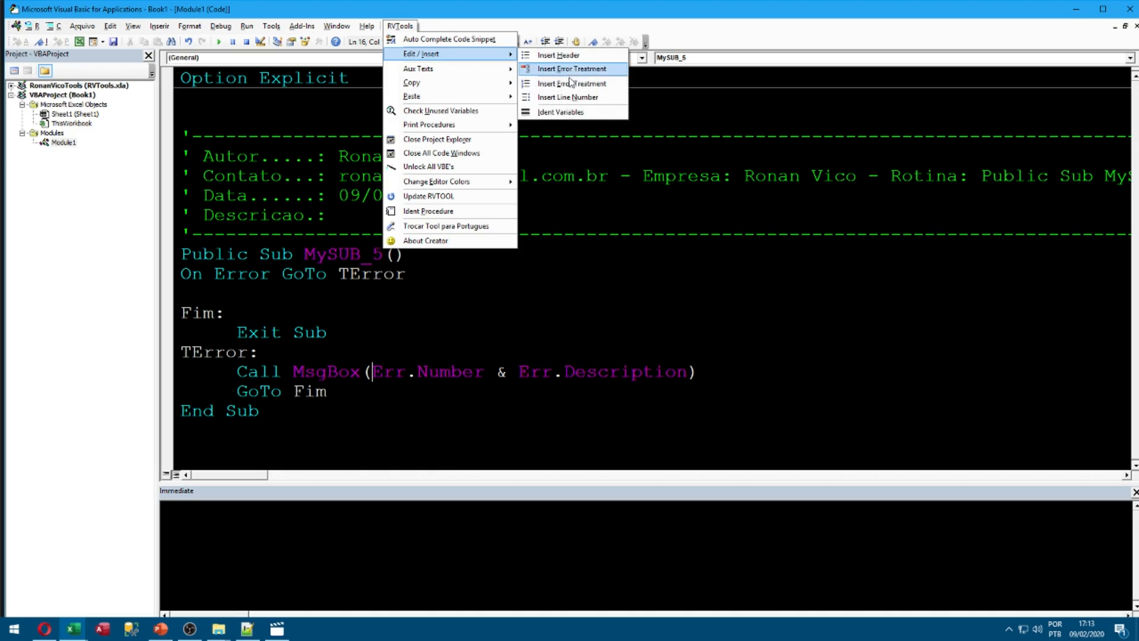
pyautogui.click(567, 97)
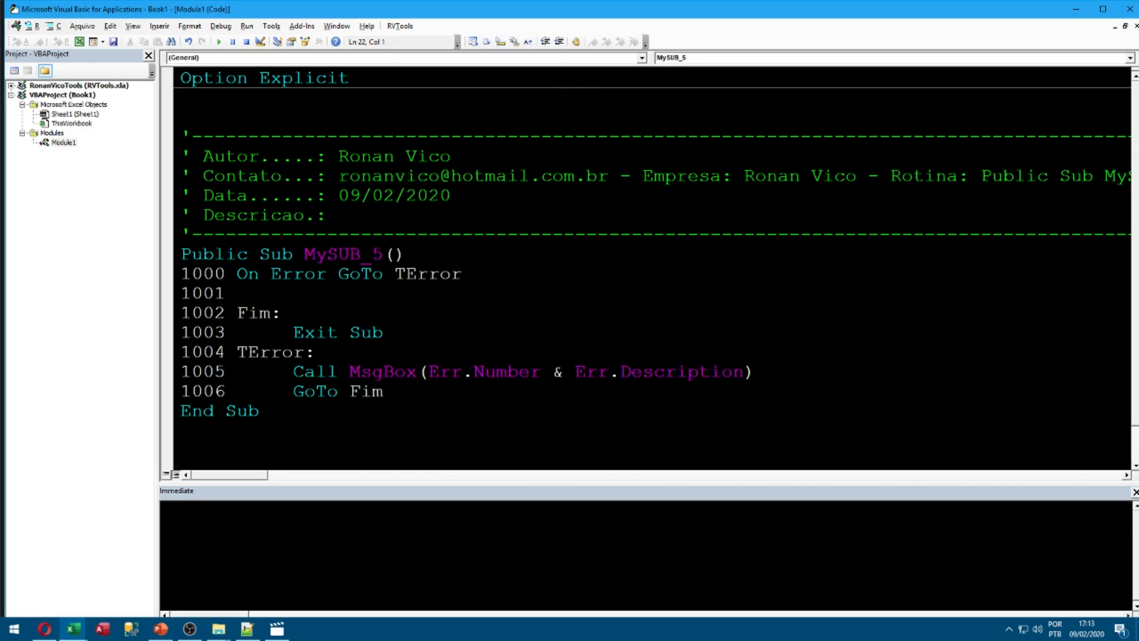
pyautogui.click(401, 25)
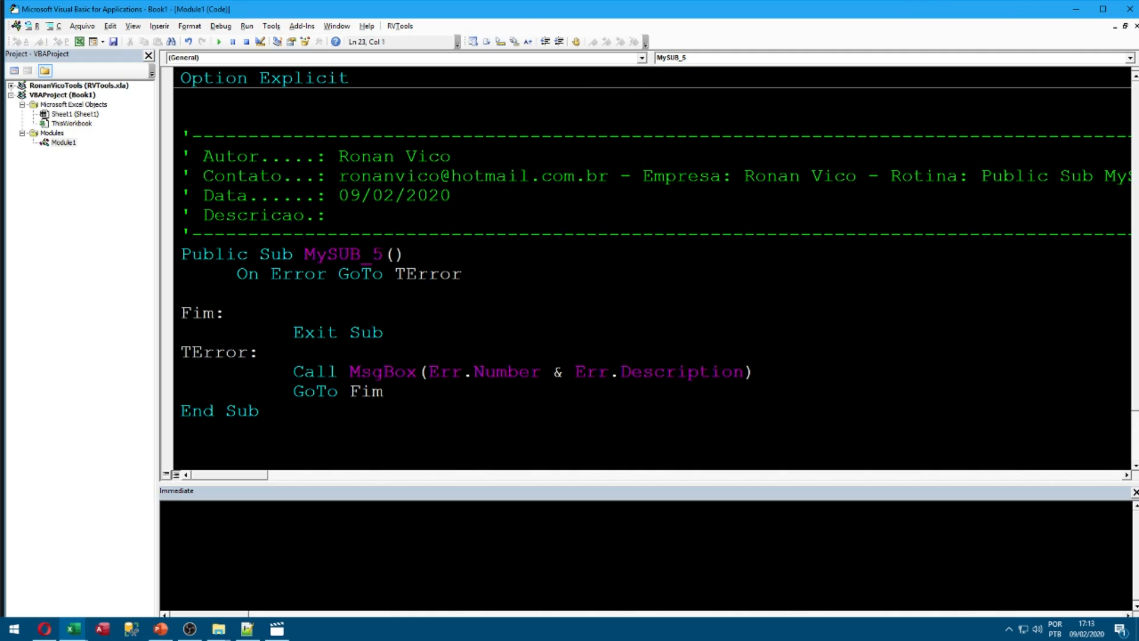
pyautogui.moveTo(420, 27)
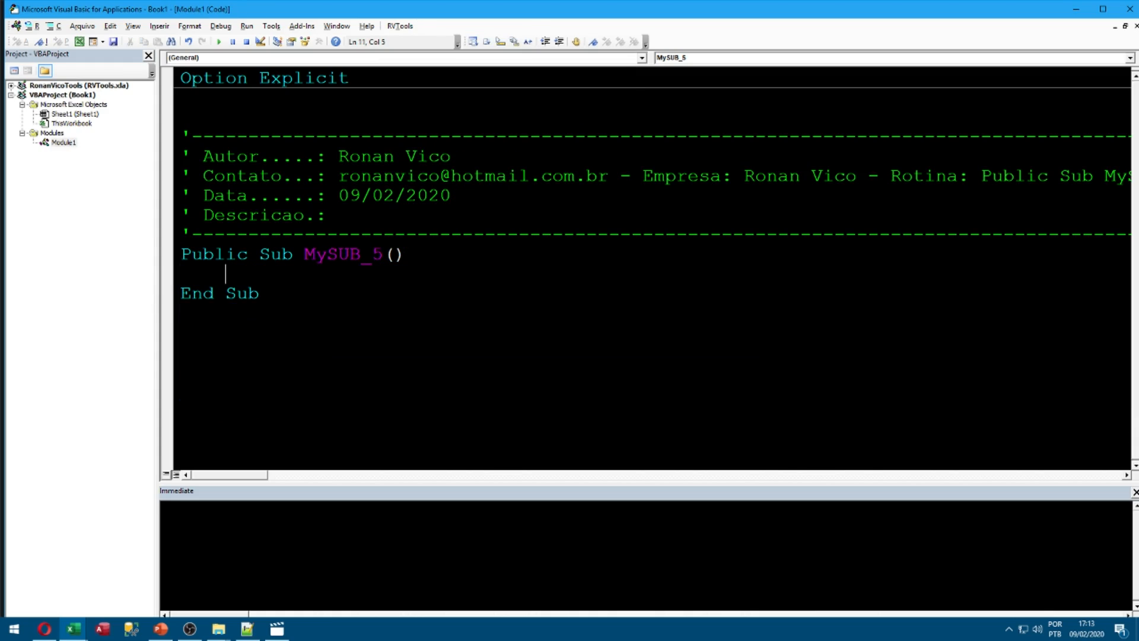
# - Declare a, b, s As Long and pt As String, then split them into aligned Dim lines
pyautogui.write('dim a, b')
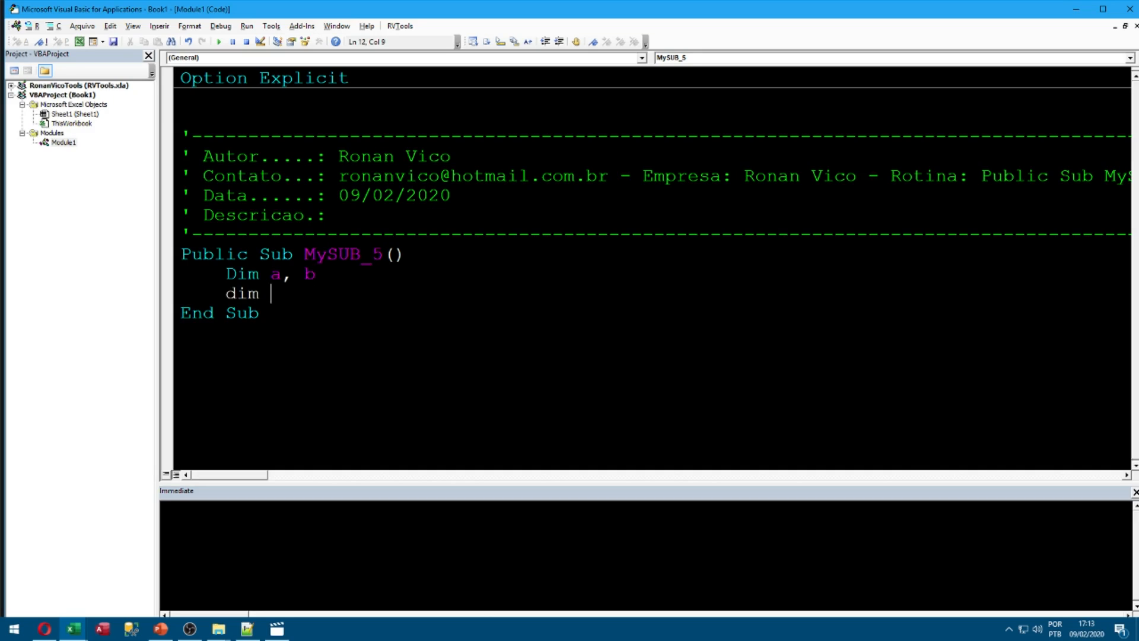
pyautogui.write('s as Long ,')
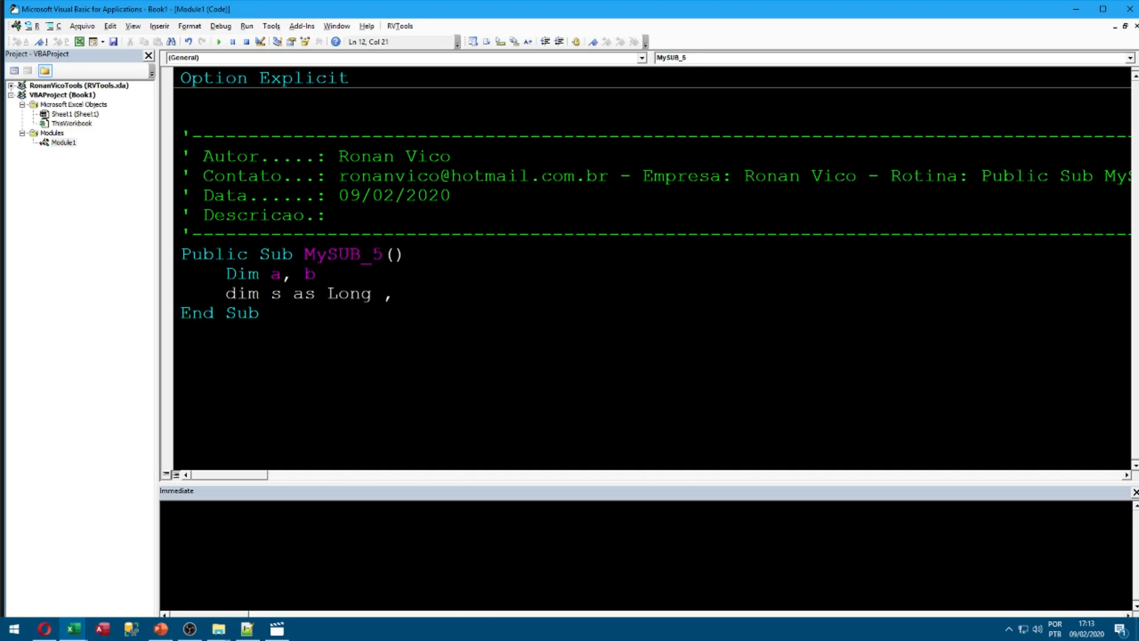
pyautogui.write('pt as String')
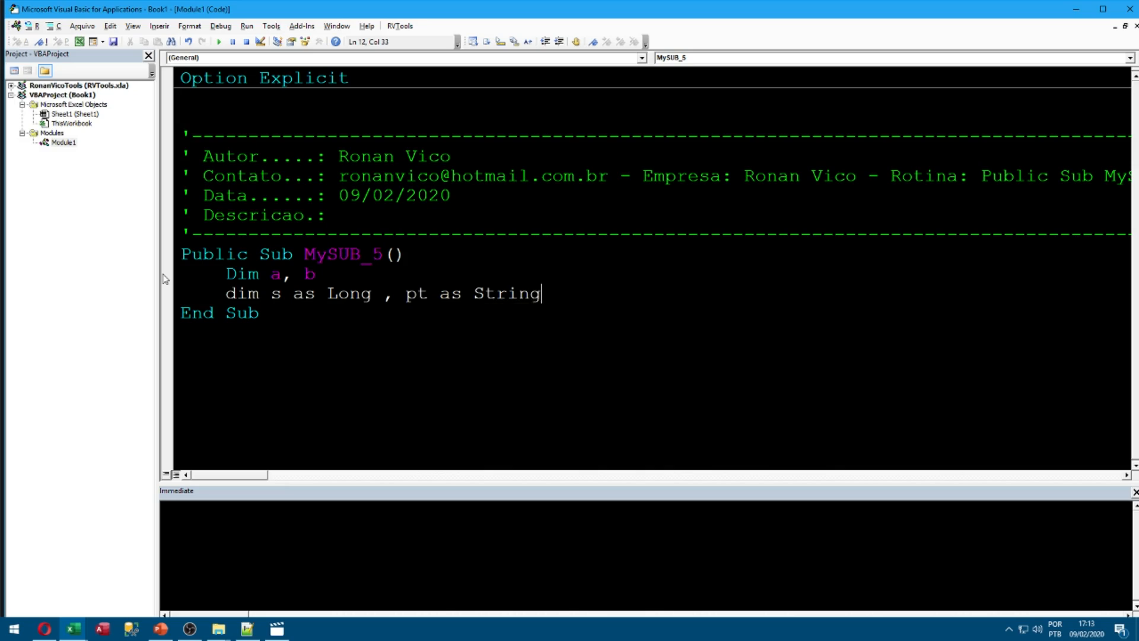
pyautogui.click(401, 26)
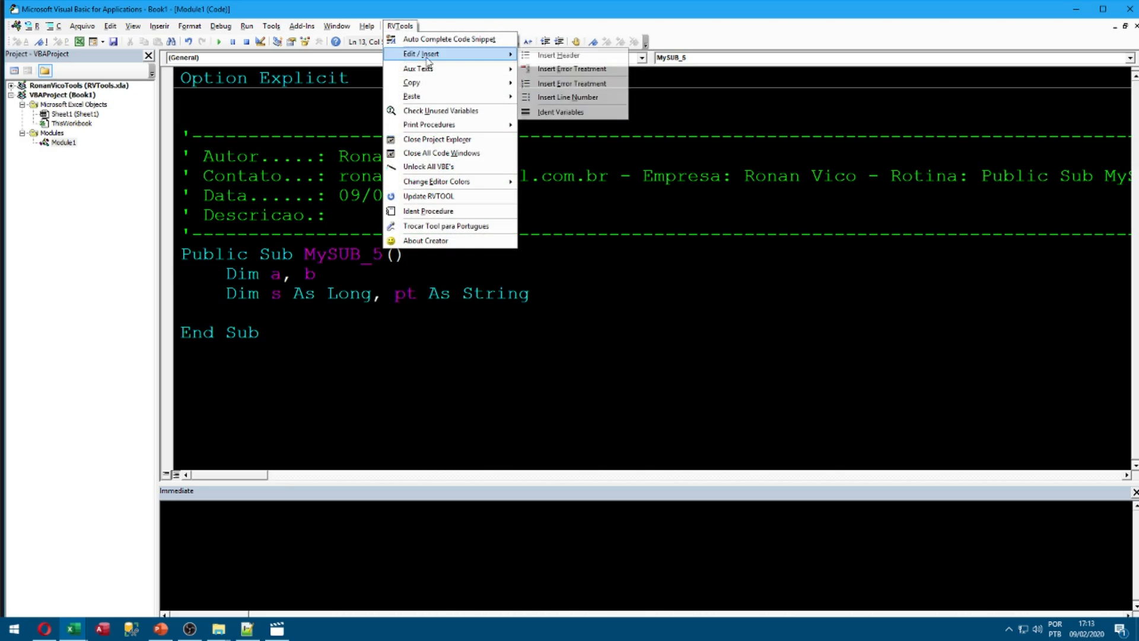
pyautogui.moveTo(577, 114)
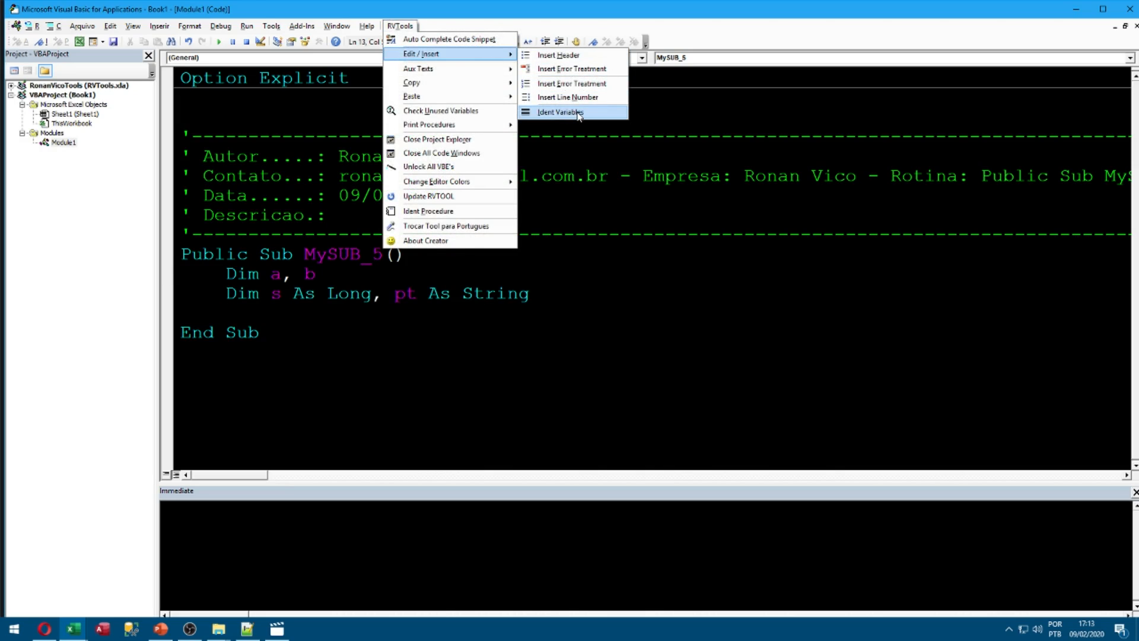
pyautogui.click(560, 112)
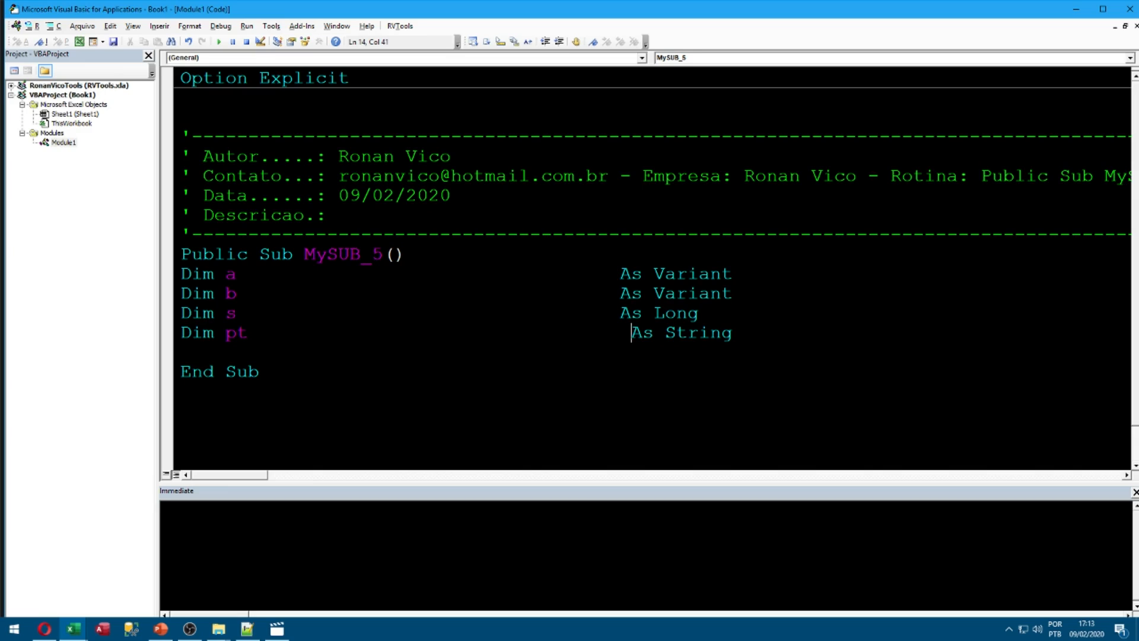
# - Add a = 1, b = a and an empty For s = 1 To 10 loop to MySUB_5
pyautogui.click(21, 26)
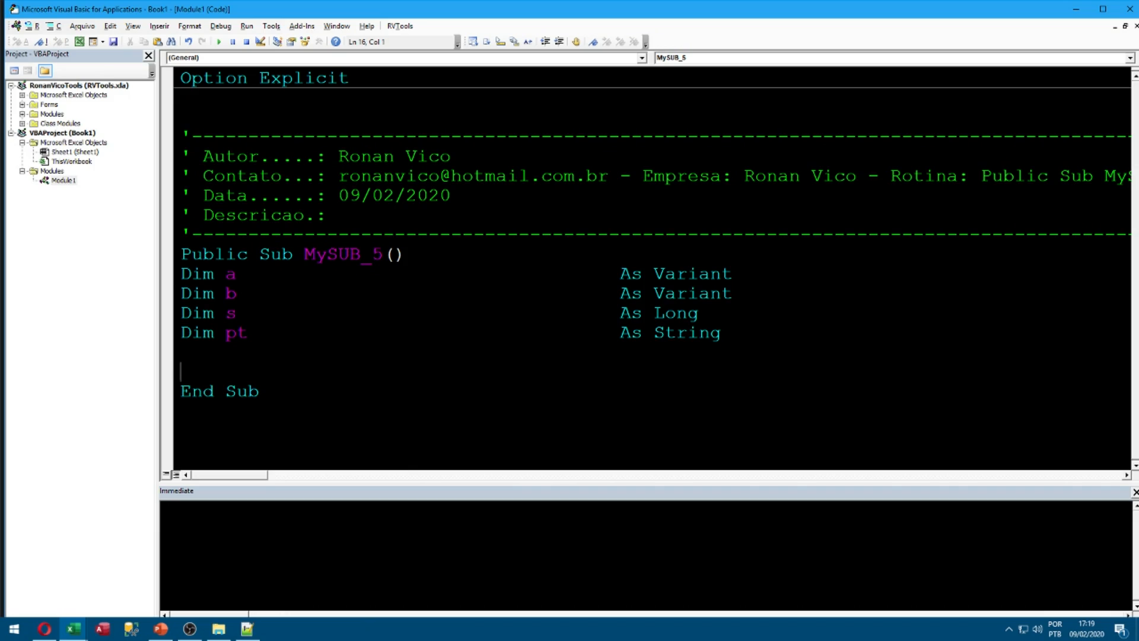
pyautogui.write('a = 1')
pyautogui.write('for')
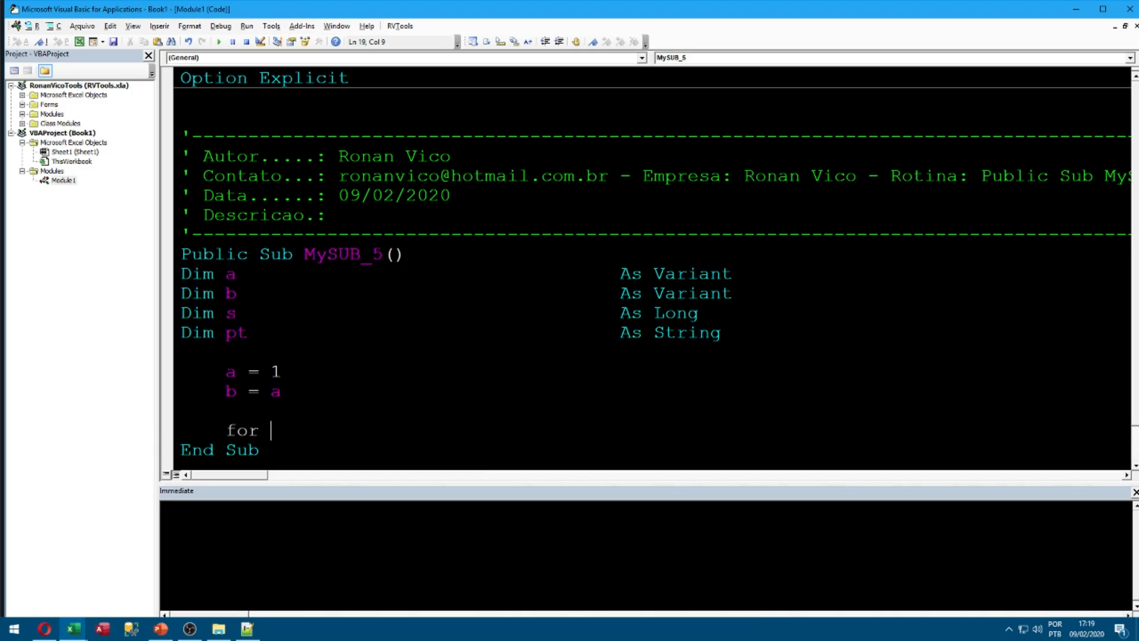
pyautogui.write('s = 1 To 10')
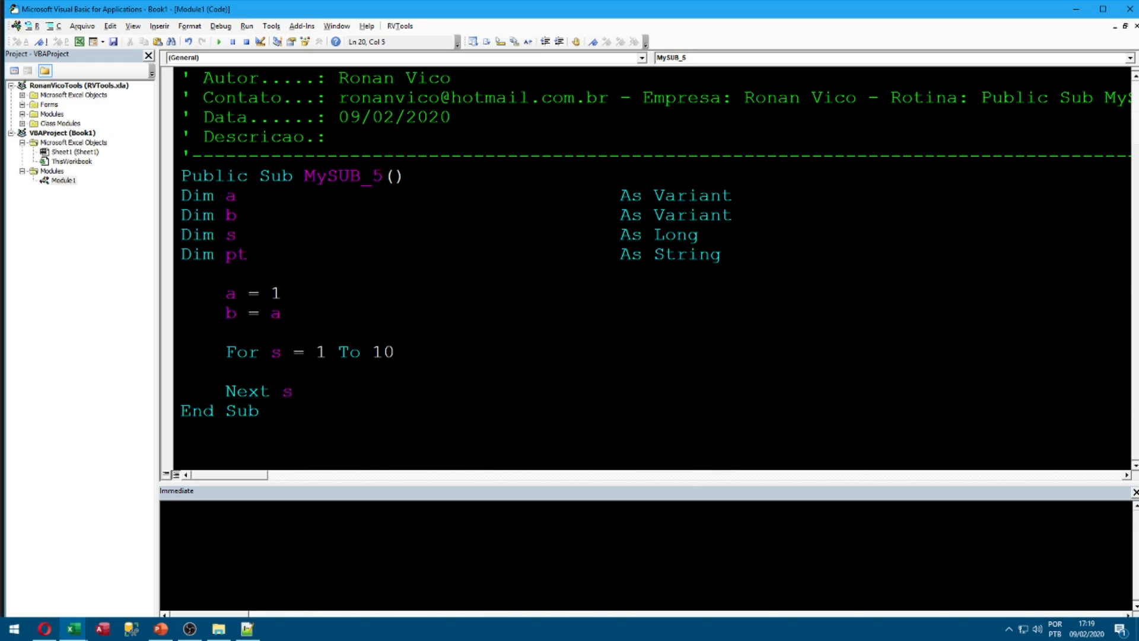
pyautogui.click(398, 26)
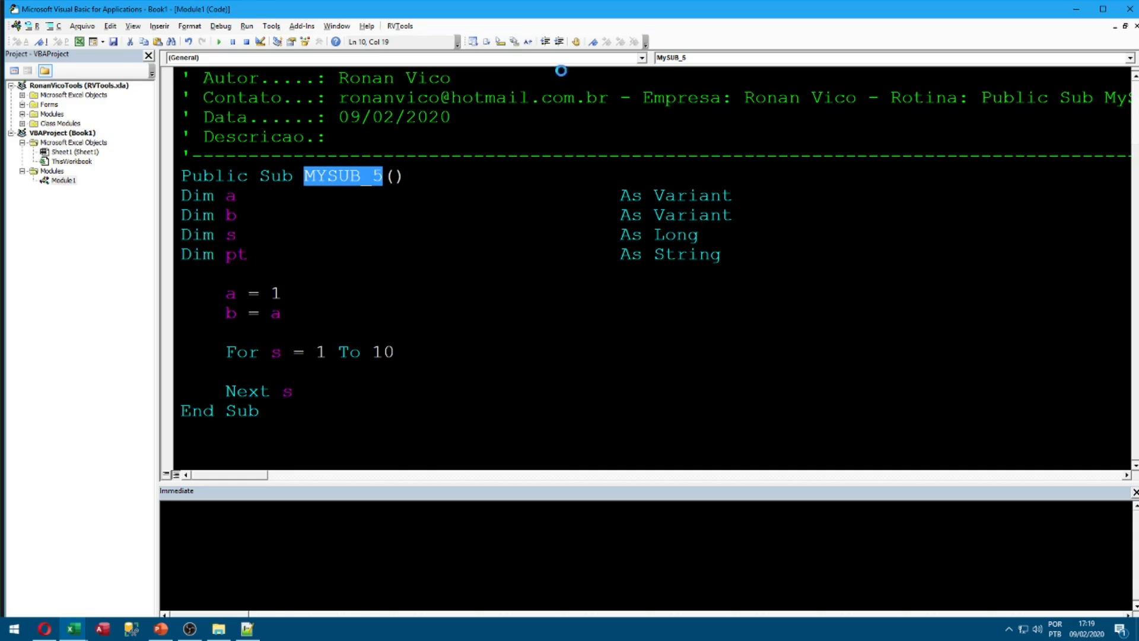
# - Copy the lines from the b declaration through the For line into RVTools slot 1
pyautogui.click(400, 26)
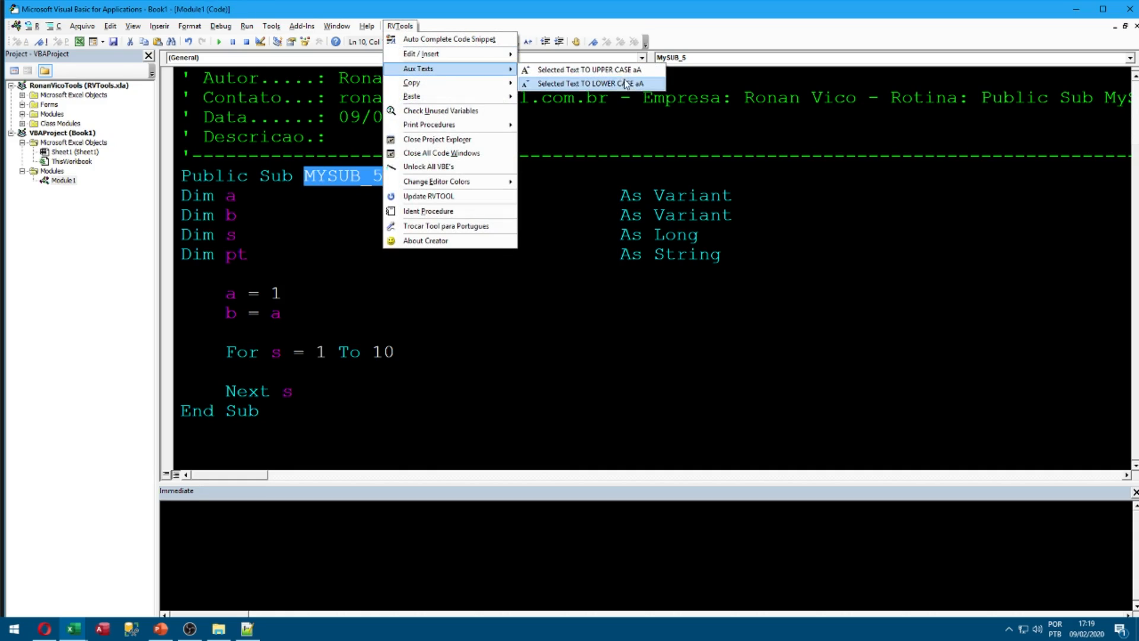
pyautogui.moveTo(617, 88)
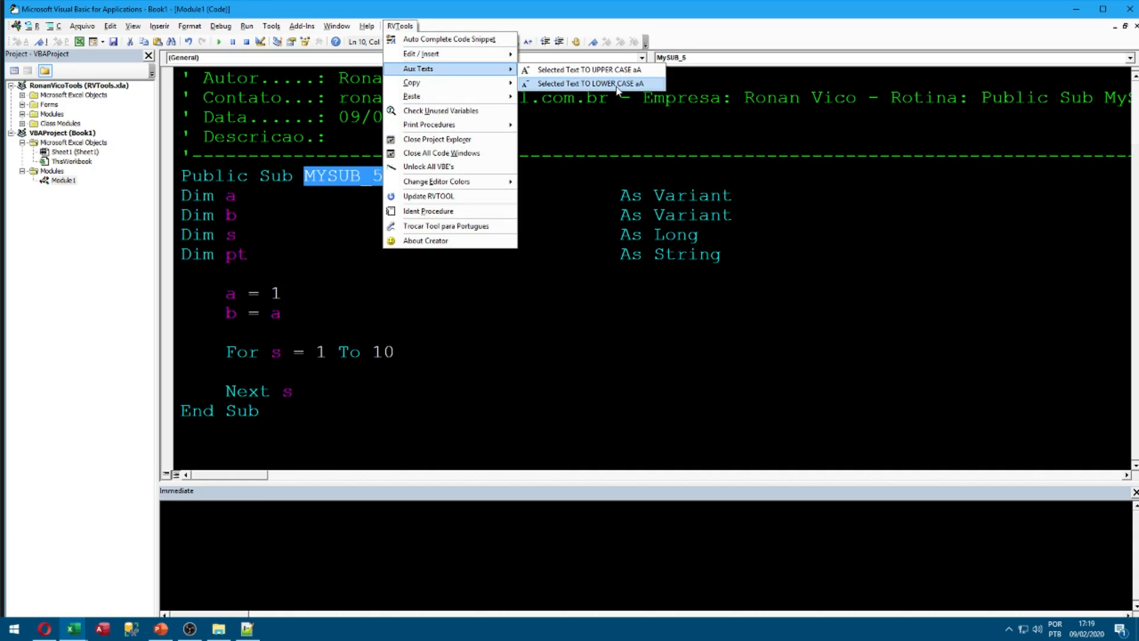
pyautogui.click(592, 83)
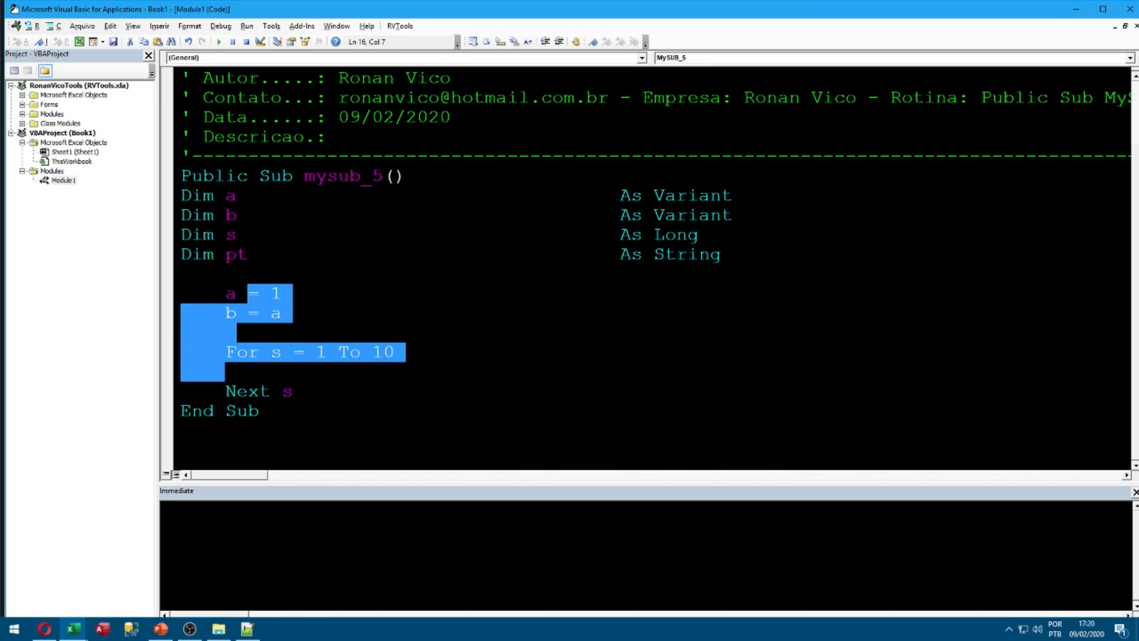
pyautogui.click(399, 26)
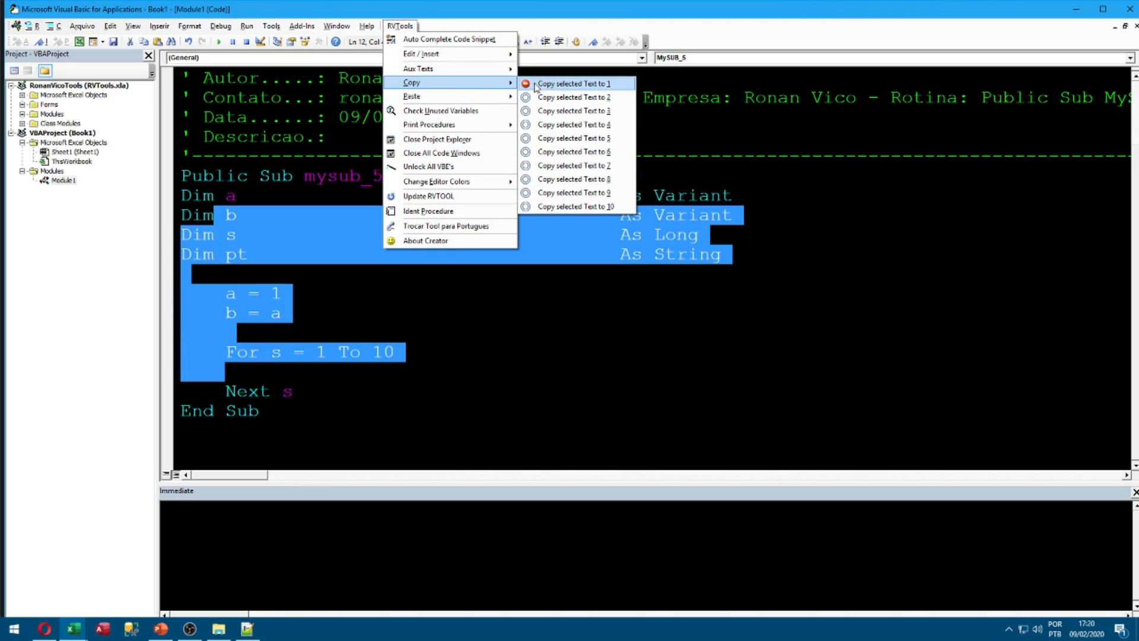
pyautogui.moveTo(569, 87)
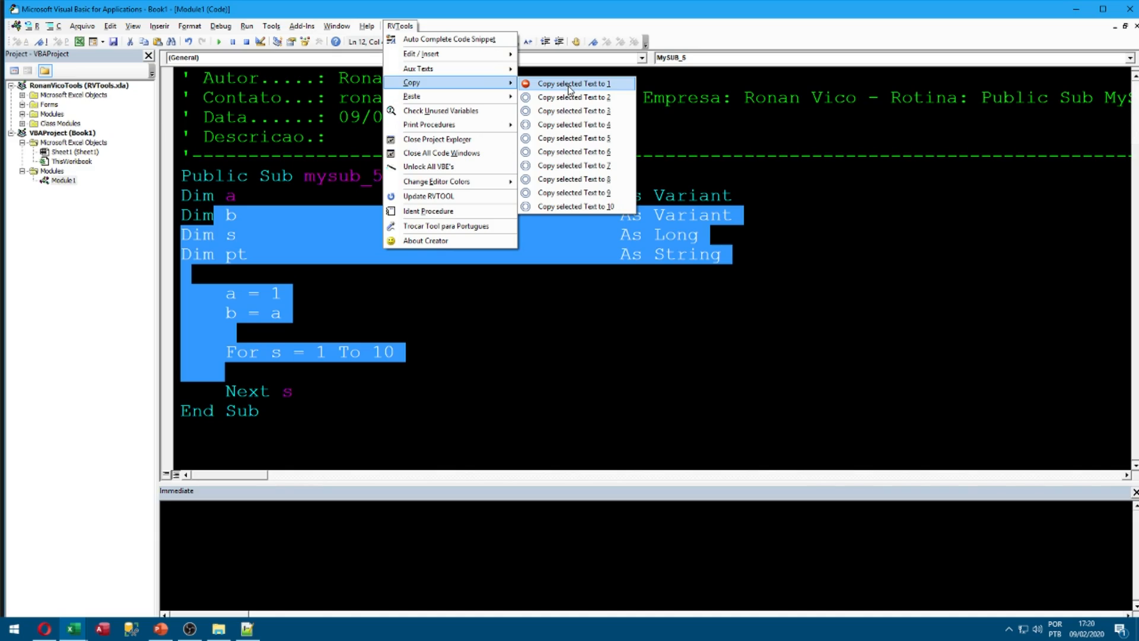
pyautogui.click(575, 83)
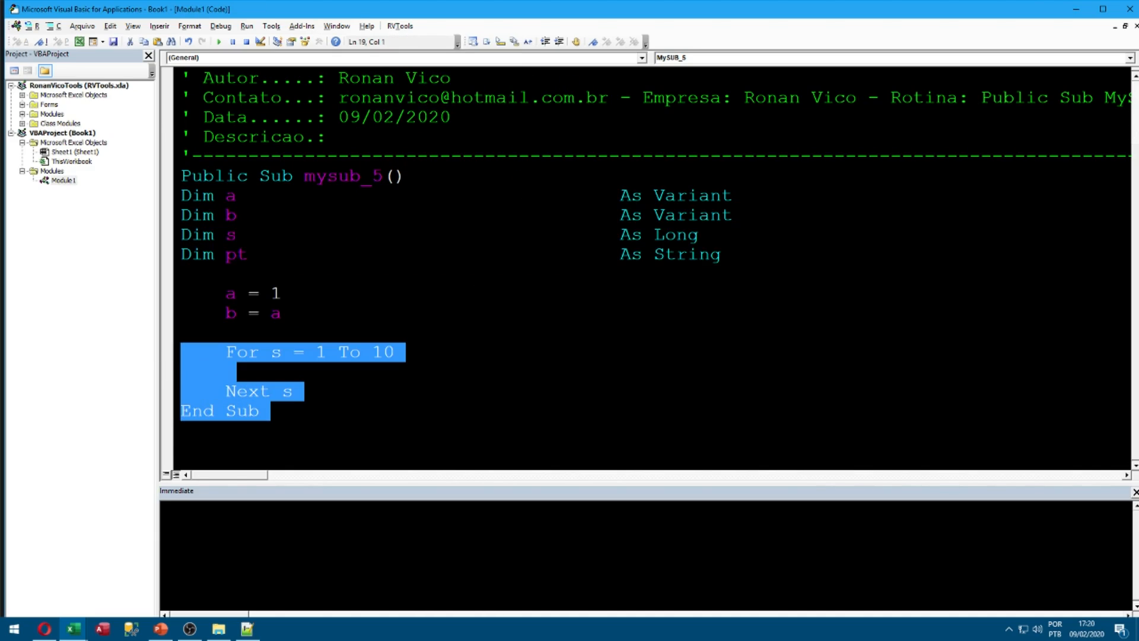
# - Paste the slot 1 copy below End Sub
pyautogui.click(400, 25)
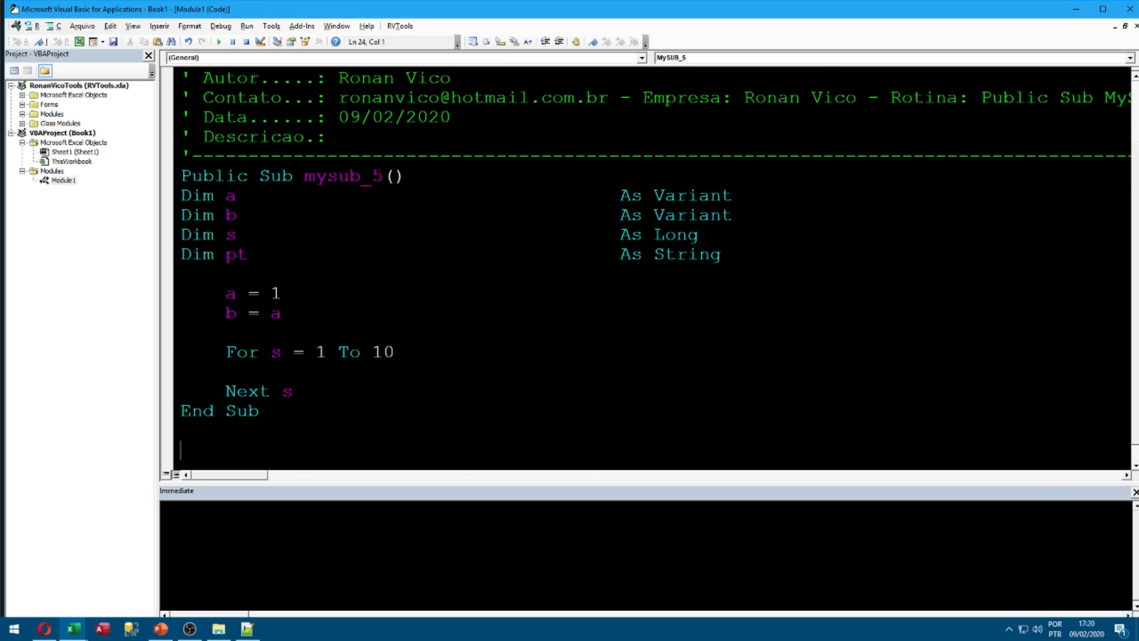
pyautogui.click(400, 26)
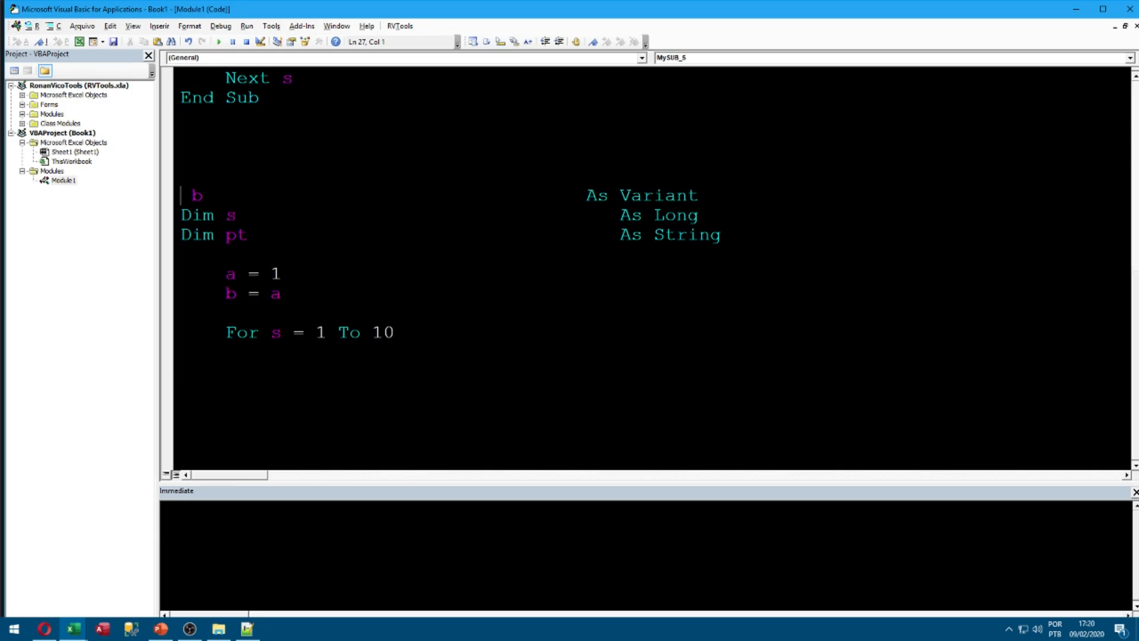
pyautogui.click(400, 25)
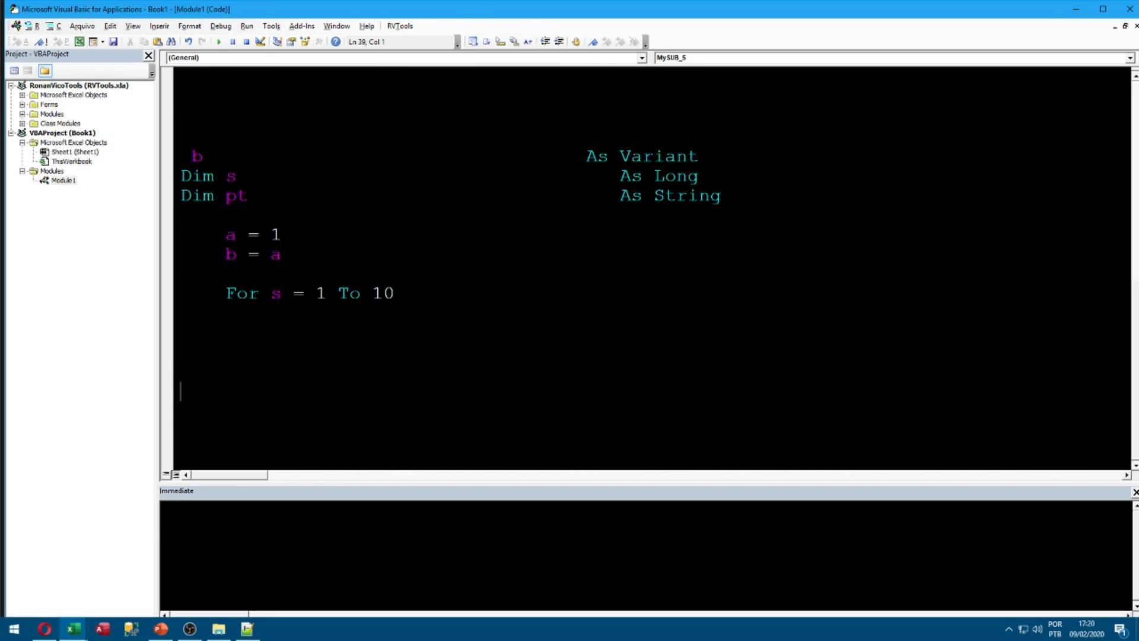
pyautogui.click(400, 26)
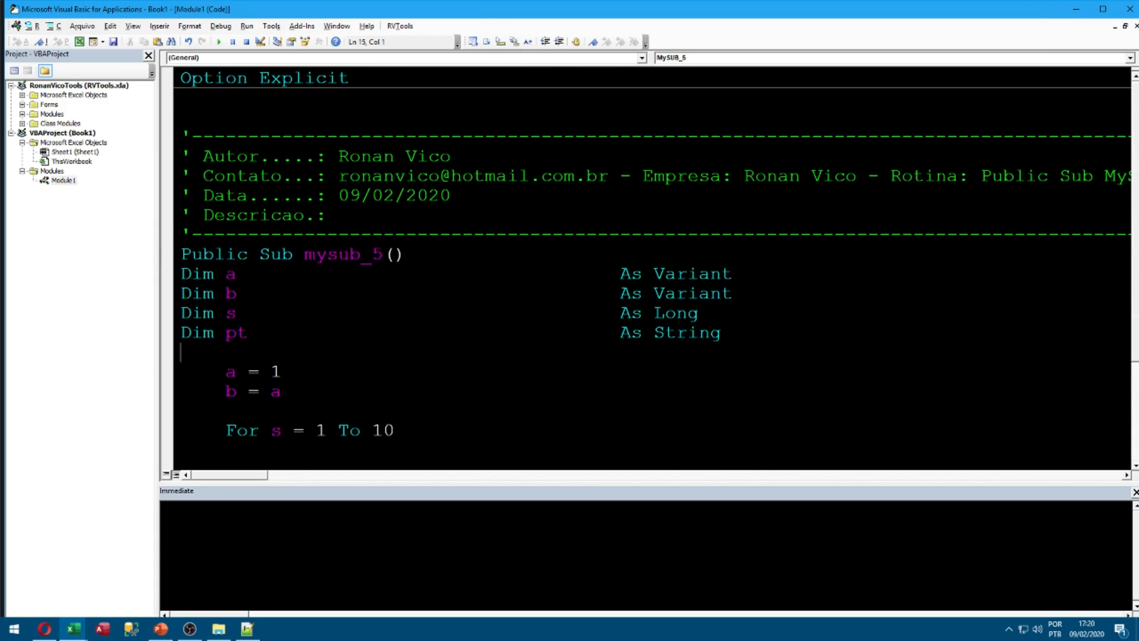
# - Run RVTools Check Unused Variables, listing pt as unused in the Immediate window
pyautogui.click(401, 26)
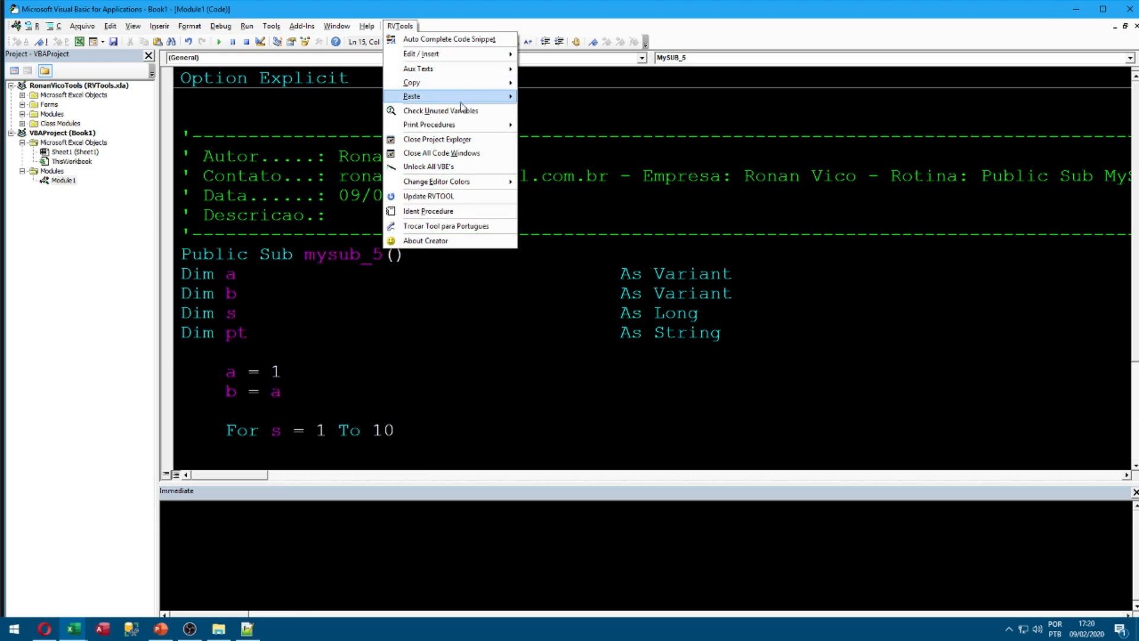
pyautogui.moveTo(437, 125)
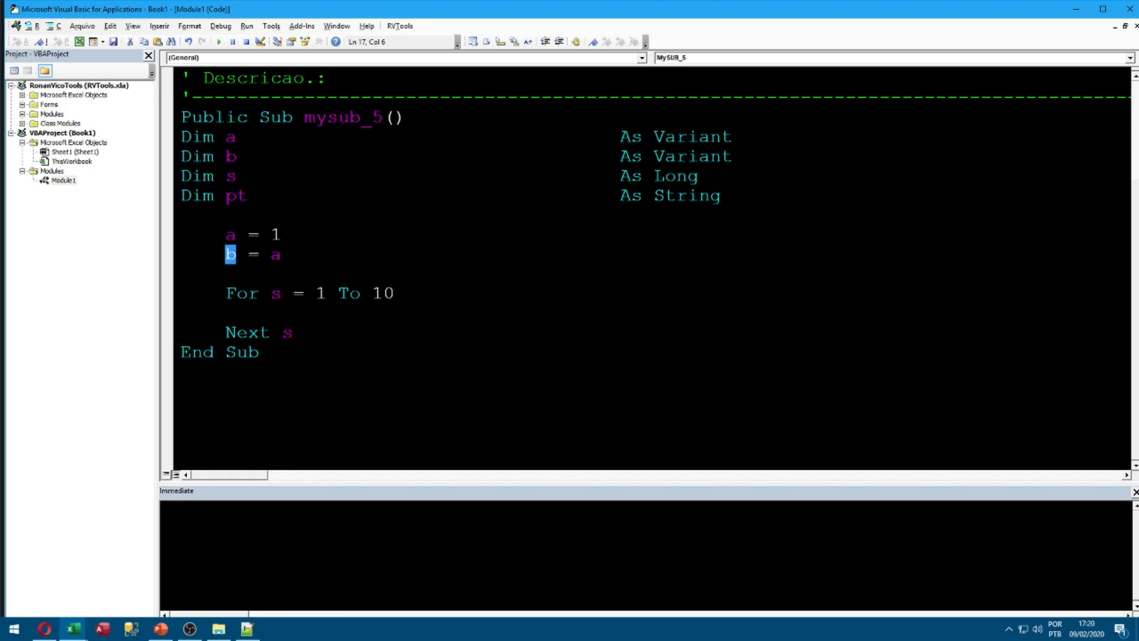
pyautogui.doubleClick(276, 293)
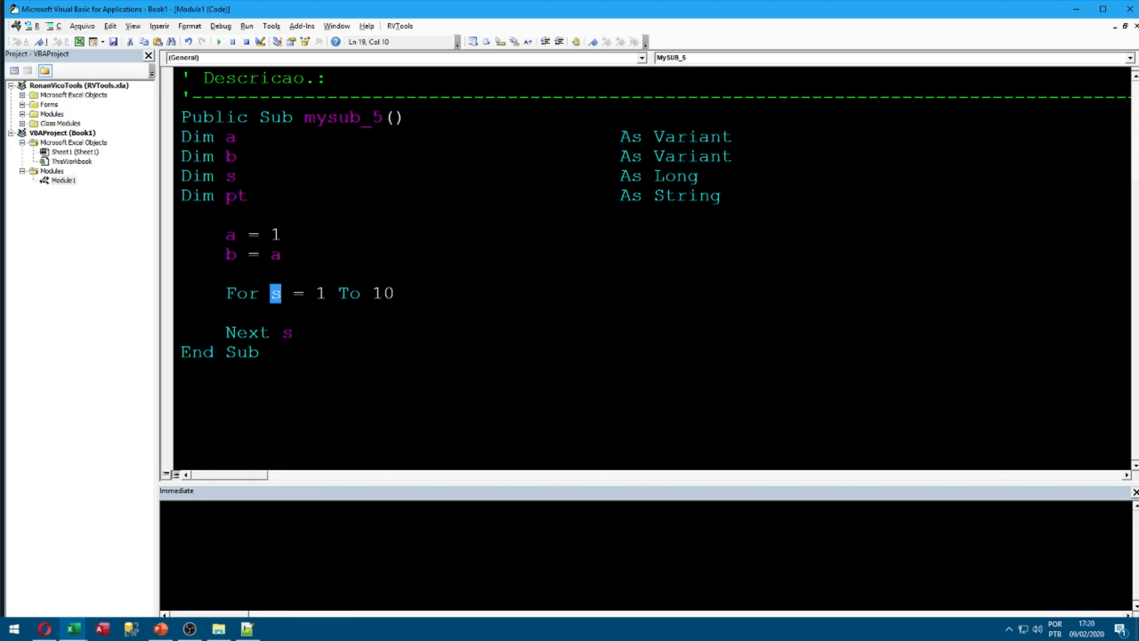
pyautogui.click(400, 25)
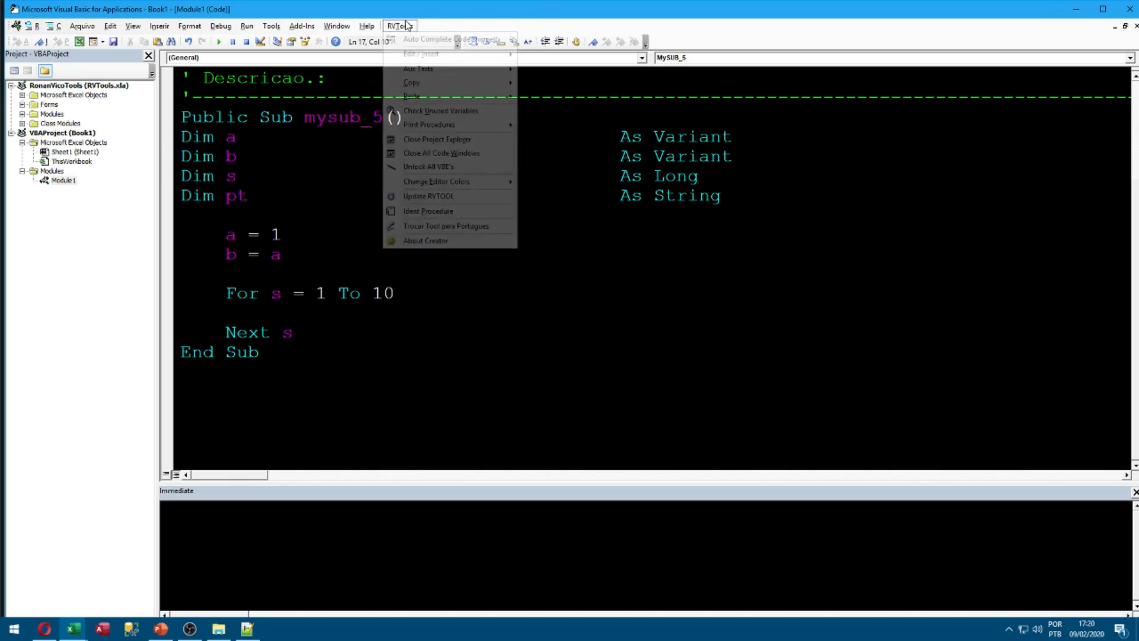
pyautogui.click(441, 110)
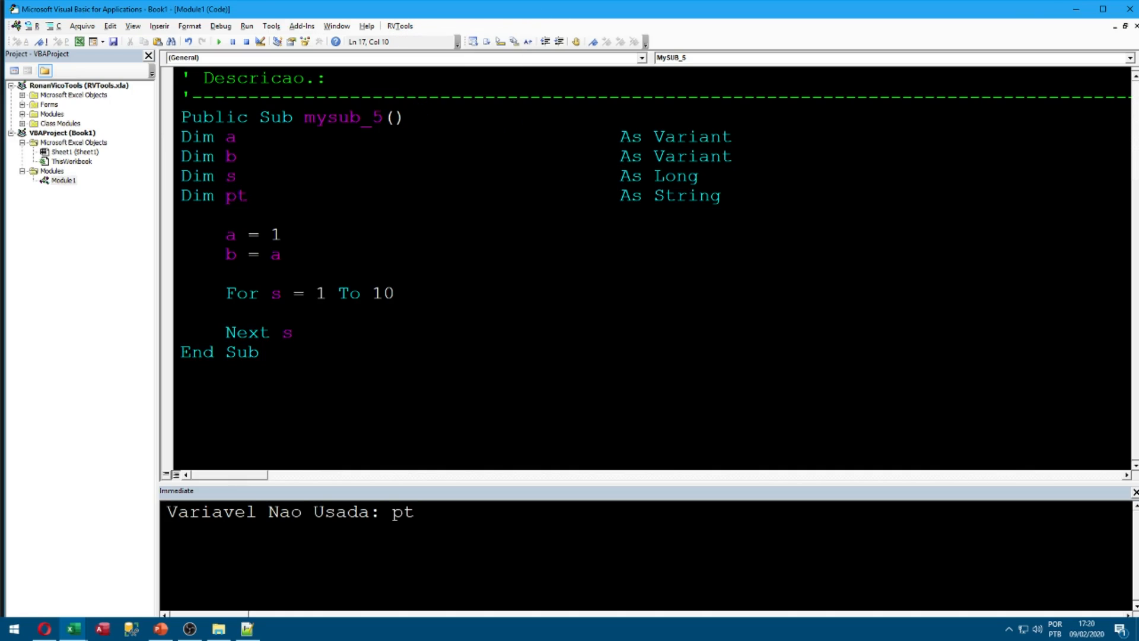
pyautogui.tripleClick(290, 513)
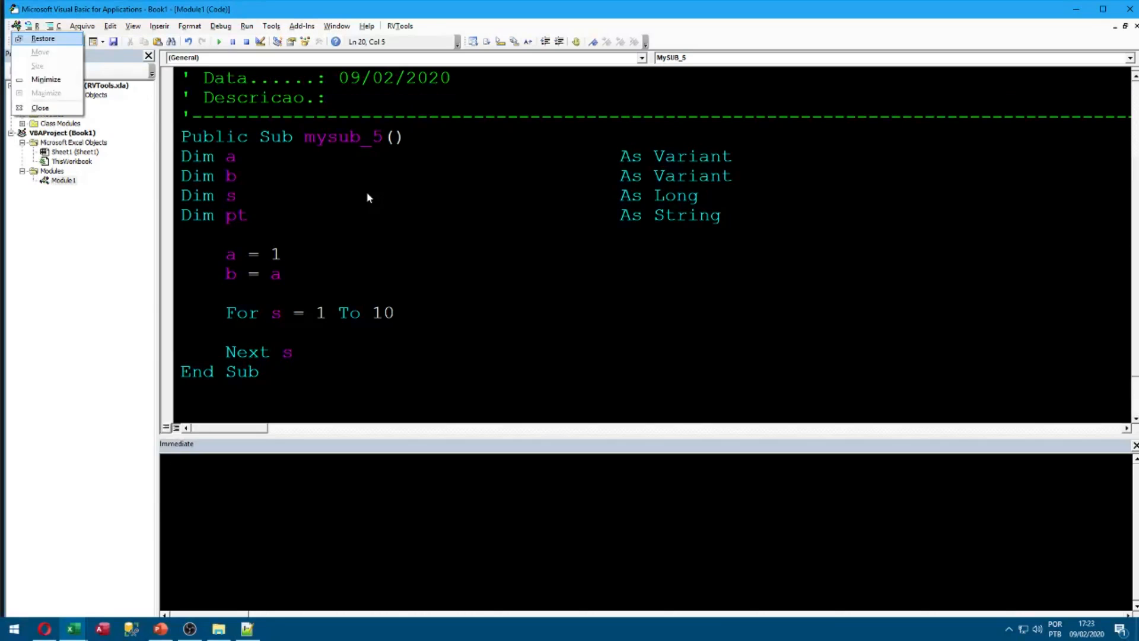
pyautogui.click(399, 26)
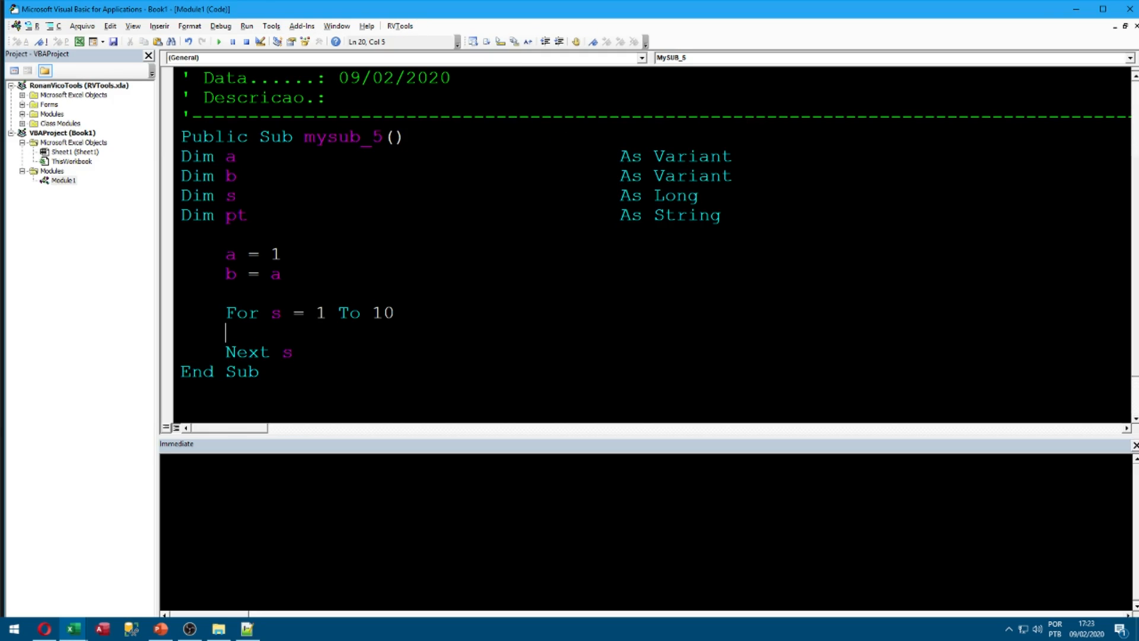
pyautogui.click(400, 26)
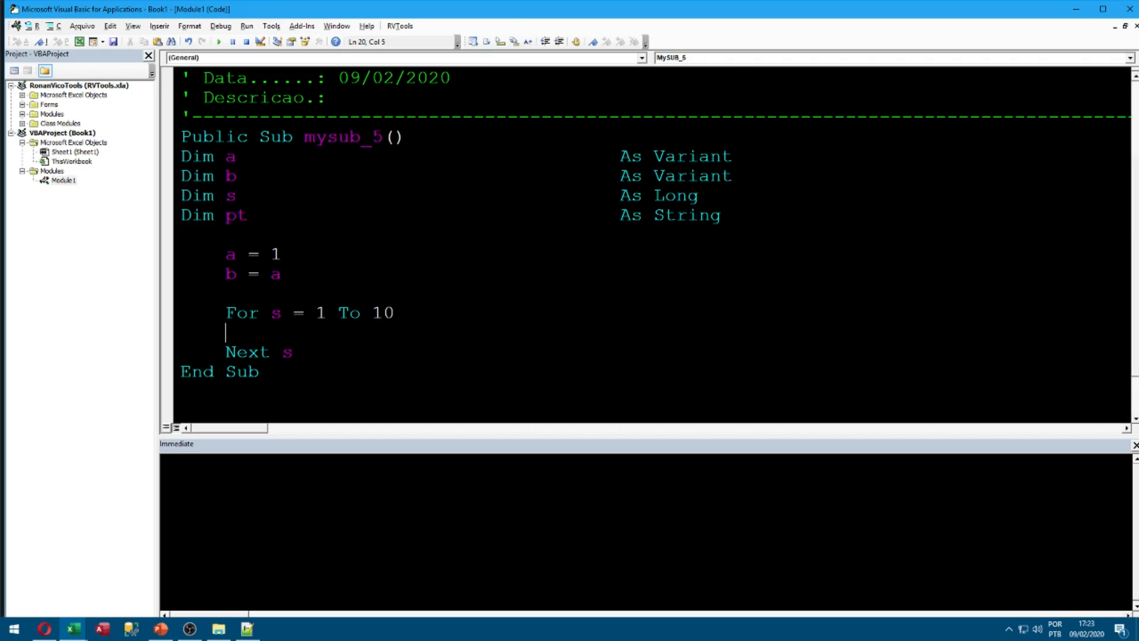
pyautogui.click(335, 320)
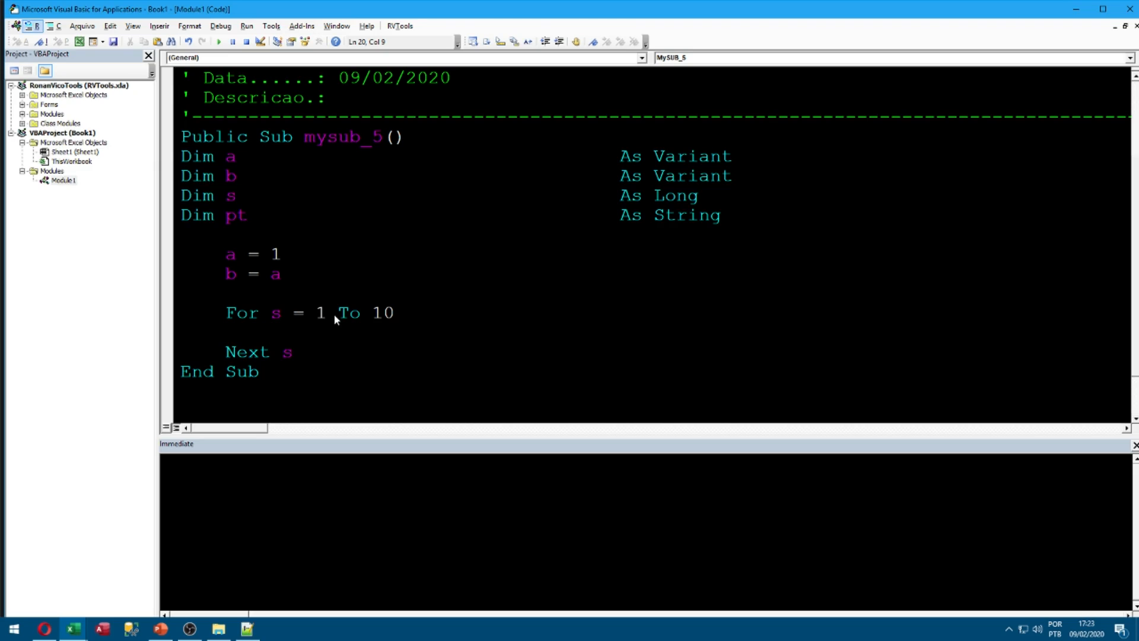
pyautogui.click(399, 26)
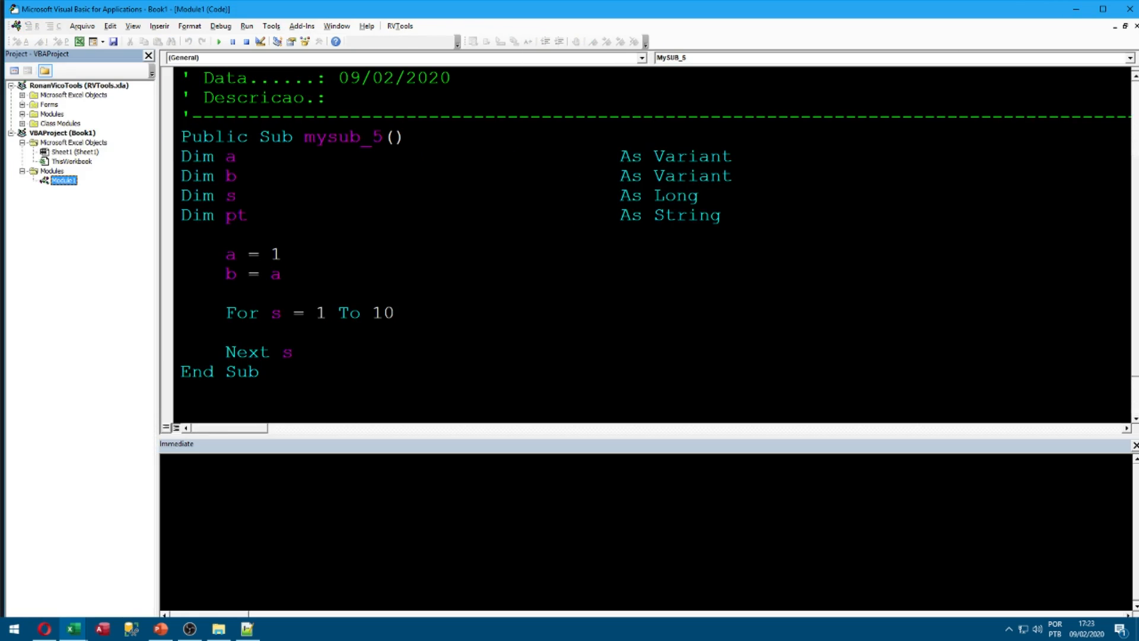
pyautogui.click(400, 26)
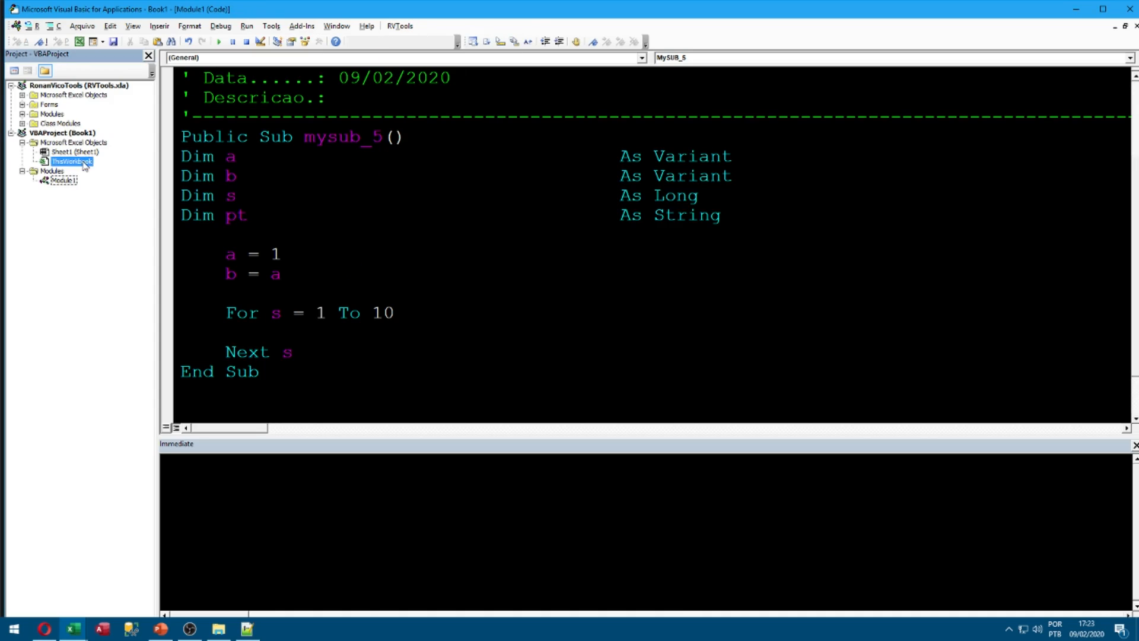
pyautogui.click(399, 26)
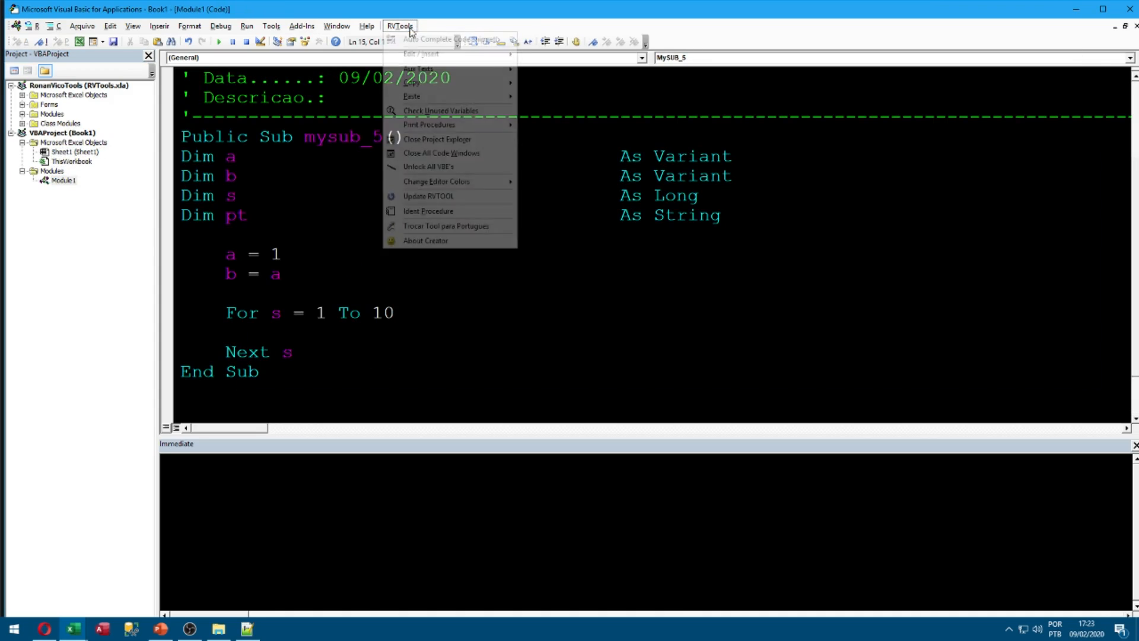
pyautogui.click(441, 153)
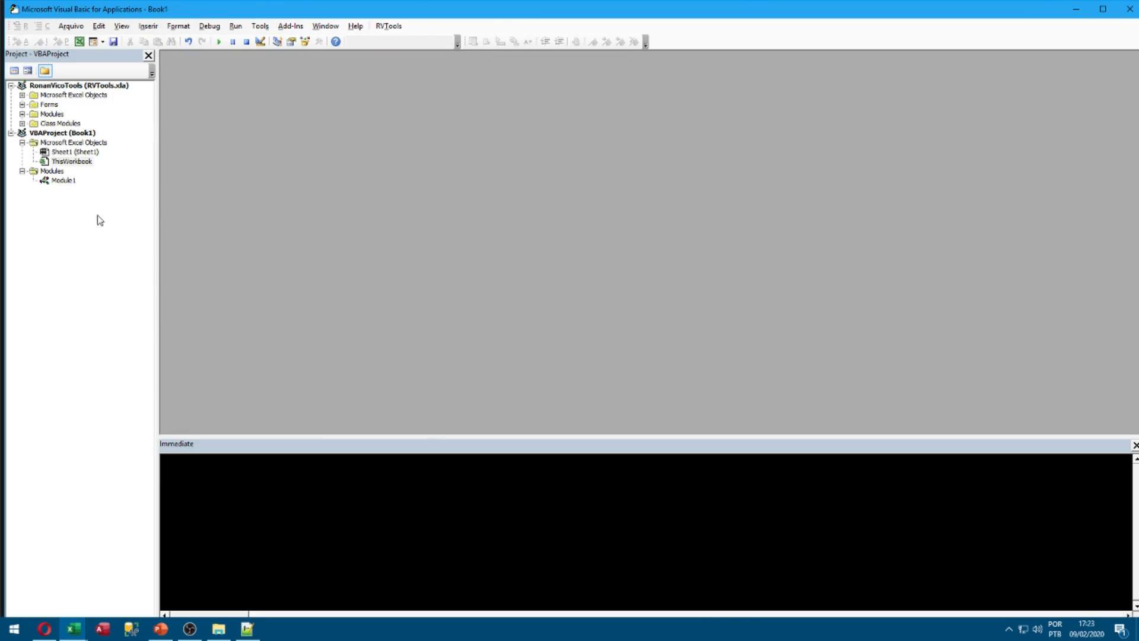
pyautogui.doubleClick(61, 181)
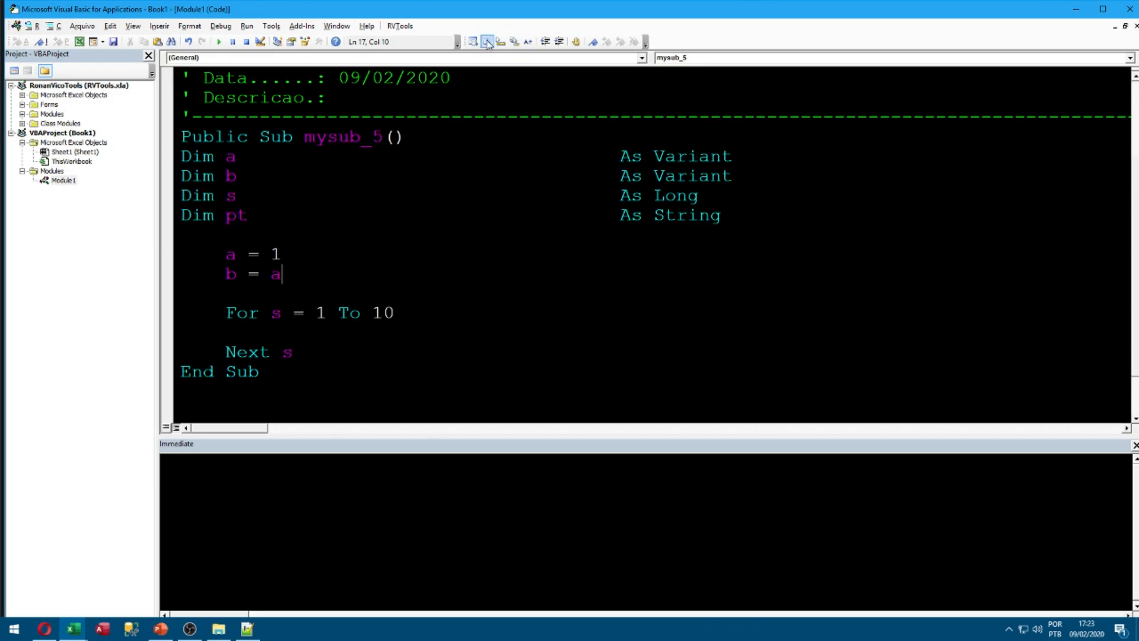
pyautogui.click(399, 26)
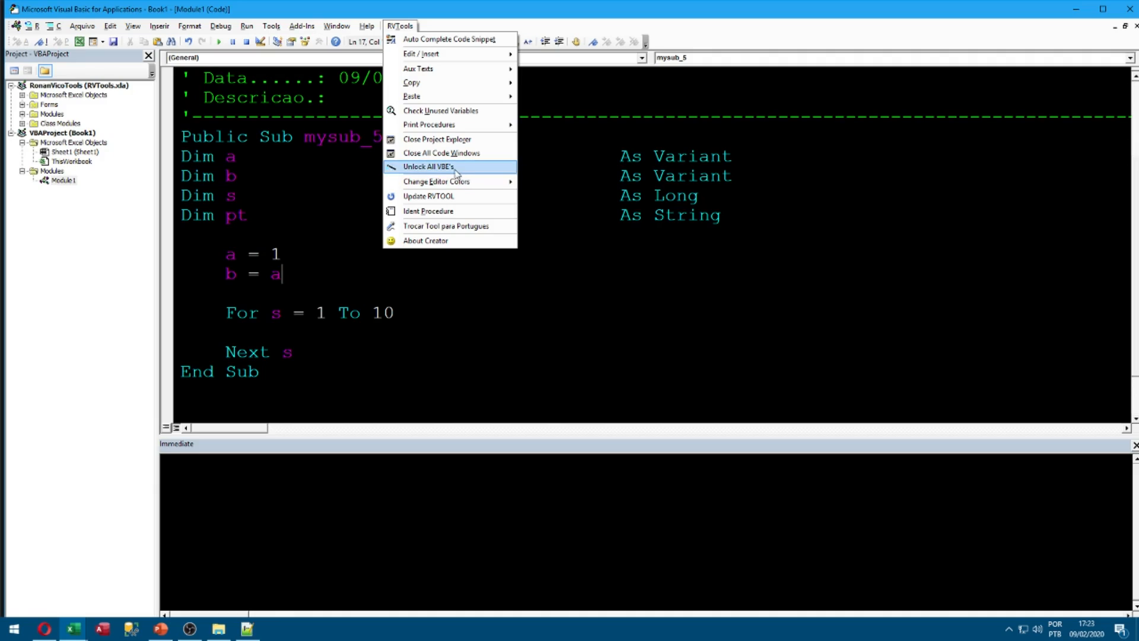
pyautogui.moveTo(440, 153)
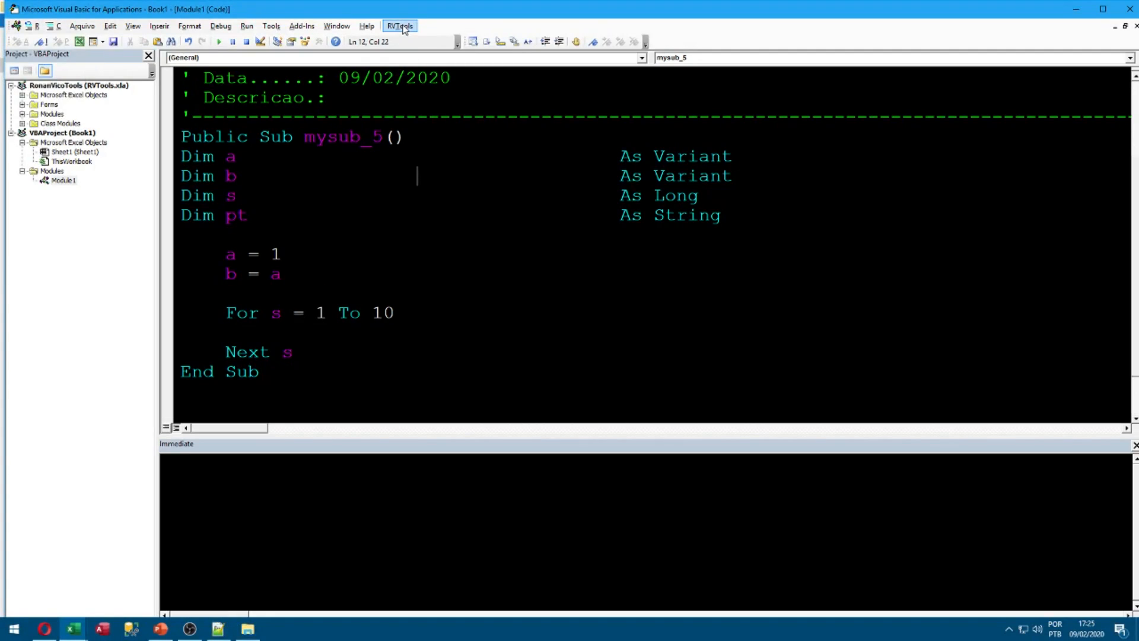
# - Apply the RVTools WHITE THEME DEFAULT and acknowledge the reopen-Excel message
pyautogui.click(400, 26)
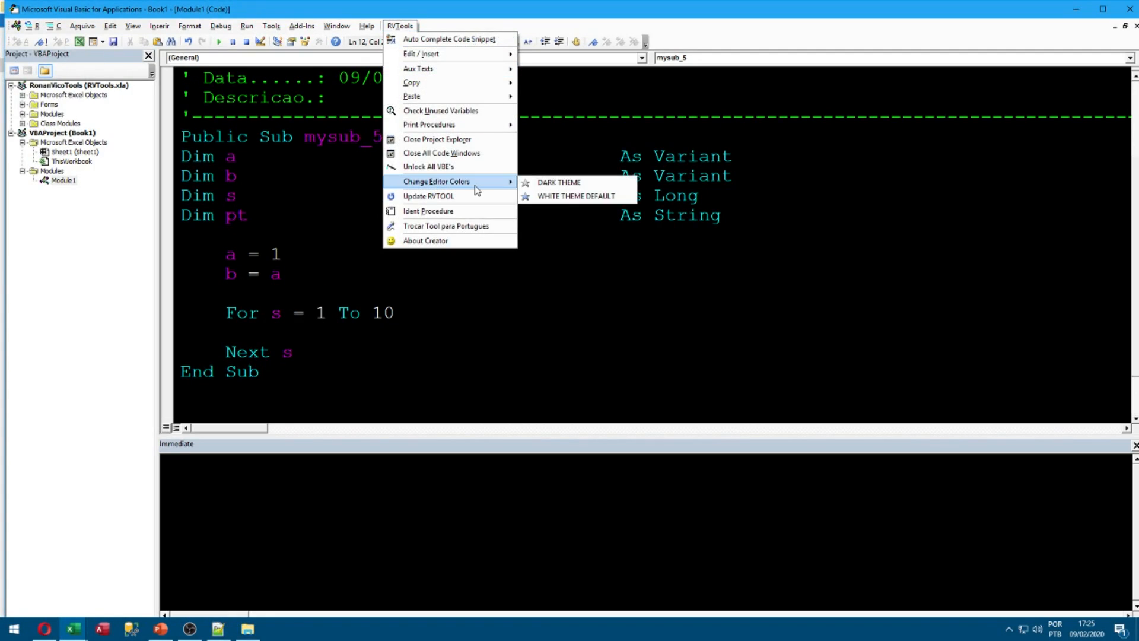
pyautogui.moveTo(576, 197)
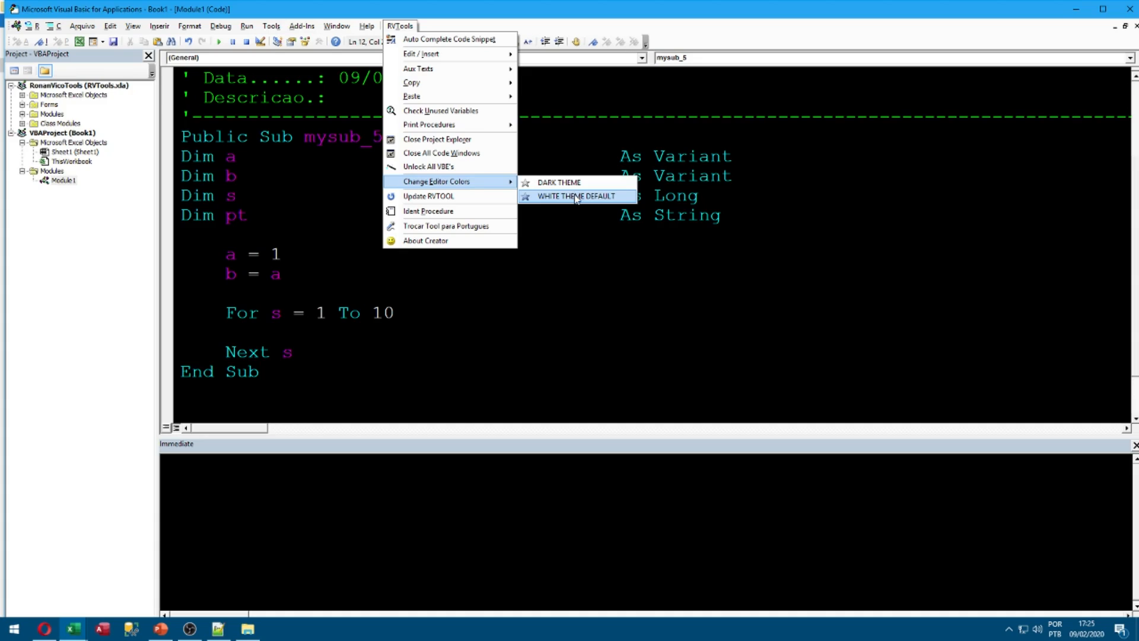
pyautogui.click(577, 196)
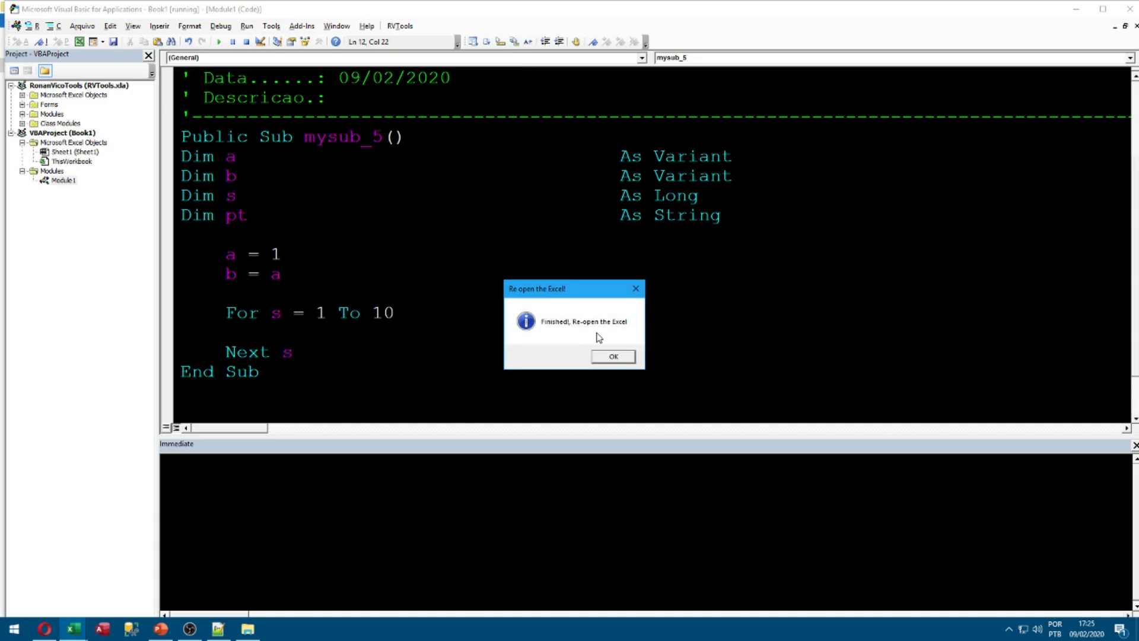
pyautogui.click(612, 356)
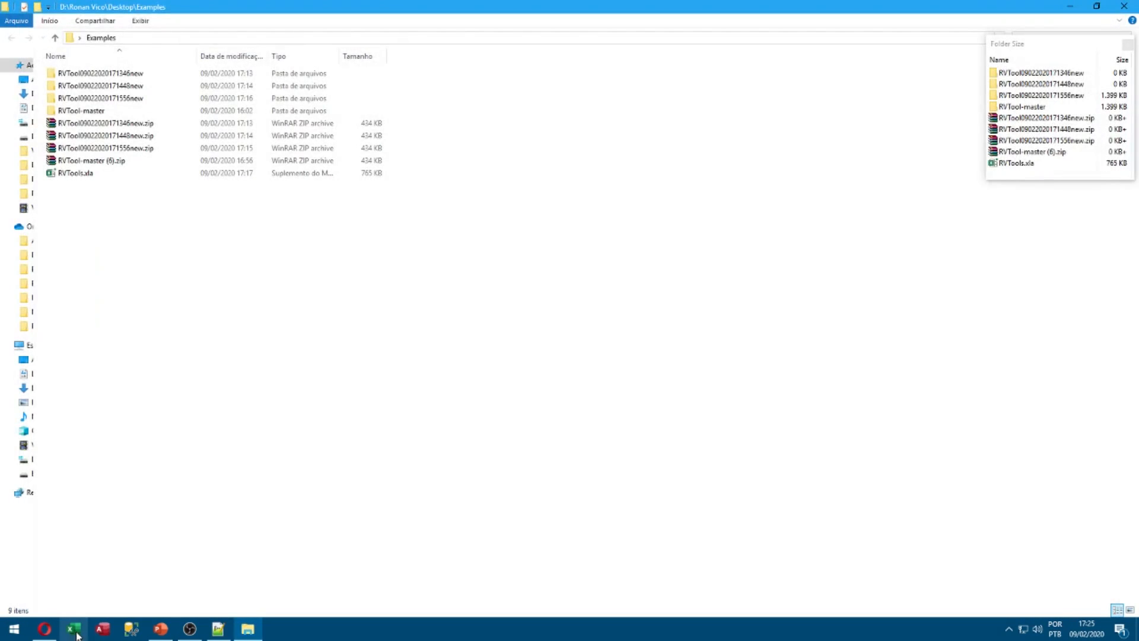
# - Reopen Excel with a blank Book1 and open the VBA editor from the Developer tab
pyautogui.click(73, 627)
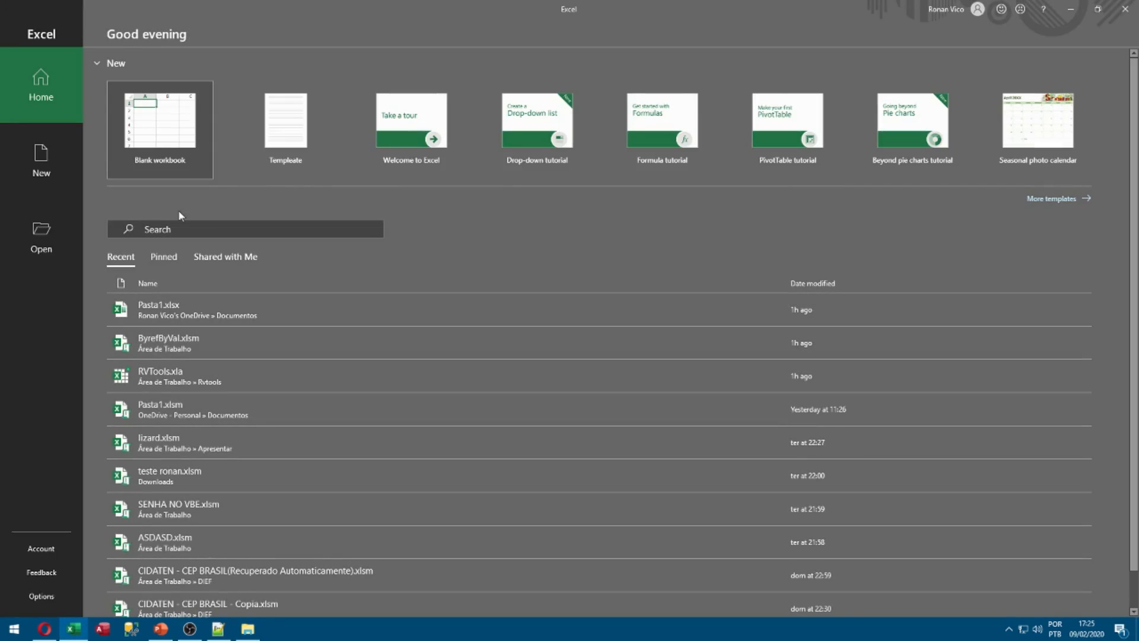
pyautogui.click(160, 120)
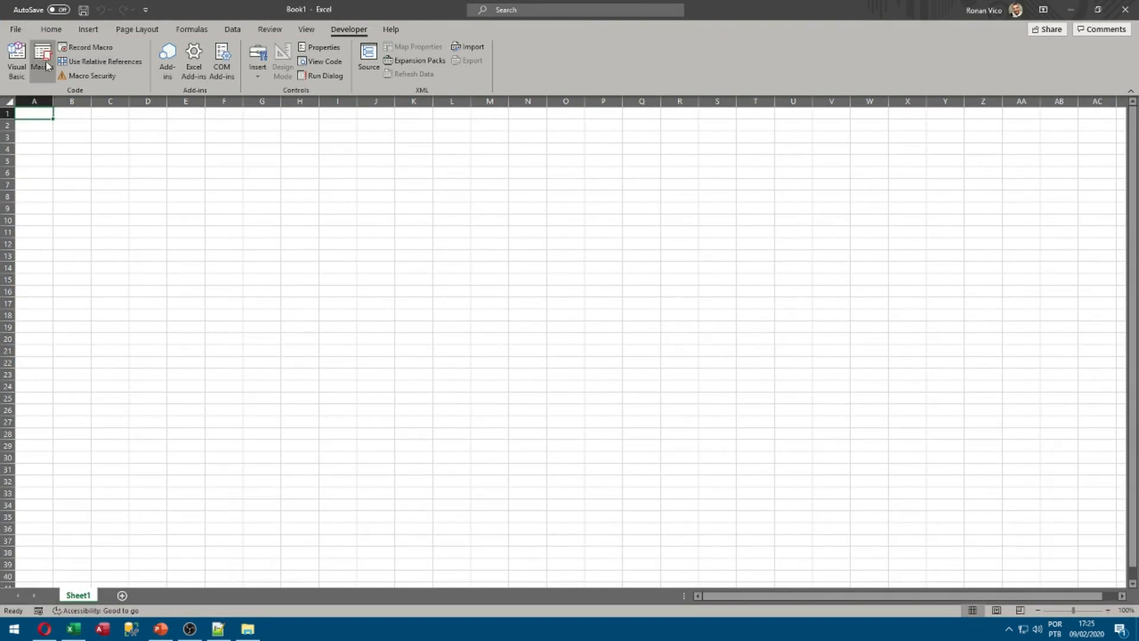
pyautogui.click(14, 54)
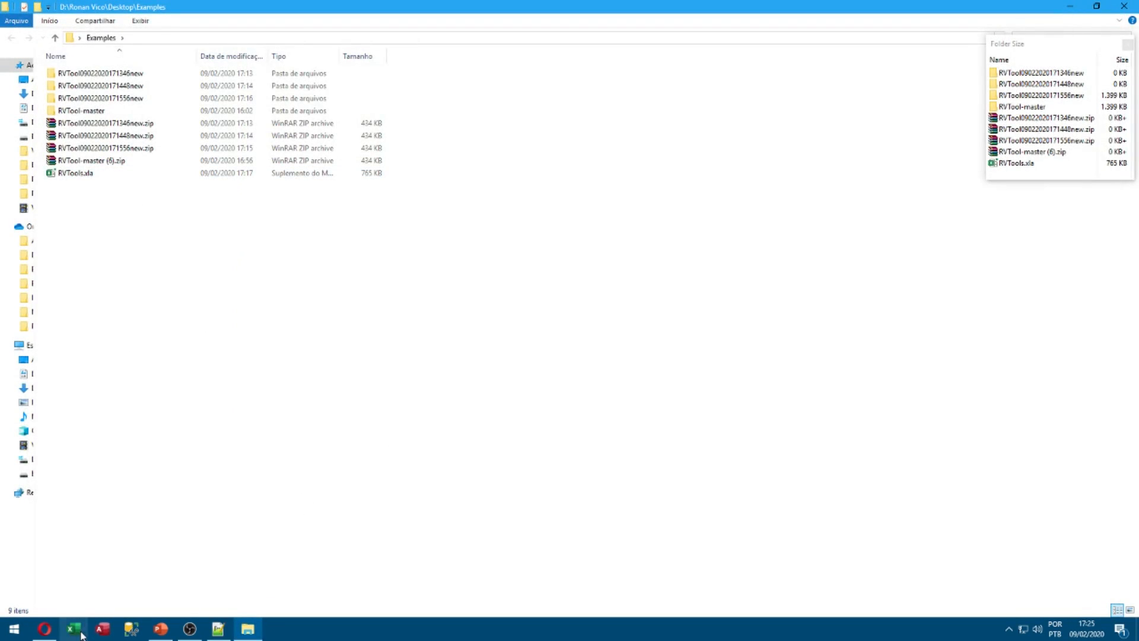
pyautogui.click(72, 626)
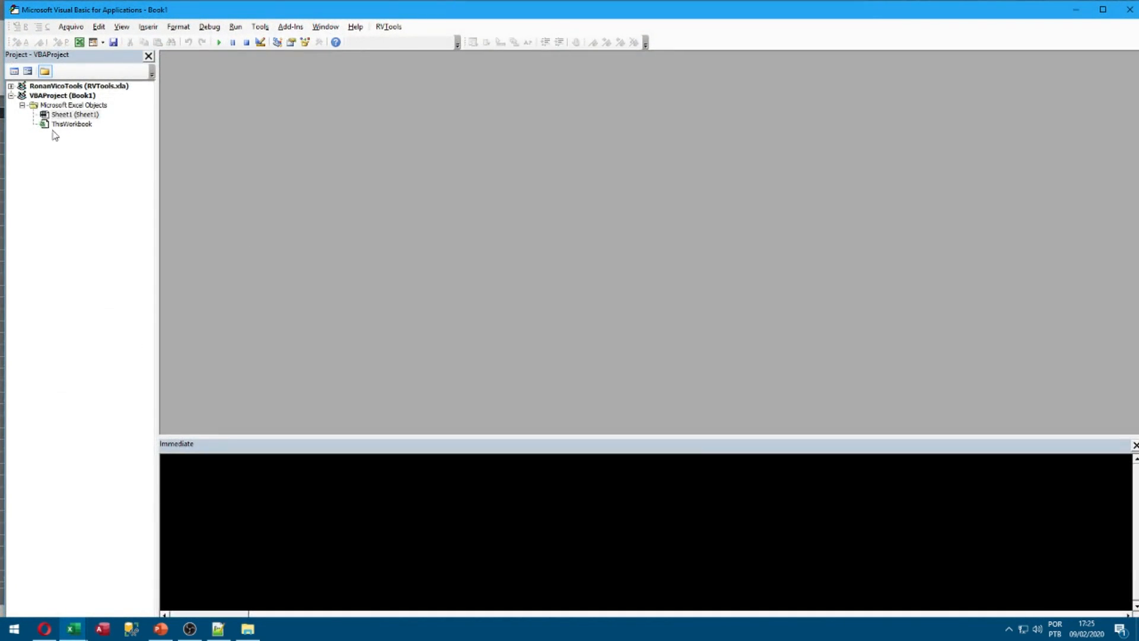
# - Browse the RVTools add-in commands and open the Module1 code window
pyautogui.doubleClick(72, 123)
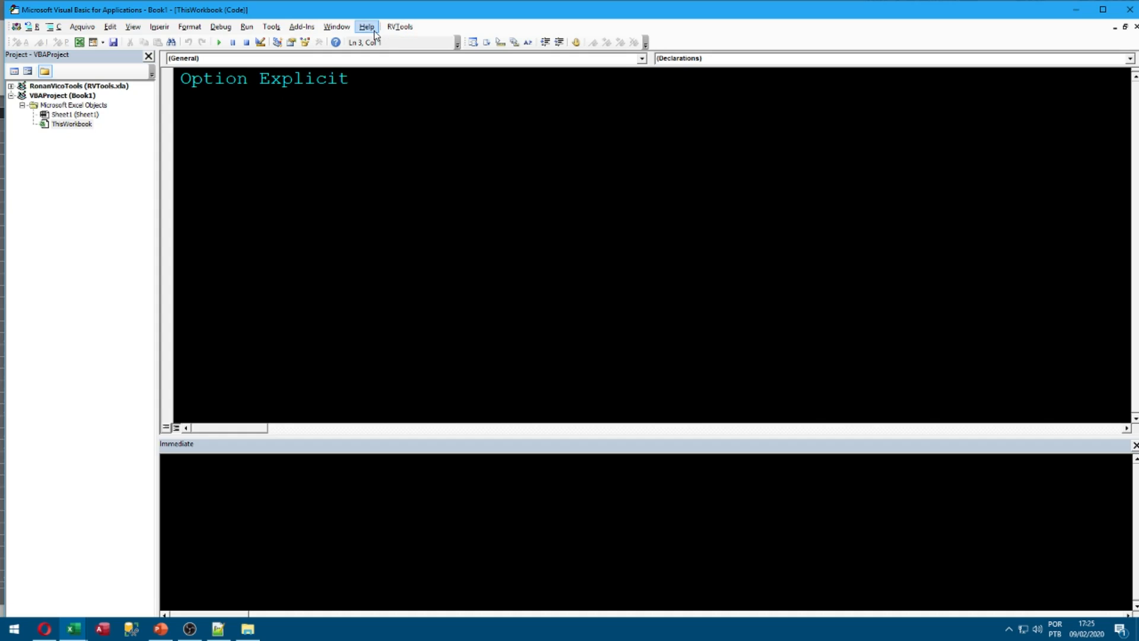
pyautogui.click(399, 27)
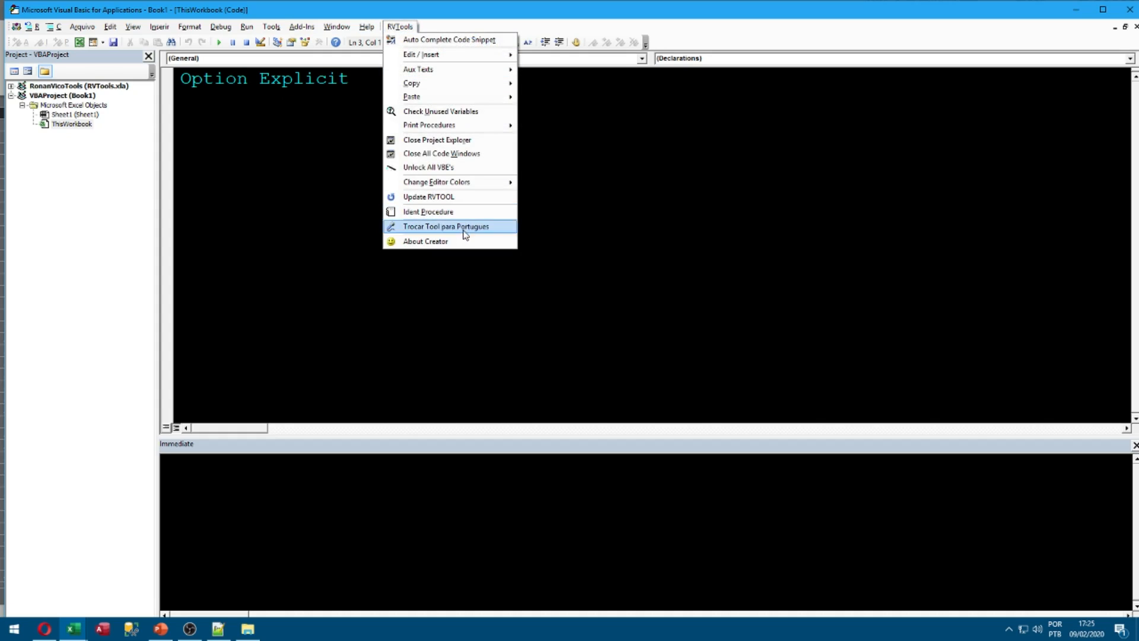
pyautogui.moveTo(135, 112)
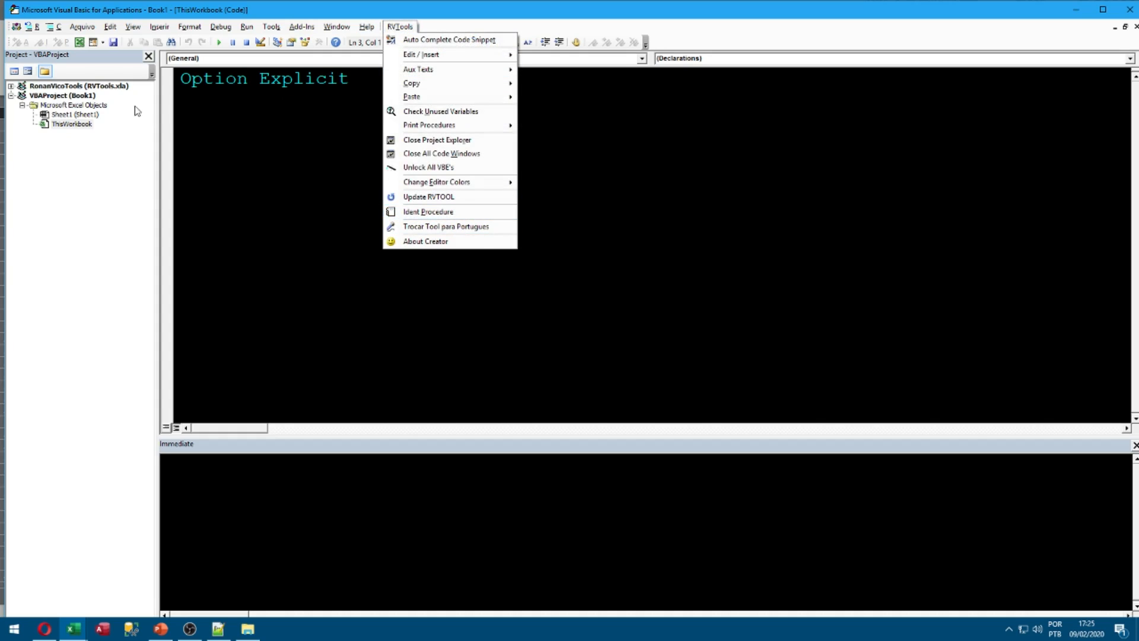
pyautogui.moveTo(110, 197)
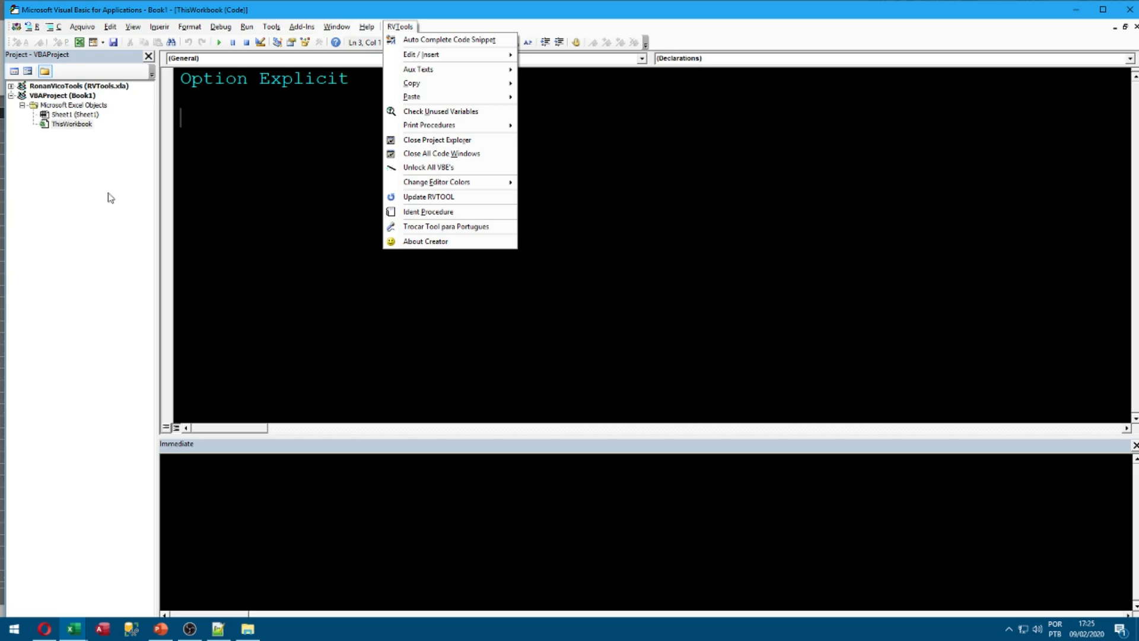
pyautogui.moveTo(463, 215)
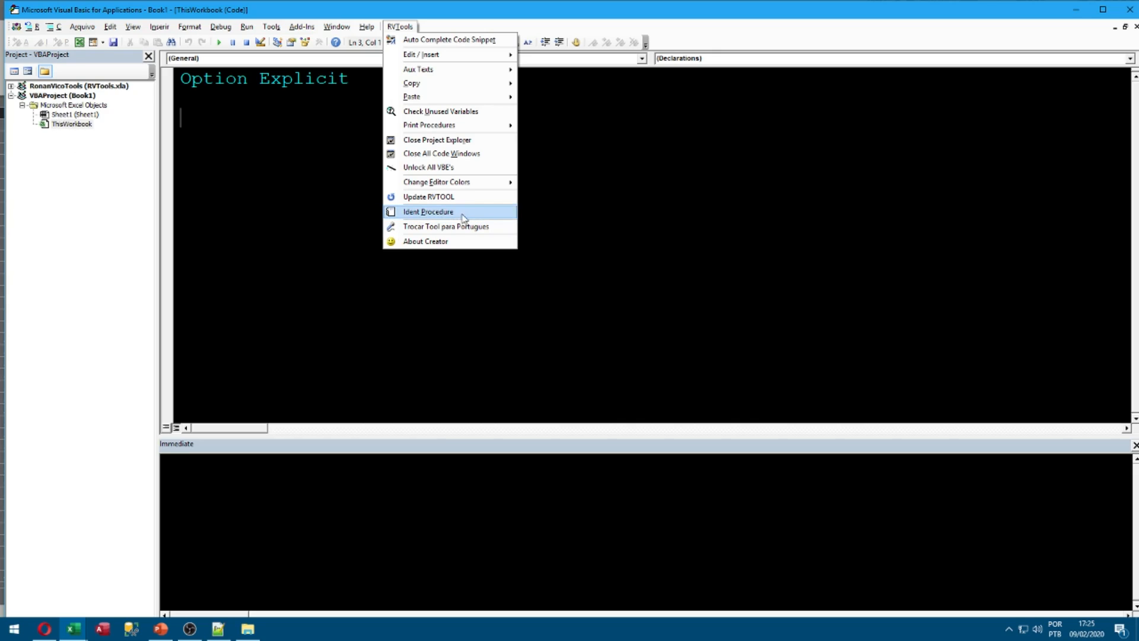
pyautogui.moveTo(473, 215)
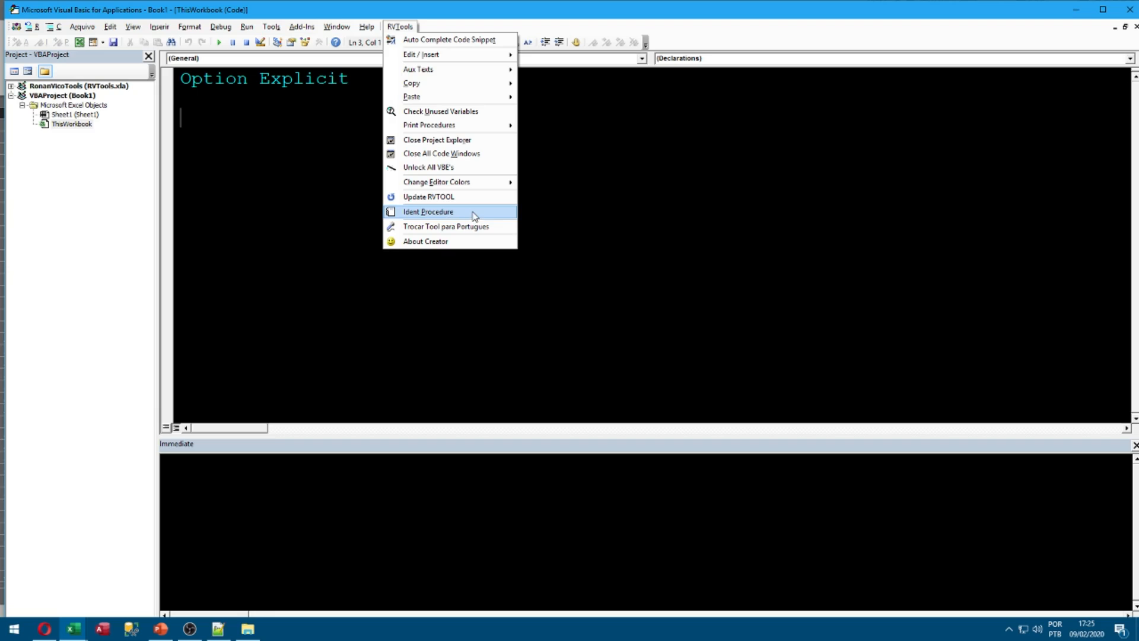
pyautogui.click(428, 211)
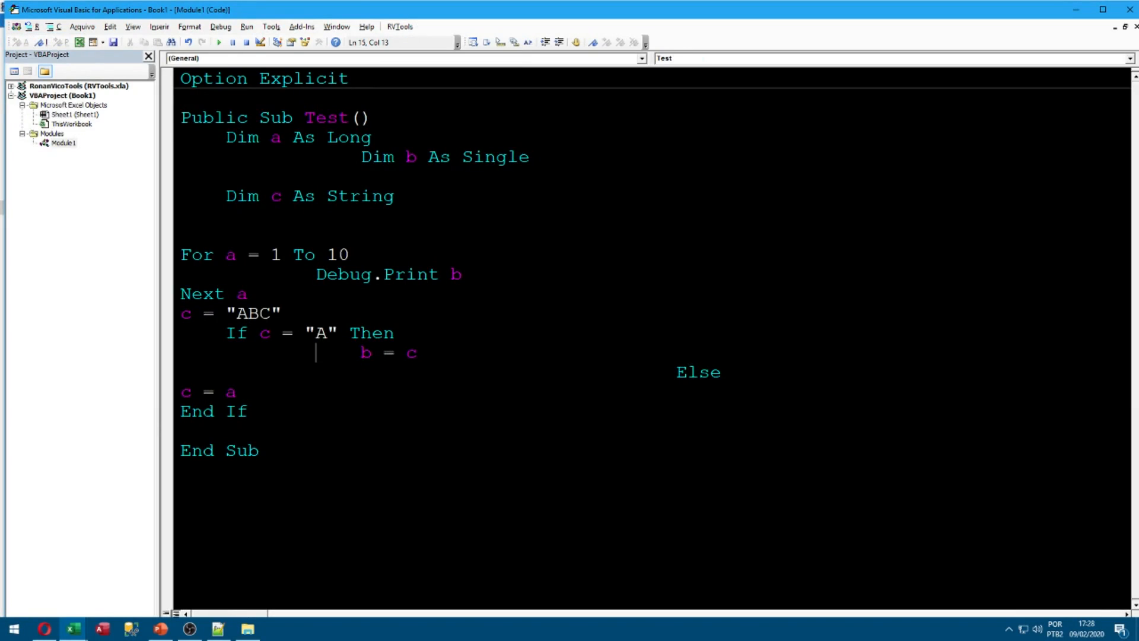
# - Auto-indent the Test procedure with Ident Procedure and select its body
pyautogui.click(400, 26)
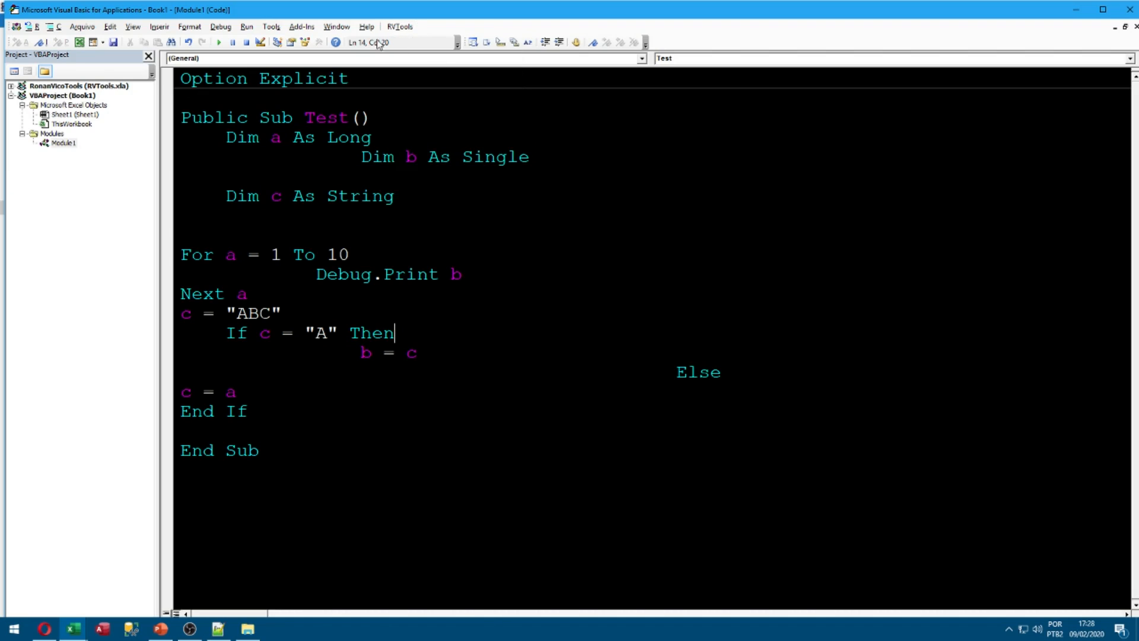
pyautogui.click(399, 27)
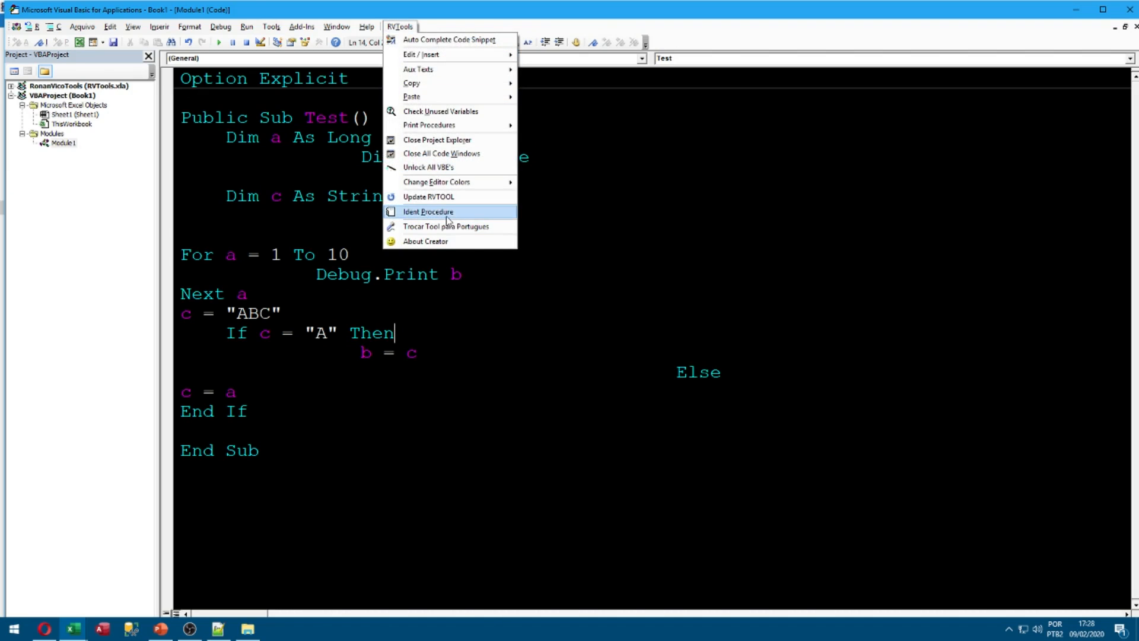
pyautogui.click(428, 212)
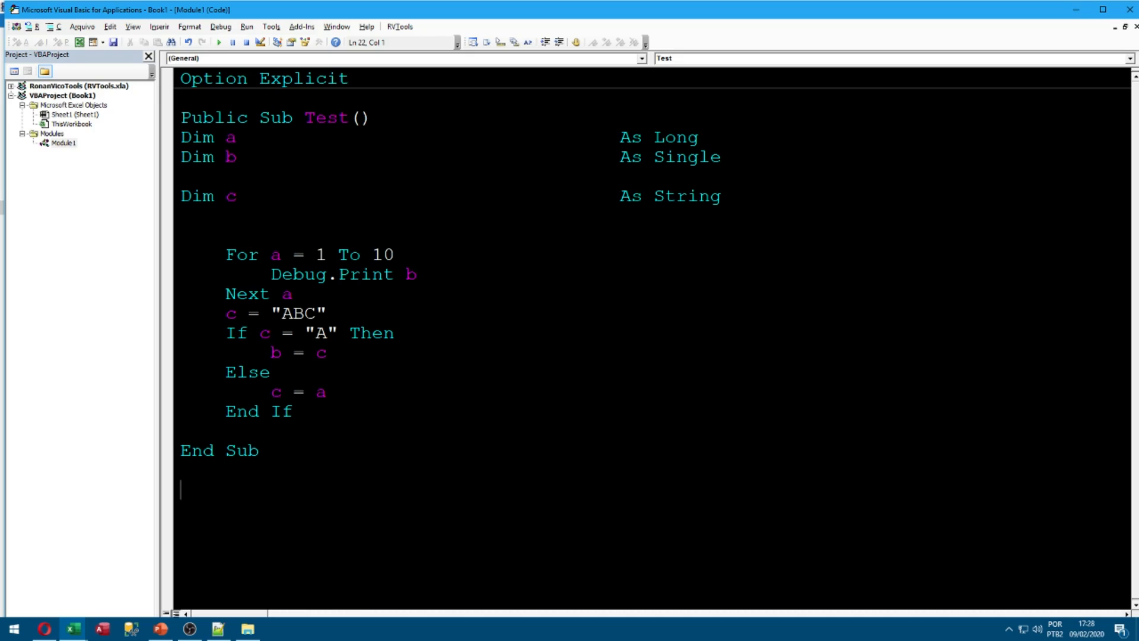
pyautogui.moveTo(181, 137); pyautogui.dragTo(293, 411)
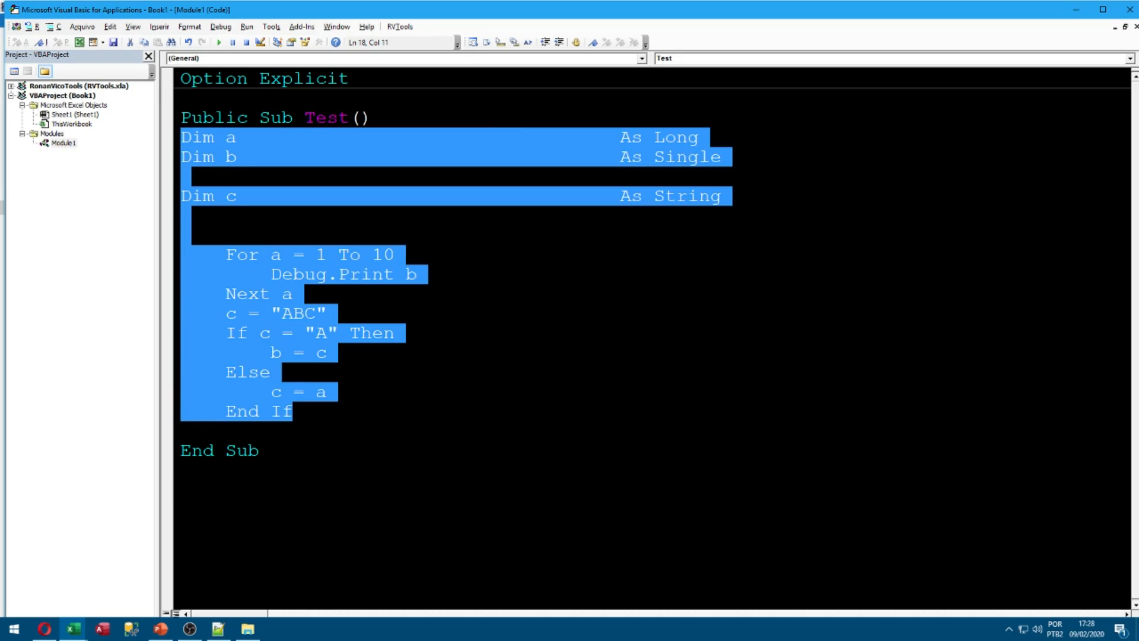
pyautogui.click(399, 26)
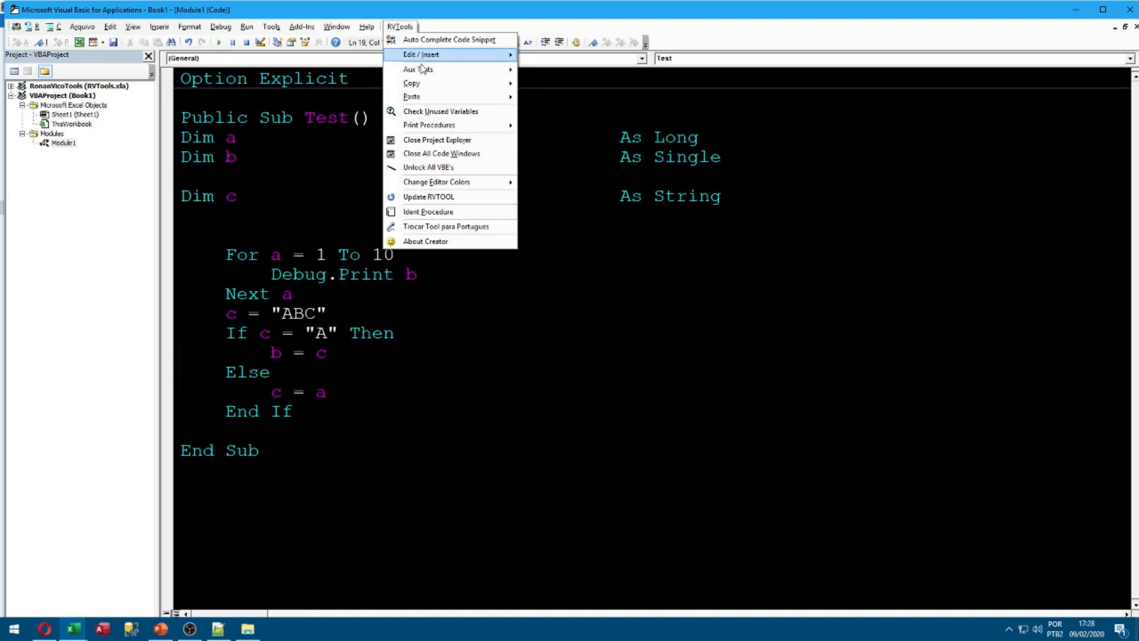
pyautogui.moveTo(446, 227)
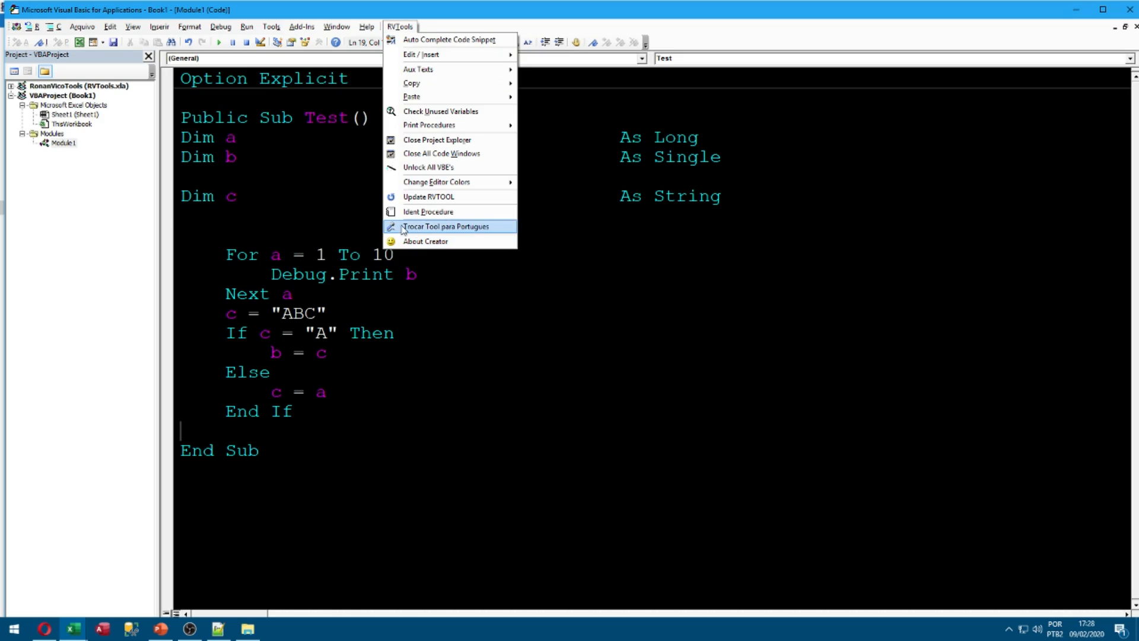
pyautogui.moveTo(409, 229)
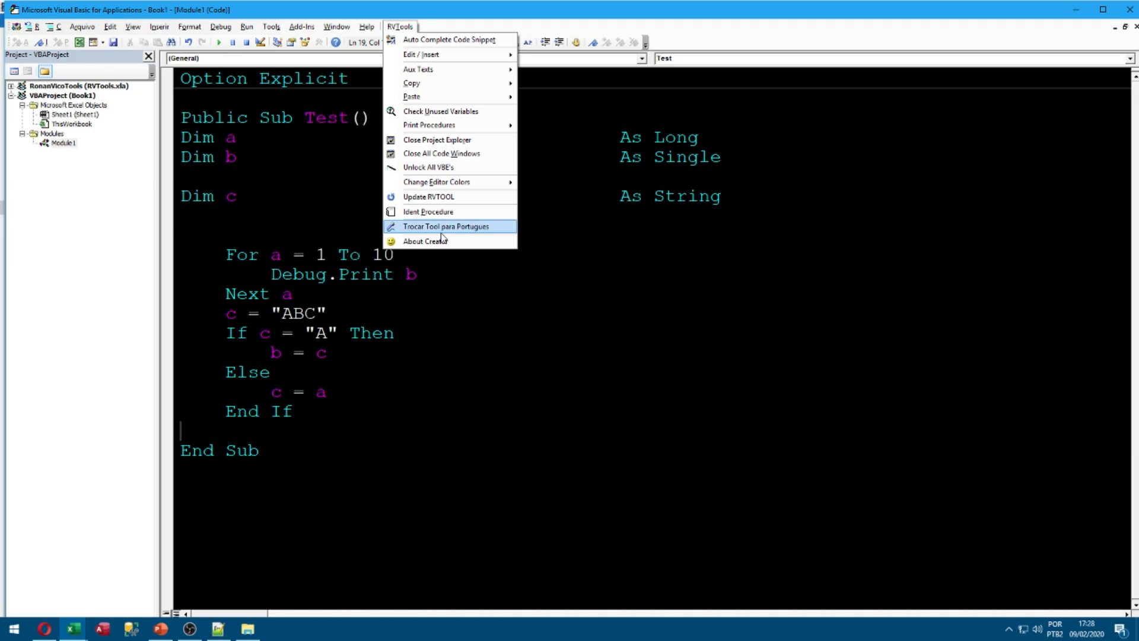
pyautogui.moveTo(439, 241)
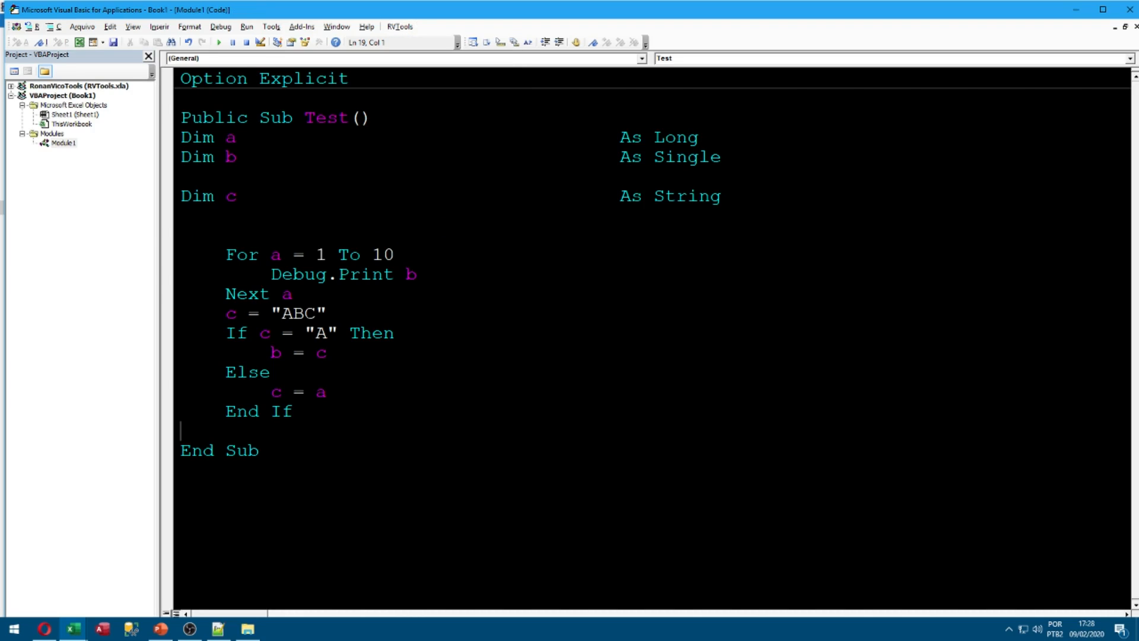
pyautogui.click(400, 27)
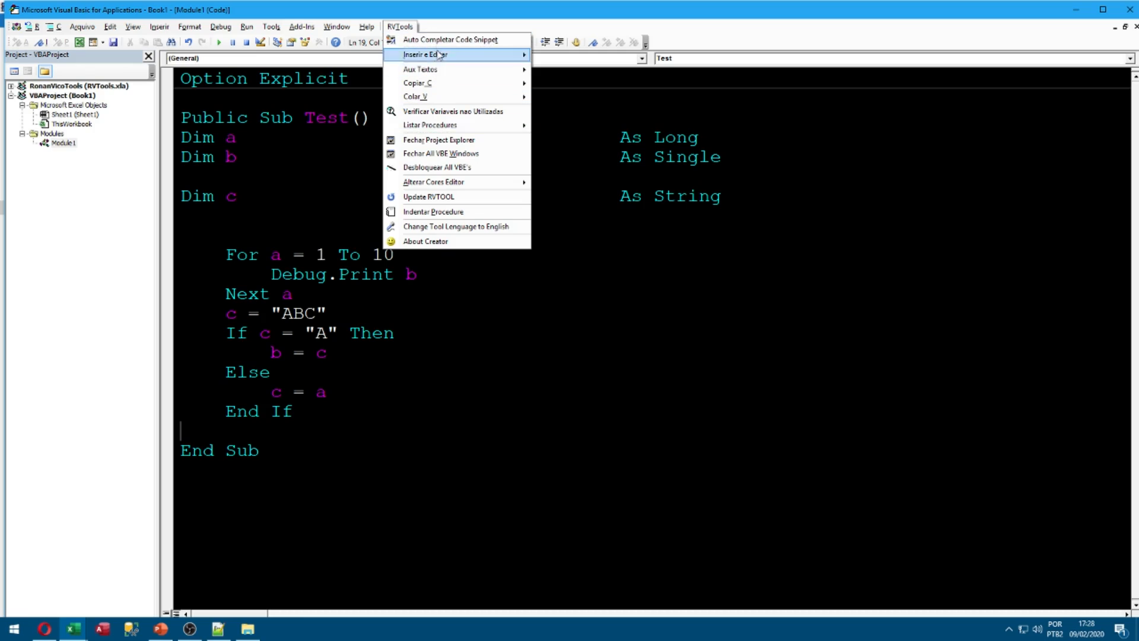
pyautogui.moveTo(449, 154)
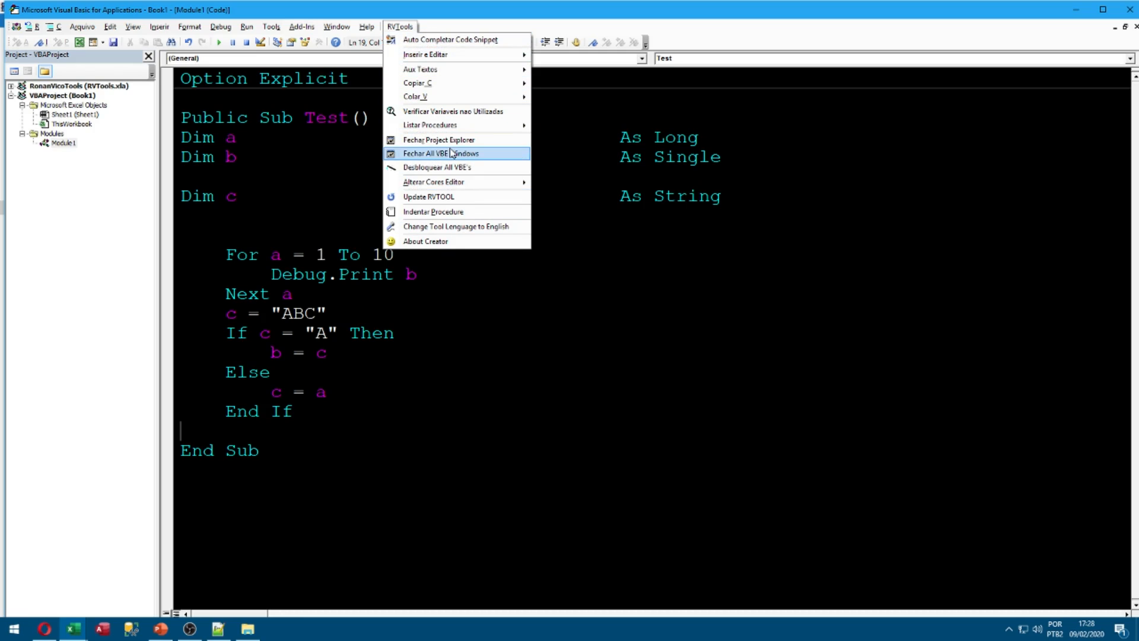
pyautogui.moveTo(457, 226)
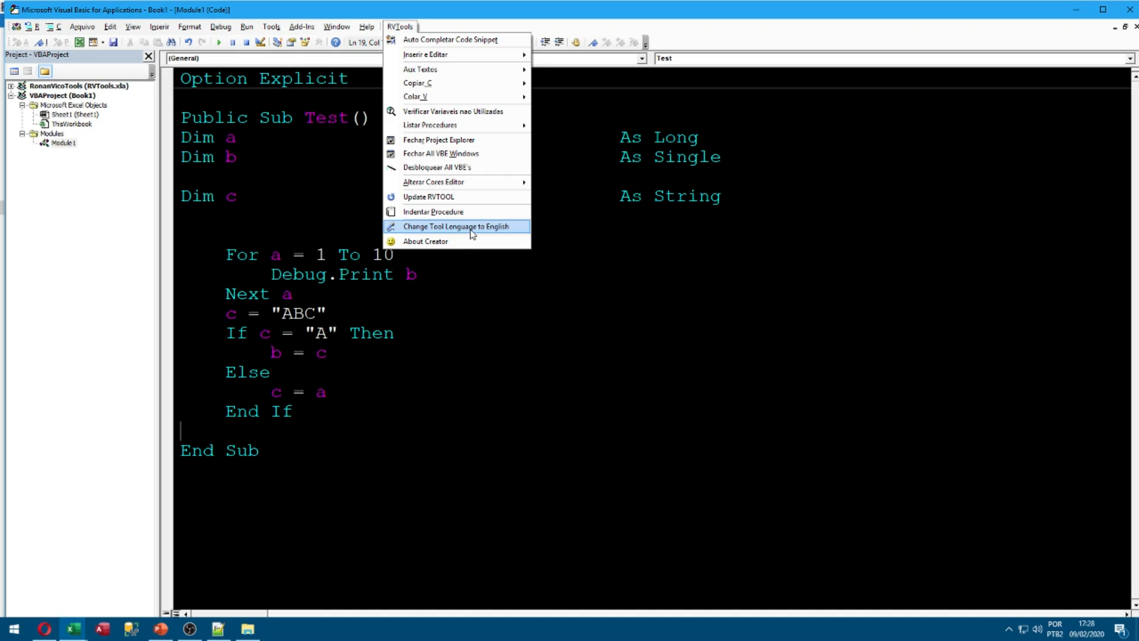
pyautogui.click(456, 226)
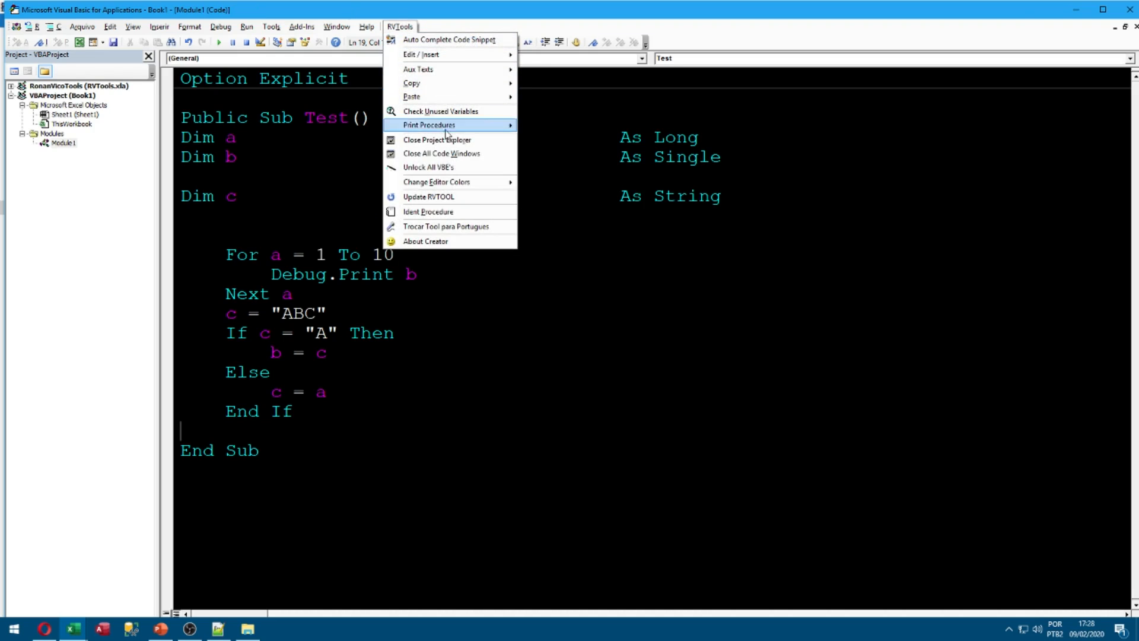
pyautogui.moveTo(428, 197)
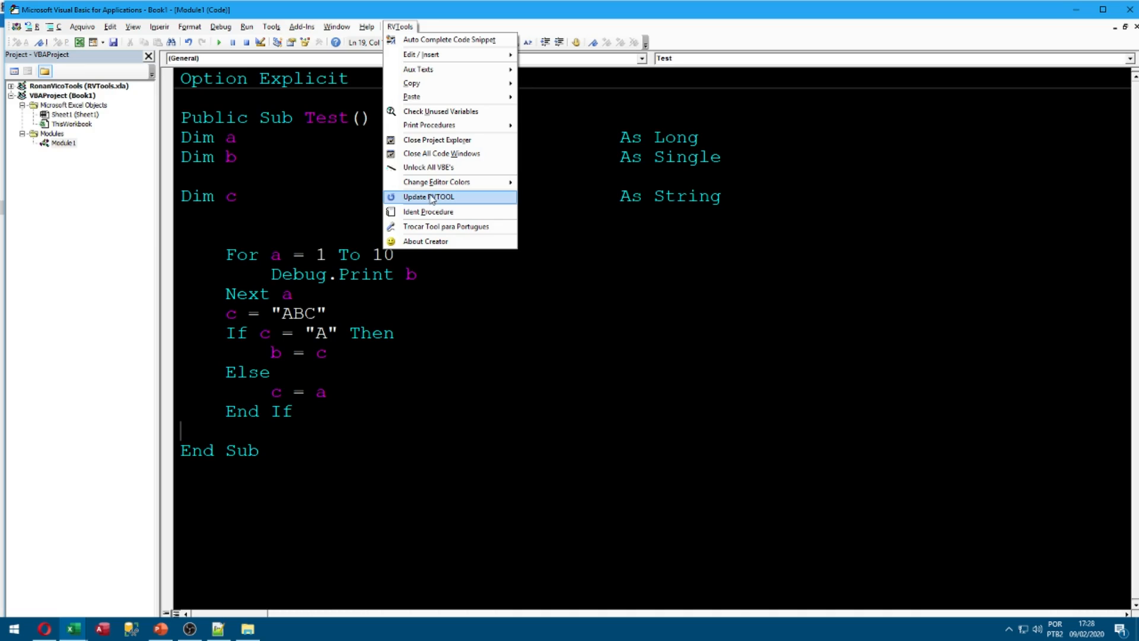
pyautogui.moveTo(446, 191)
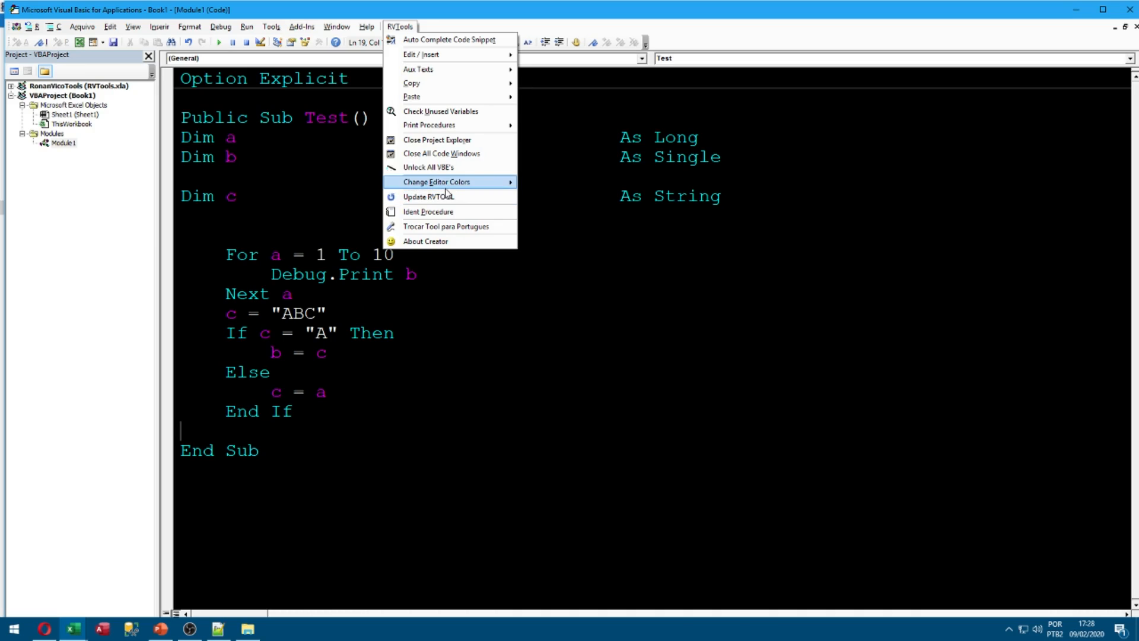
pyautogui.moveTo(446, 199)
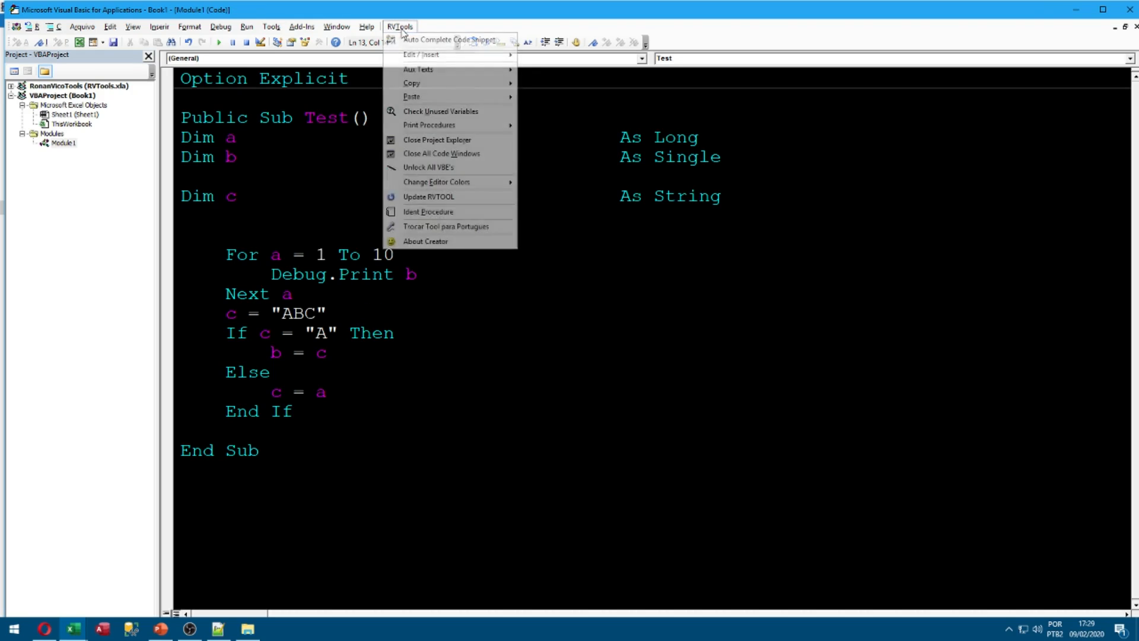
pyautogui.moveTo(442, 241)
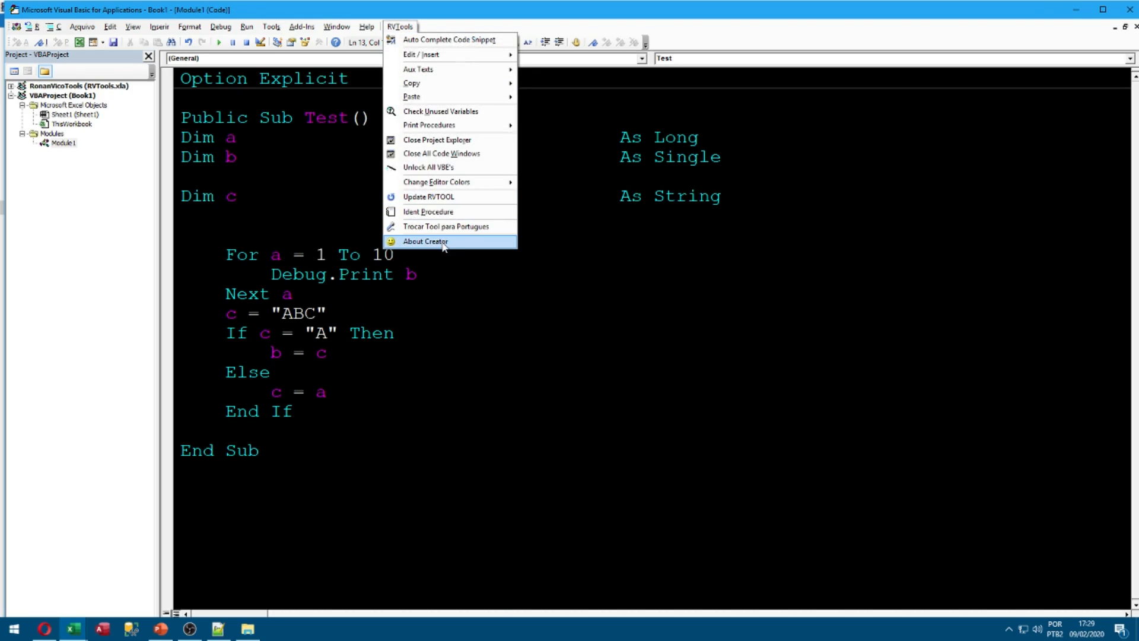
# - Show the RVTools About Creator information
pyautogui.click(425, 242)
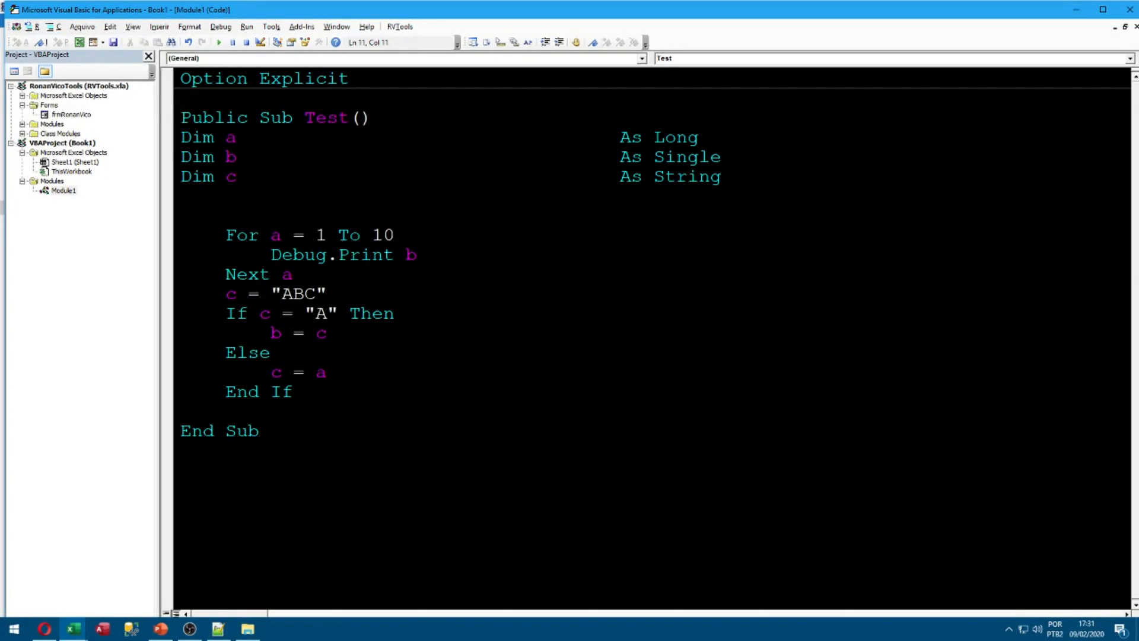
pyautogui.click(290, 274)
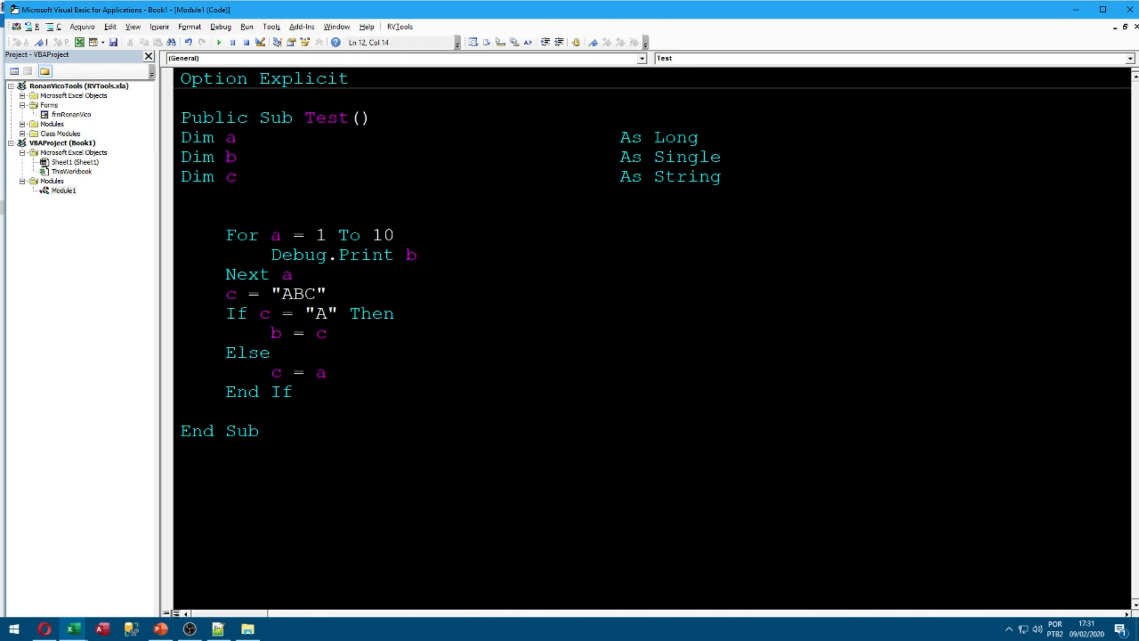
pyautogui.click(327, 293)
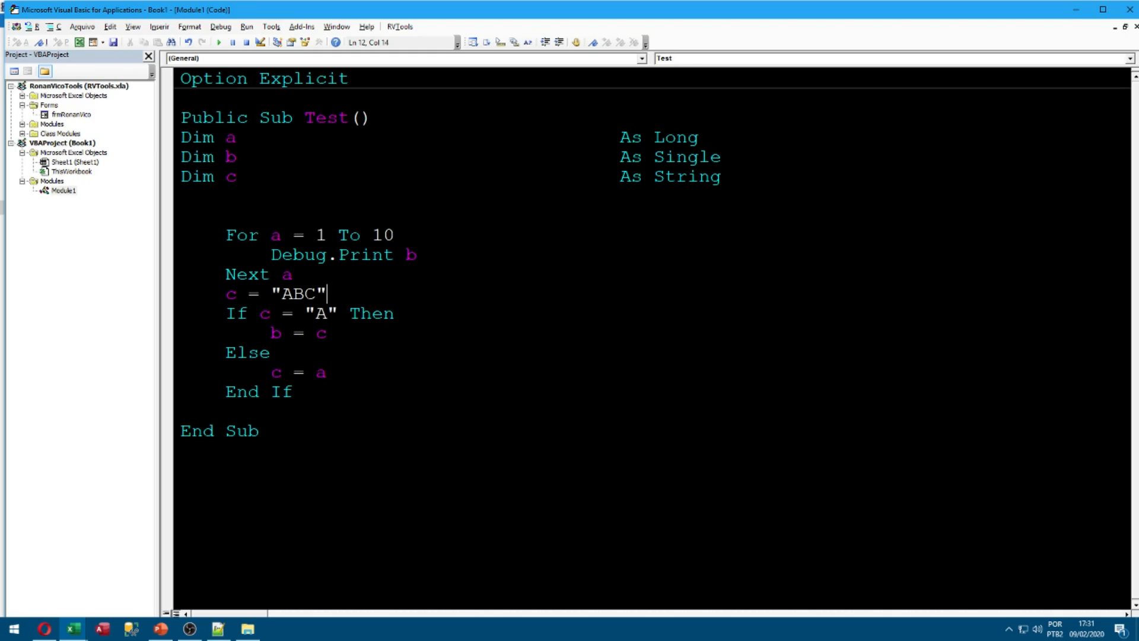